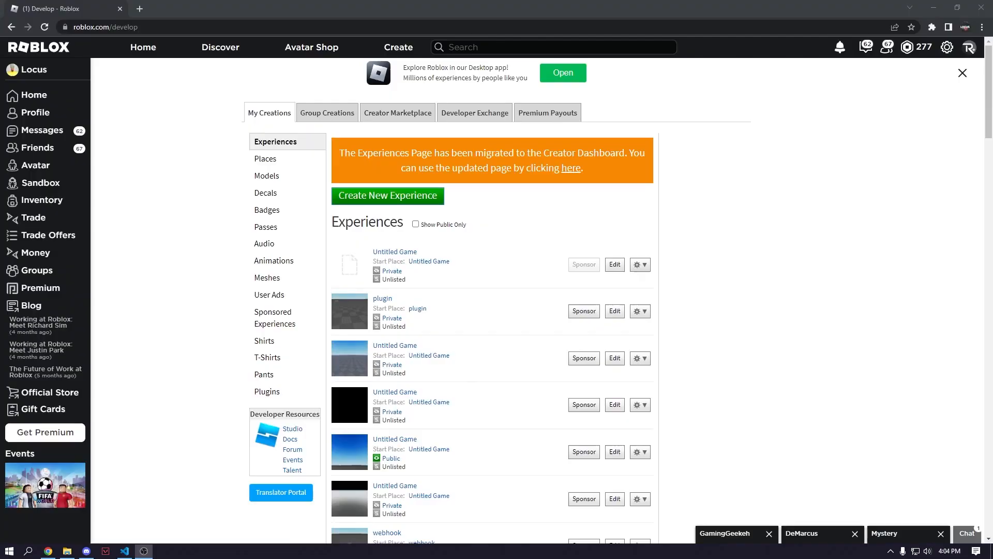
Step: Launch Roblox Studio from roblox.com/develop, accepting the Open Roblox prompt, to reach the template gallery
left_click(561, 73)
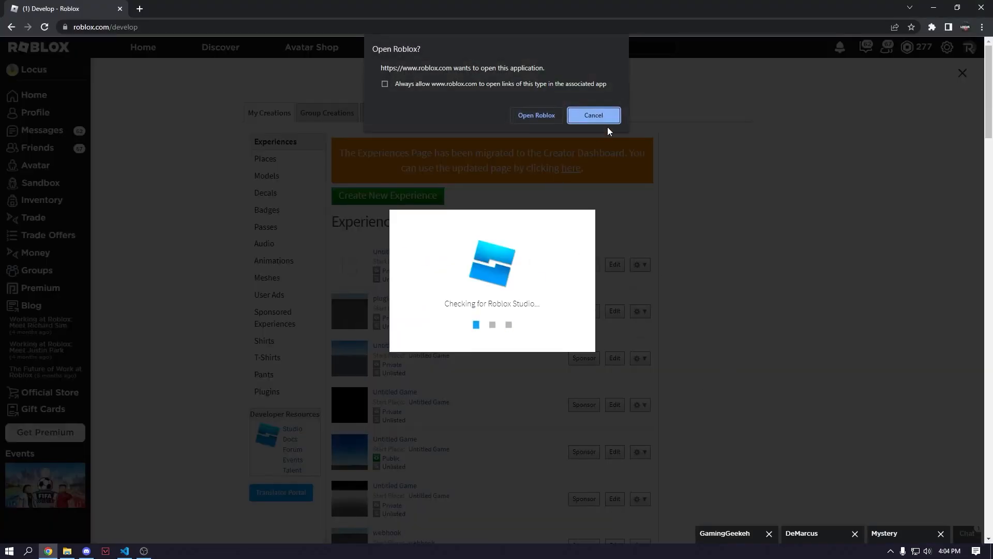
left_click(593, 115)
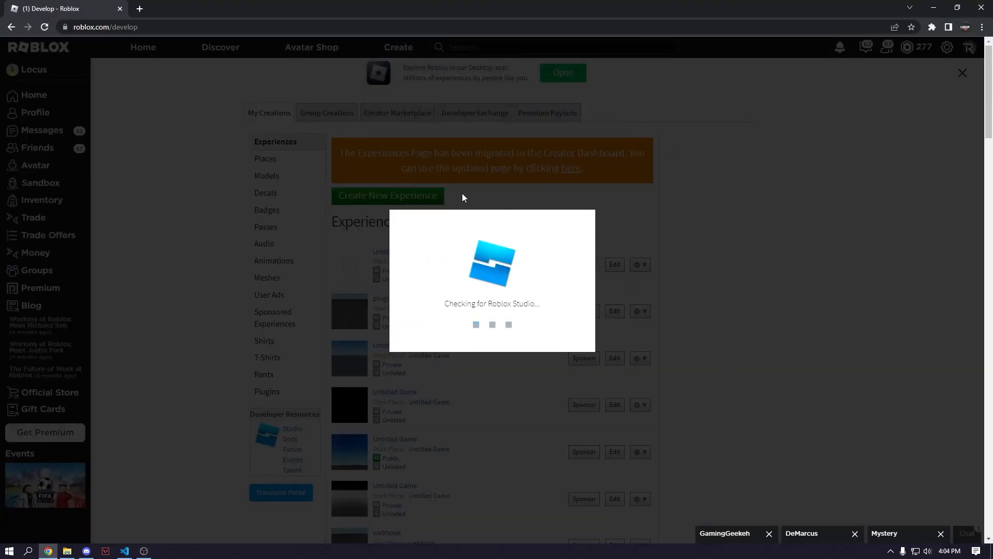
mouse_move(566, 208)
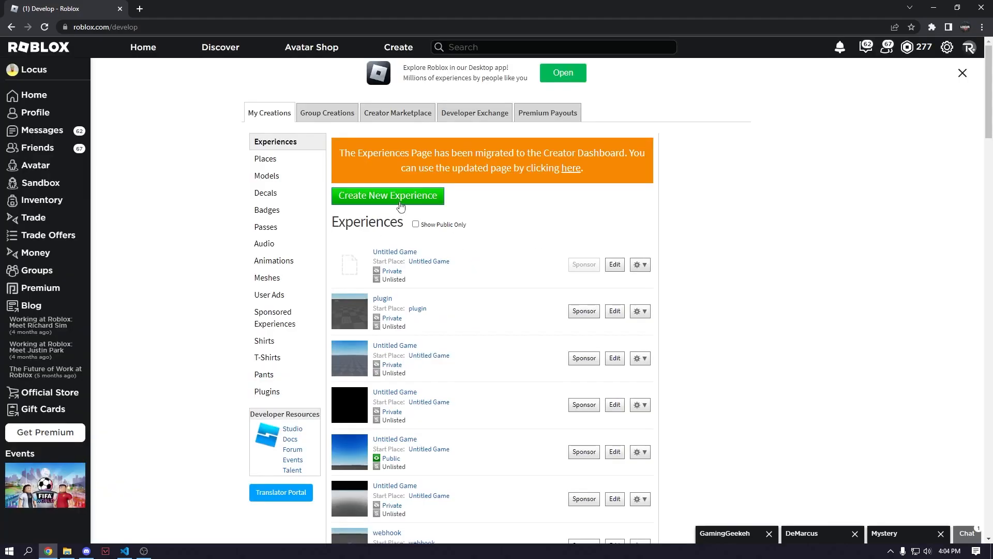
left_click(387, 196)
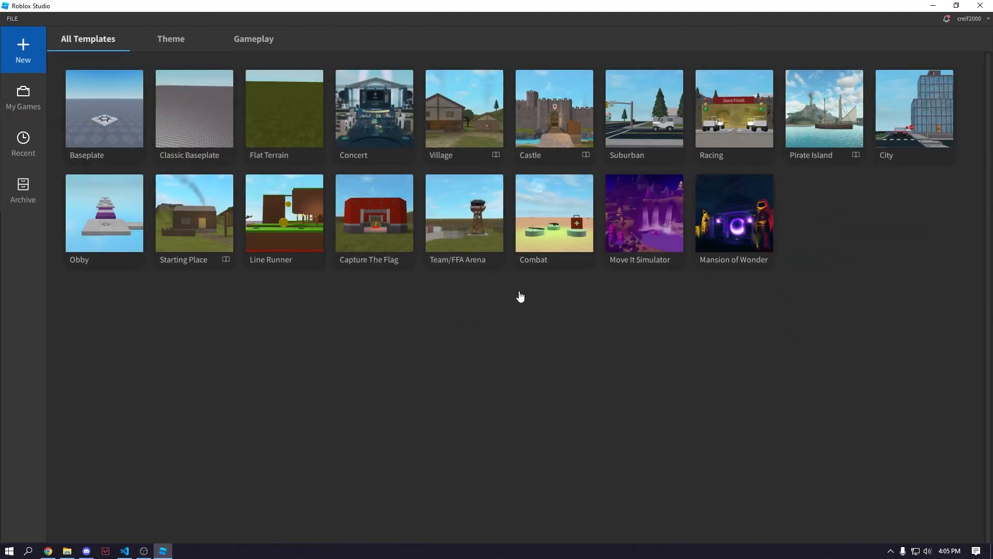
Step: Start a new place from the Baseplate template
left_click(104, 108)
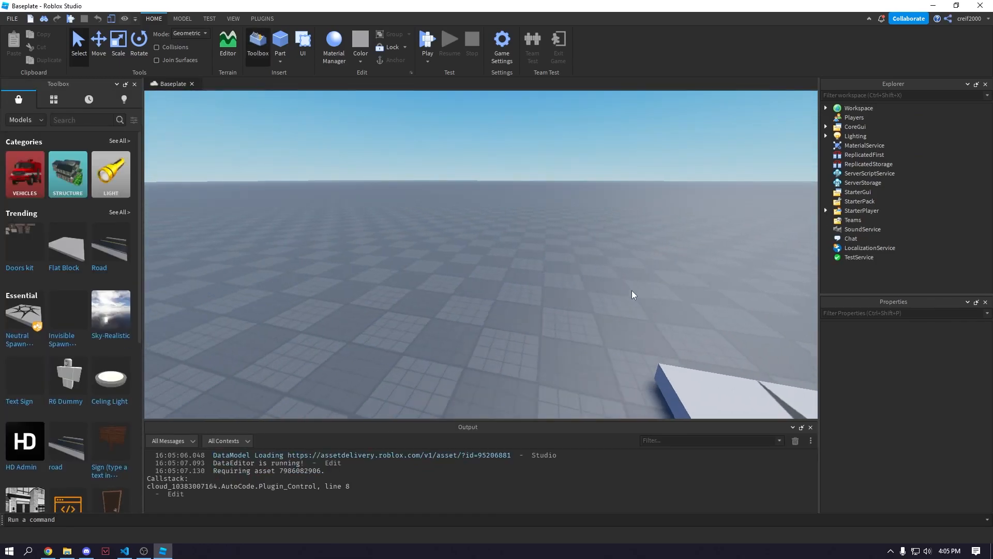
left_click(262, 18)
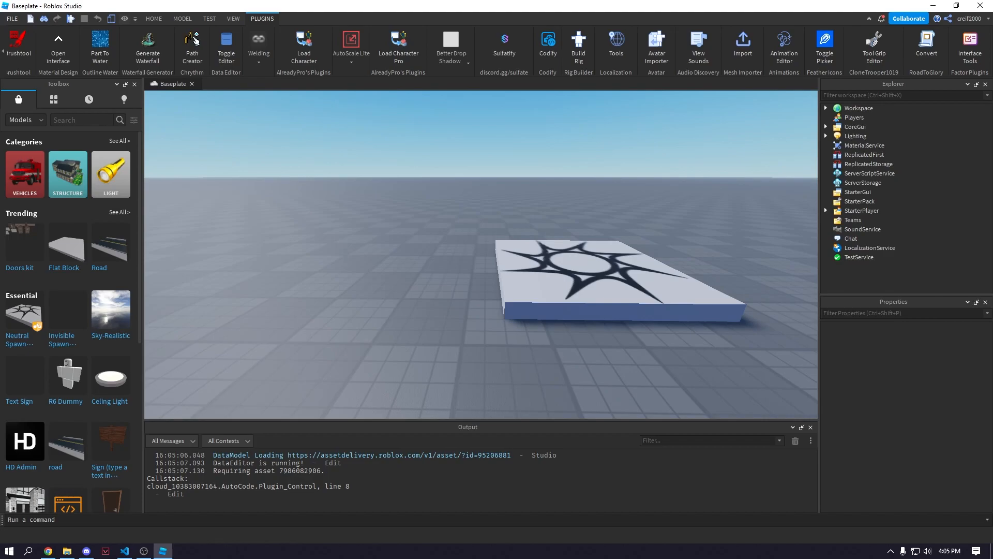
left_click(504, 48)
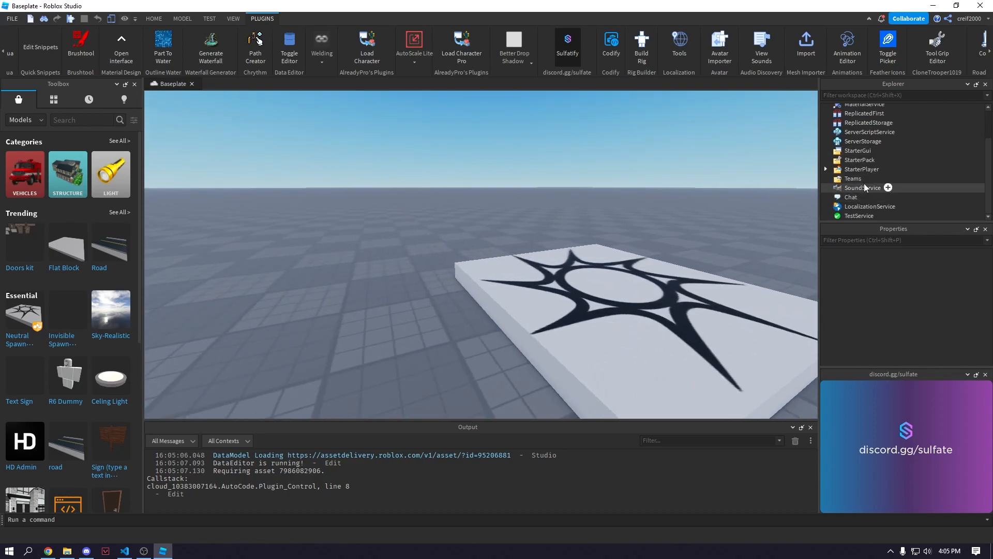
Step: Add a ScreenGui under StarterGui via the insert-object list
left_click(878, 151)
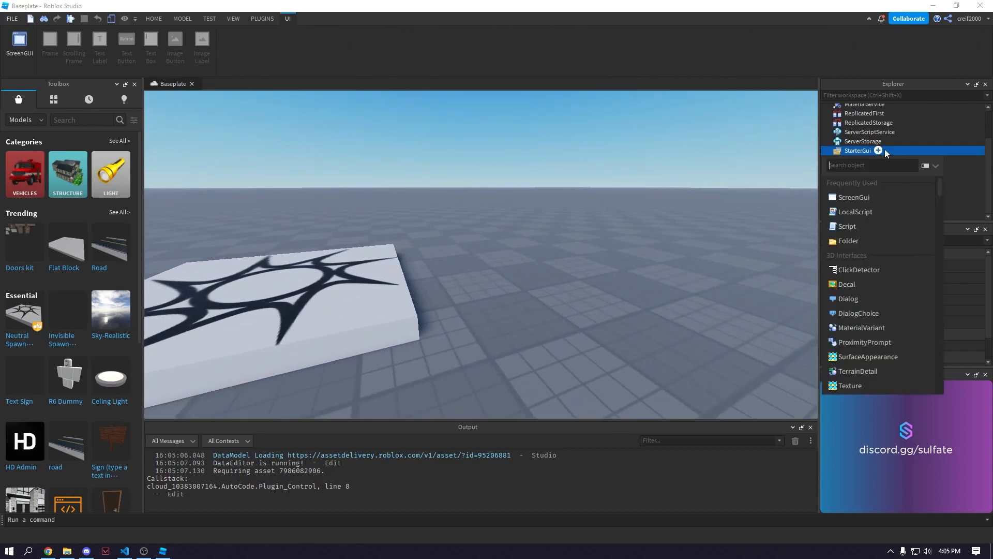
type("sc")
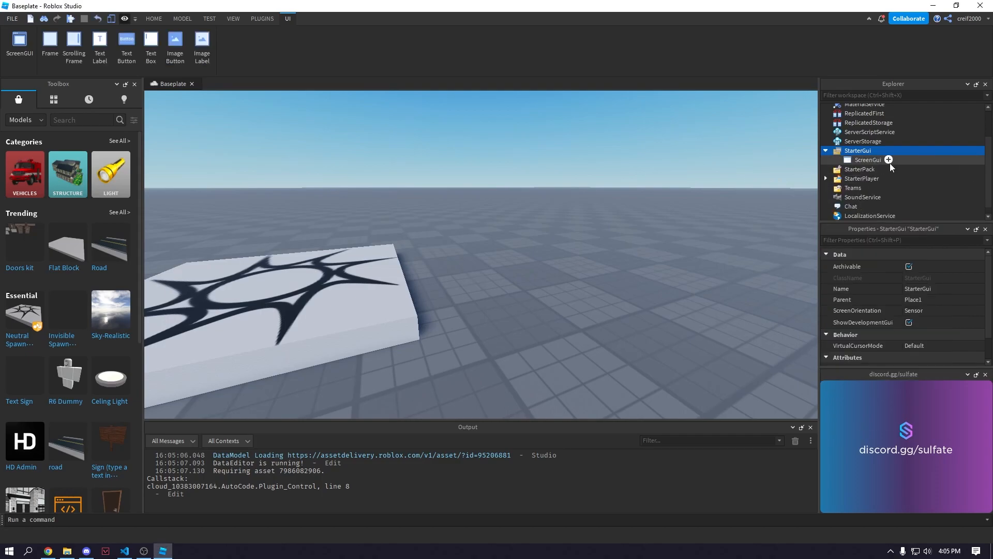
left_click(100, 45)
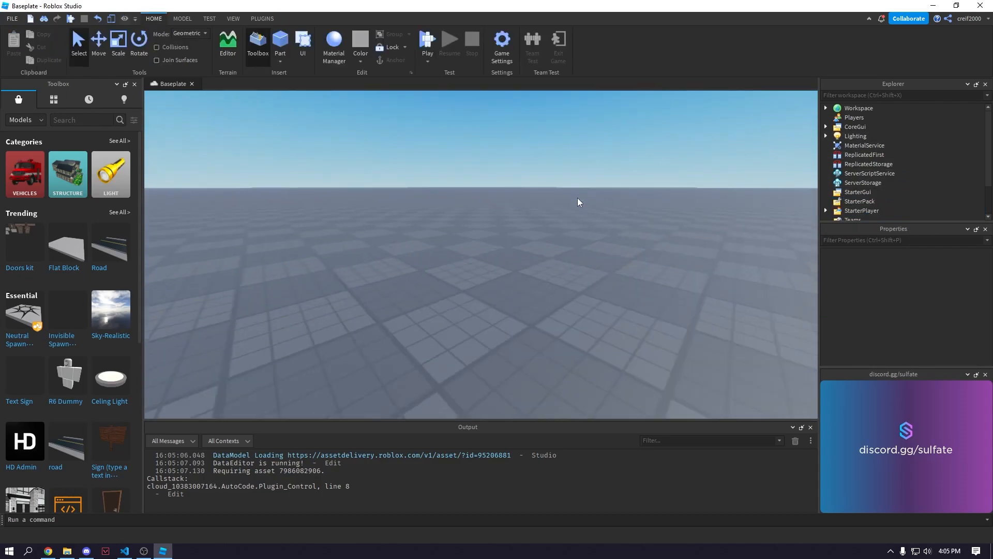
Step: Insert a Dummy and give its Head a BillboardGui containing a TextLabel
left_click(262, 18)
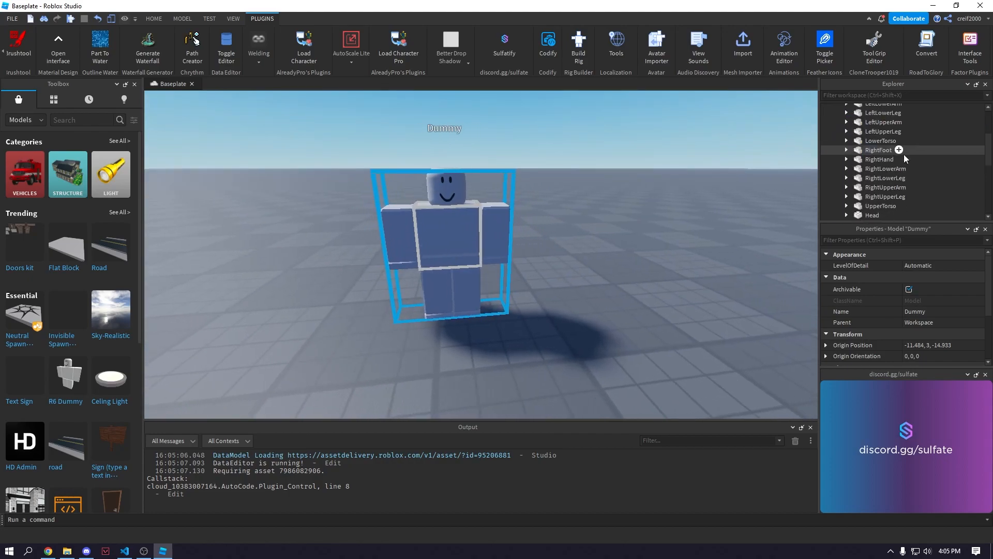
left_click(874, 135)
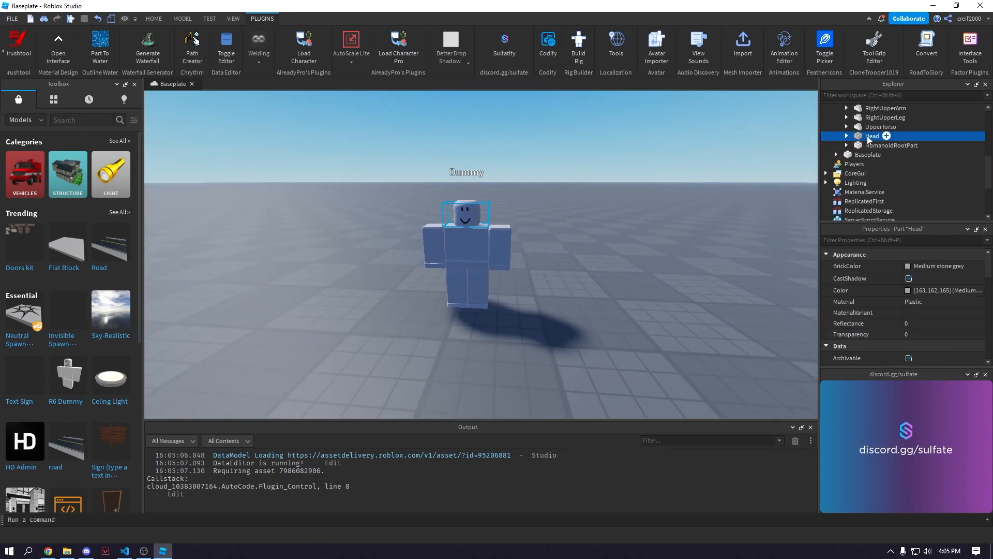
left_click(887, 135)
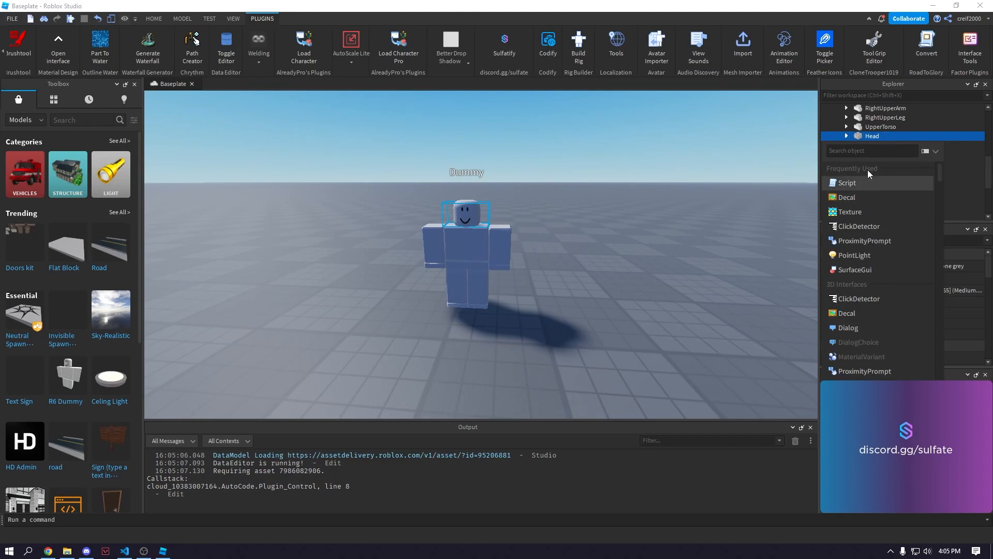
left_click(845, 136)
type("te")
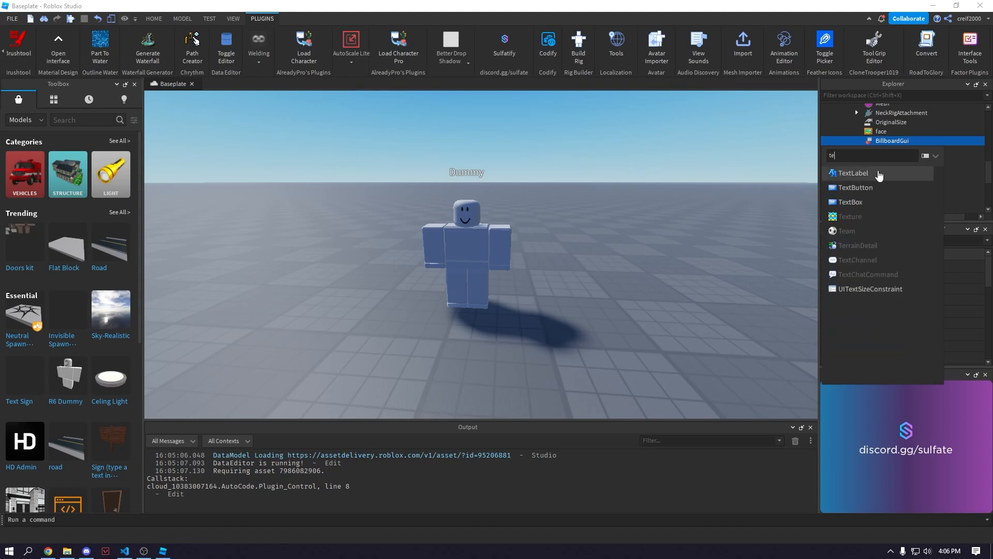
left_click(853, 173)
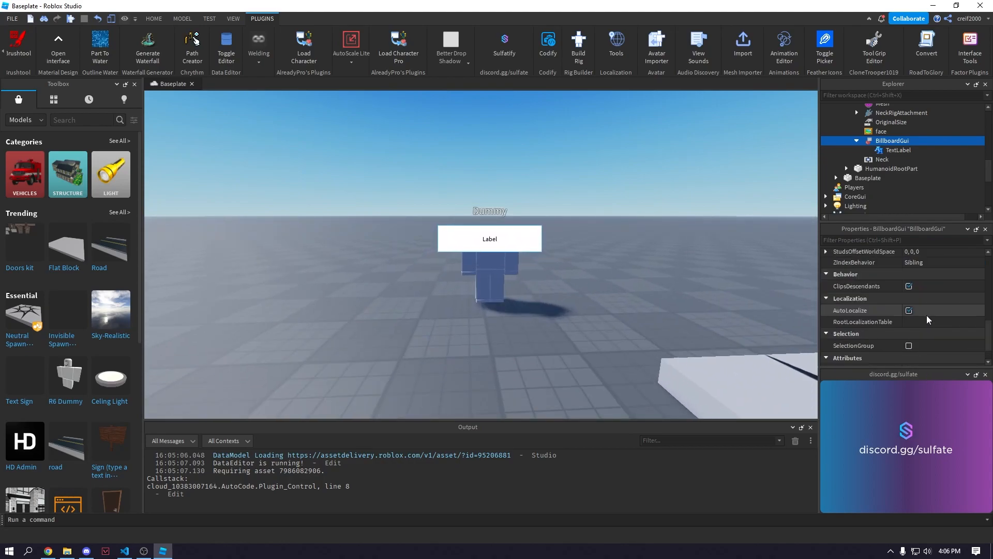
Step: Set the BillboardGui's Size to {5, 0},{1, 0} so the label spans wider than the head
left_click(925, 326)
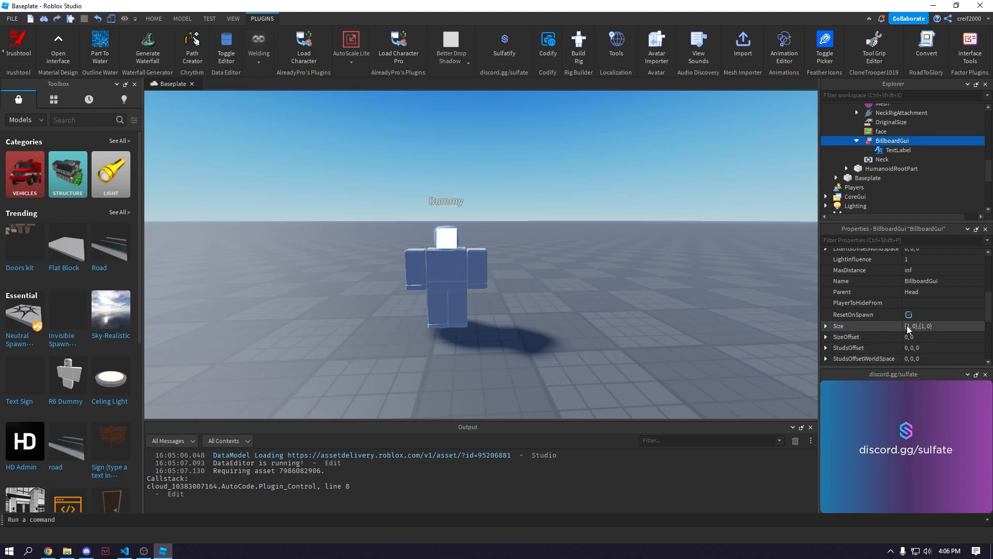
left_click(943, 326)
type("5")
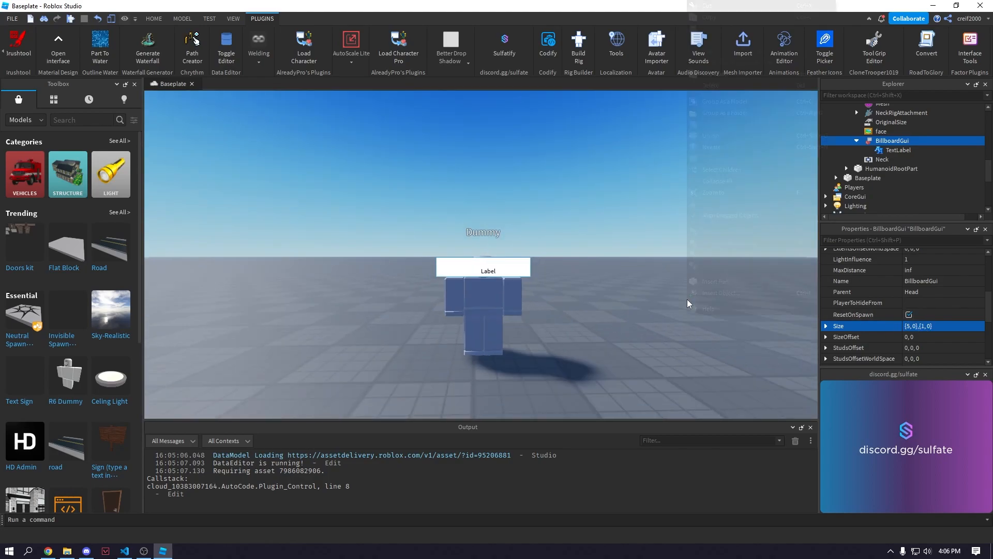
left_click(938, 326)
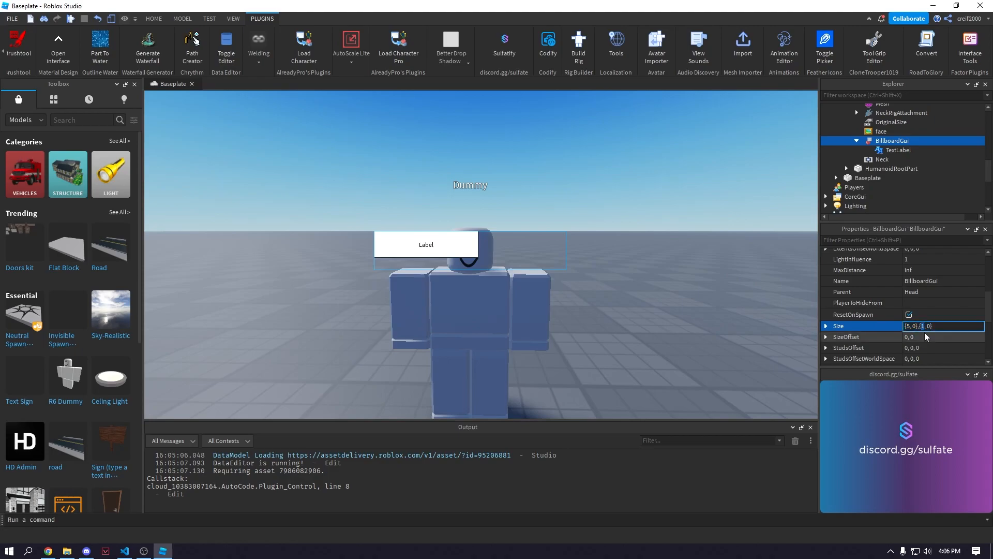
left_click(898, 150)
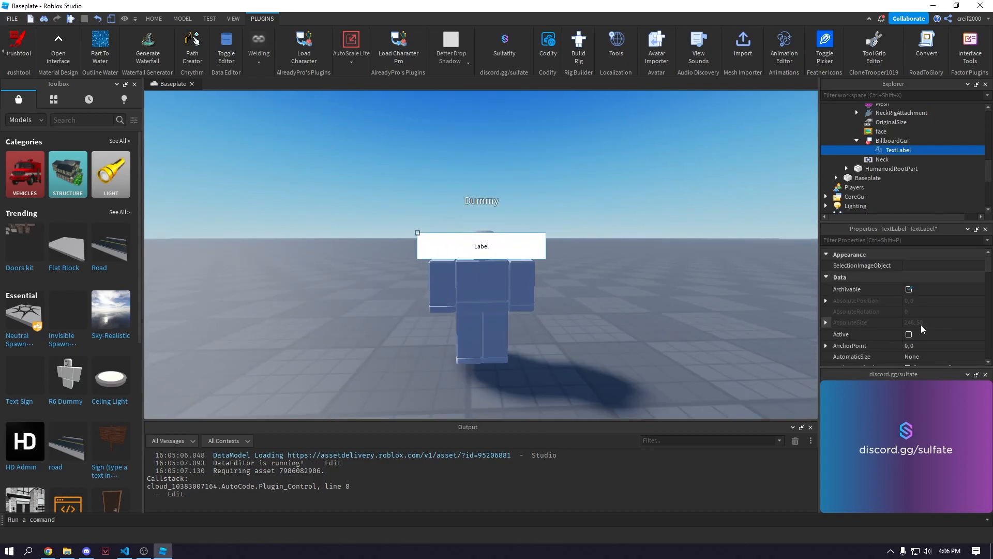
Step: Give the TextLabel BackgroundTransparency 1, TextScaled on and white TextColor3
left_click(922, 277)
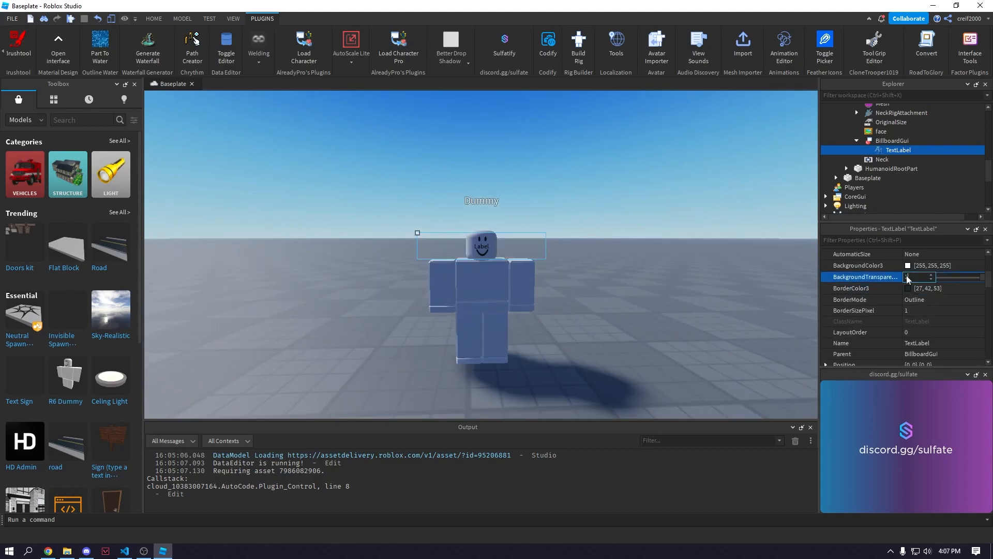
scroll("down", 3)
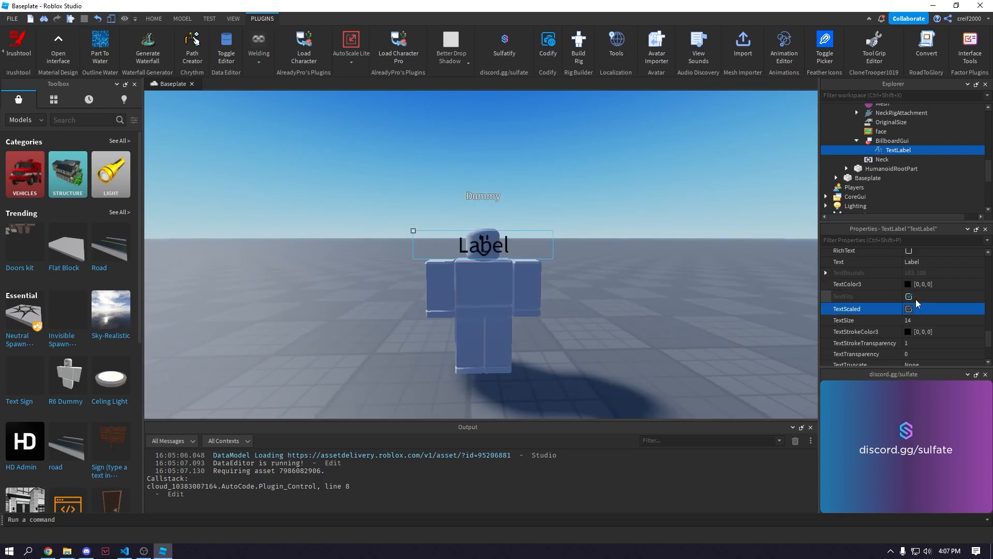
left_click(909, 283)
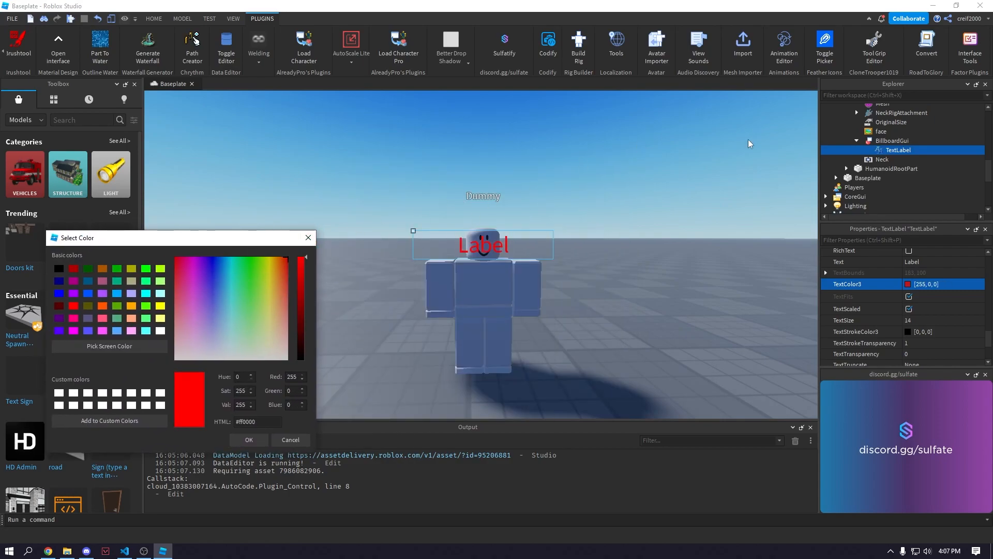
left_click(249, 439)
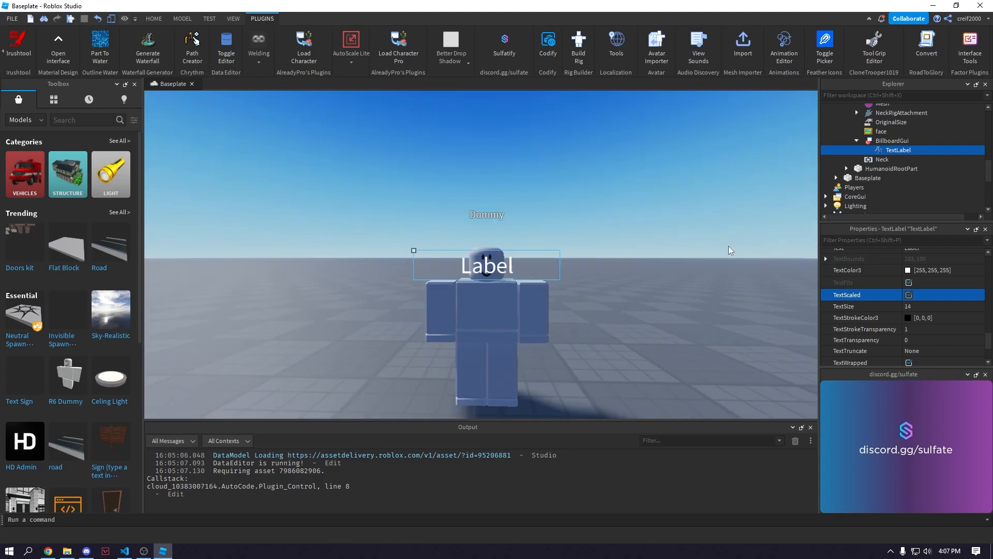
Step: Set the BillboardGui's StudsOffset to 0,1,0 to lift the label above the head
left_click(891, 140)
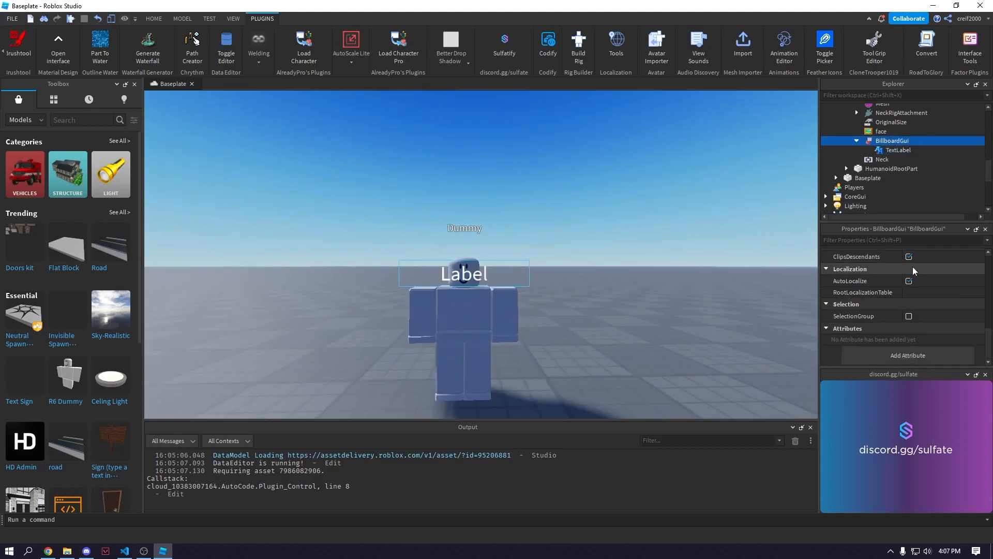
scroll("down", 3)
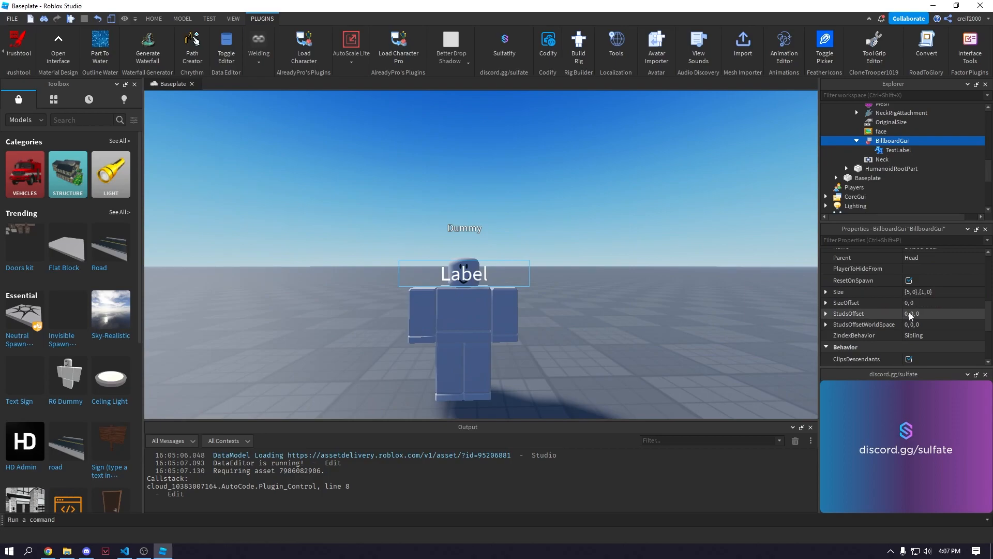
type("1,0,0")
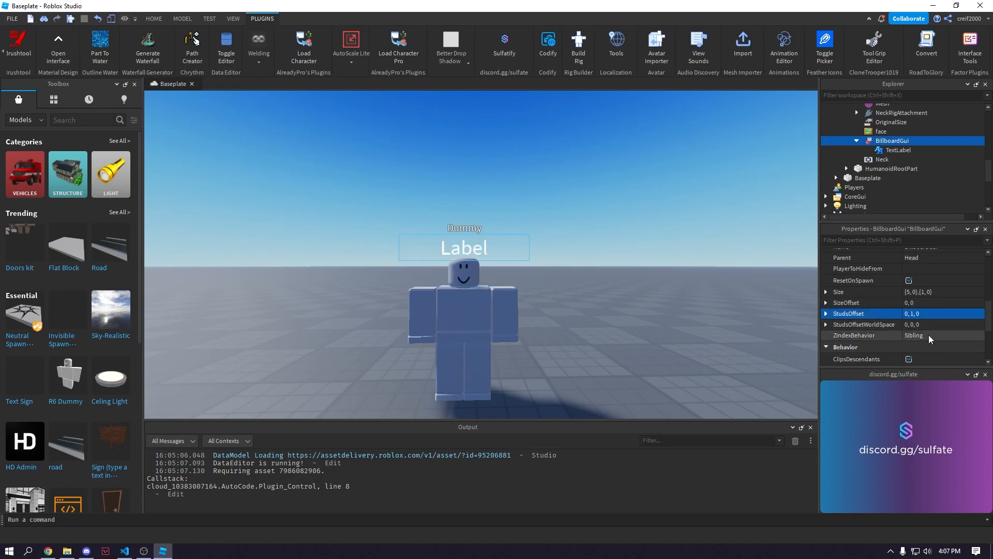
scroll("down", 3)
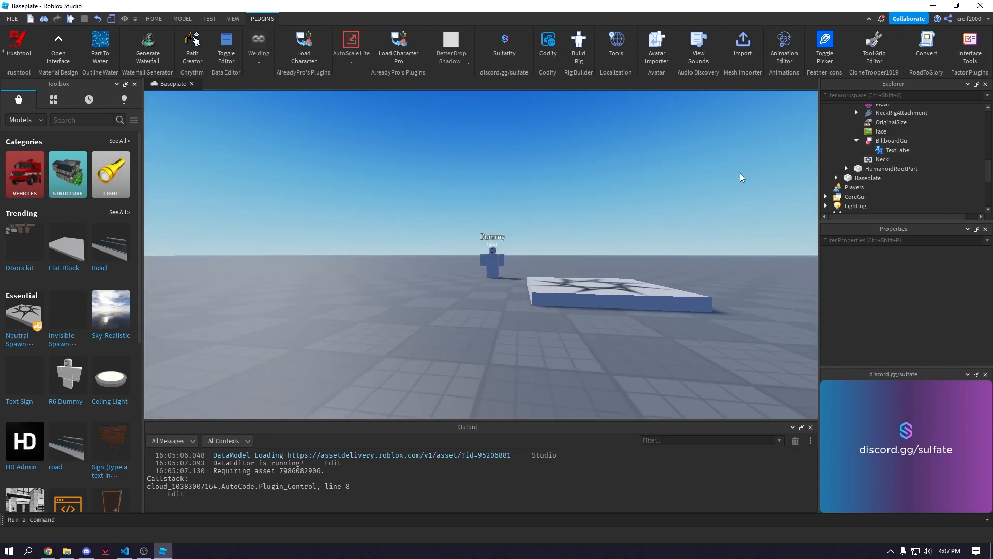
Step: Switch the BillboardGui's Size to pixel-based {0,250},{0,250} so the label stays readable from afar
left_click(898, 149)
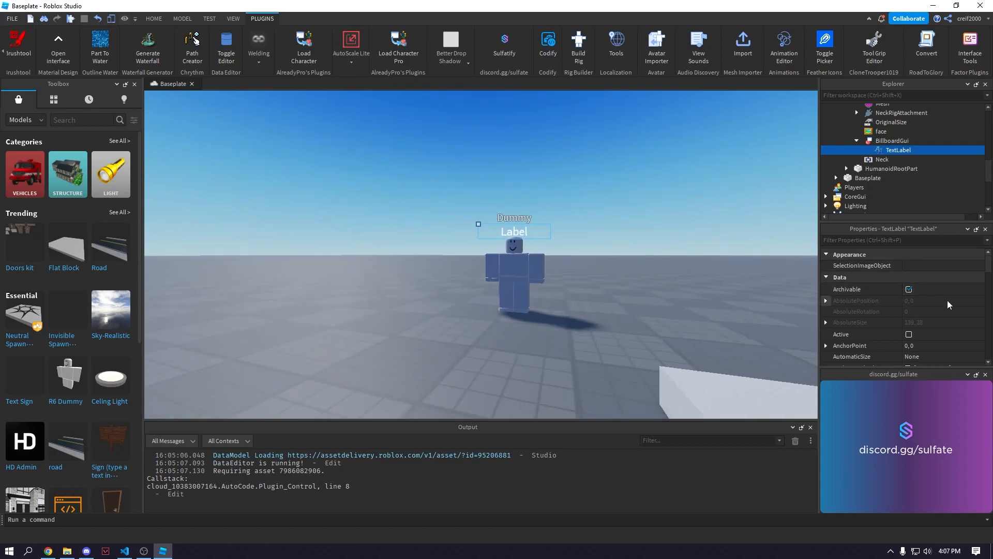
left_click(891, 140)
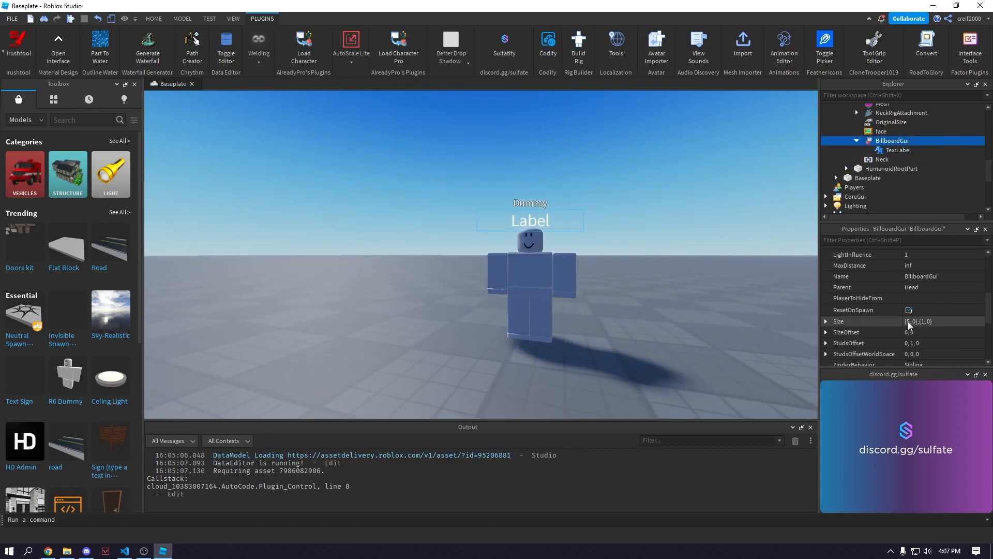
left_click(943, 321)
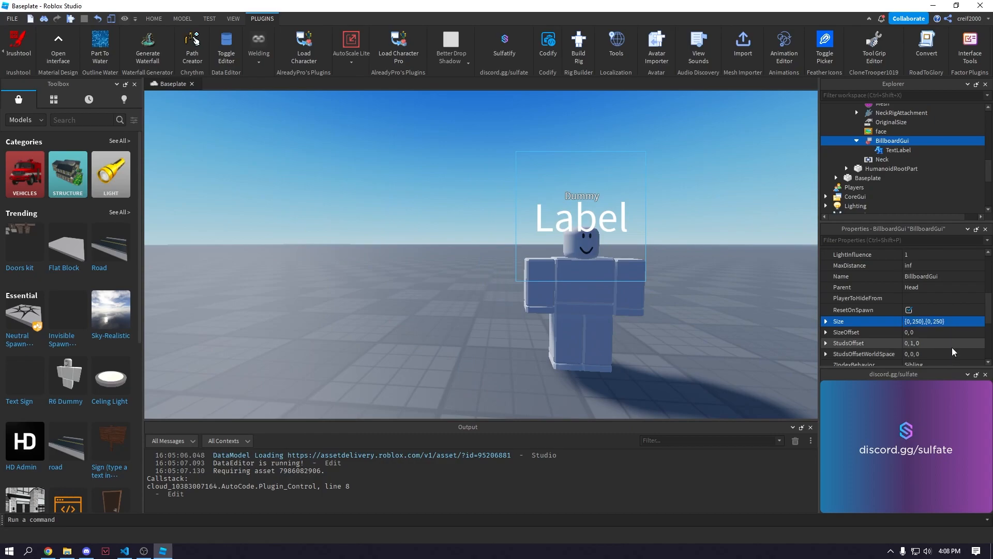
left_click(941, 321)
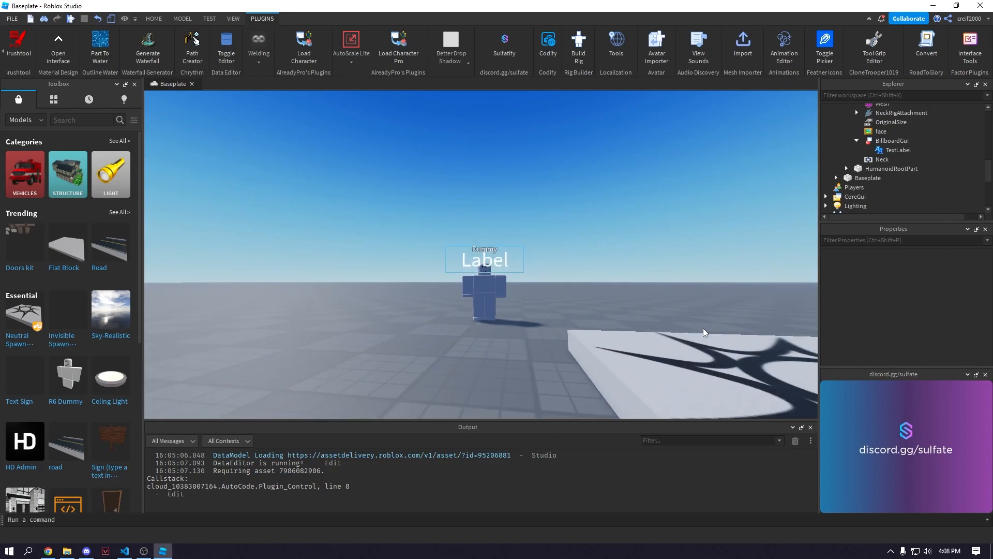
Step: Set the TextLabel's Text to nameHolder
left_click(897, 149)
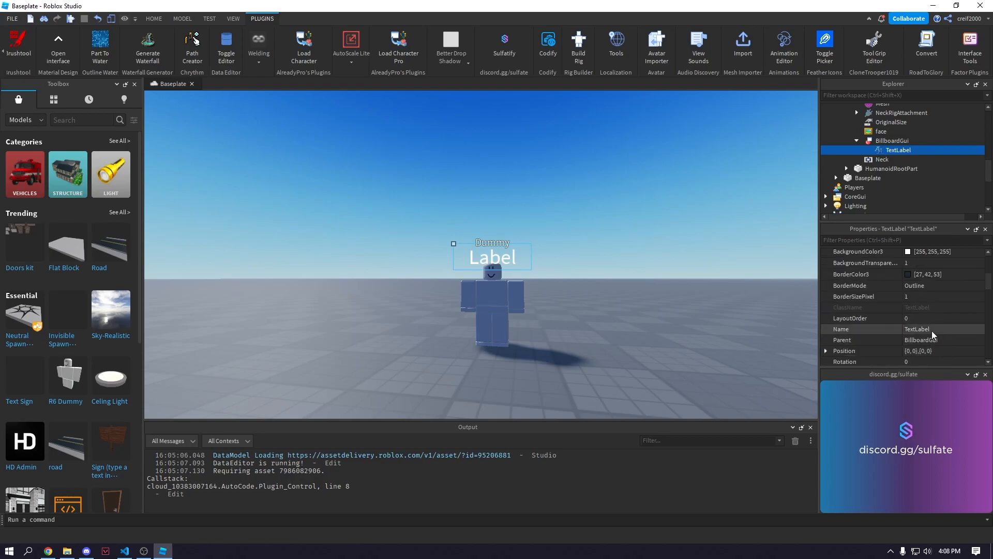
type("nan")
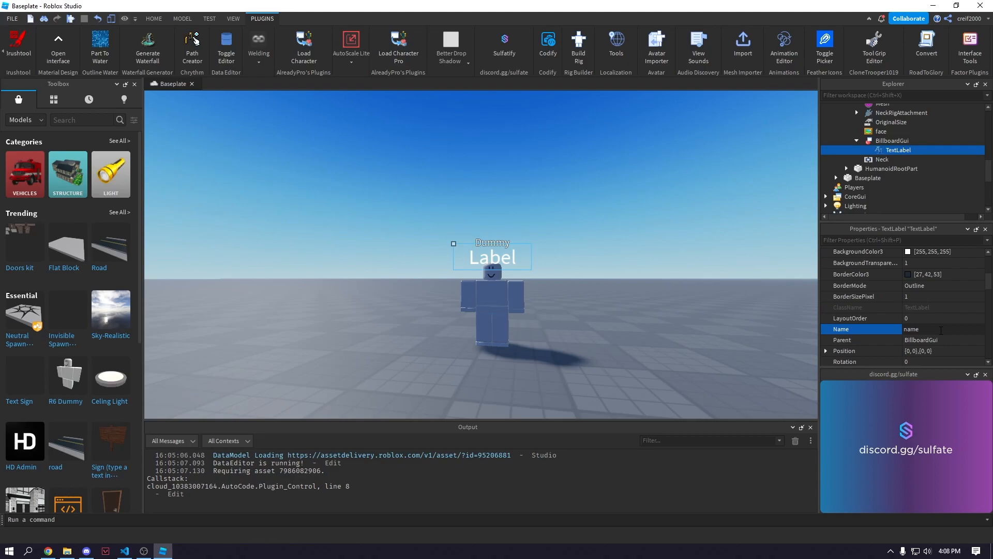
type("nameHolder")
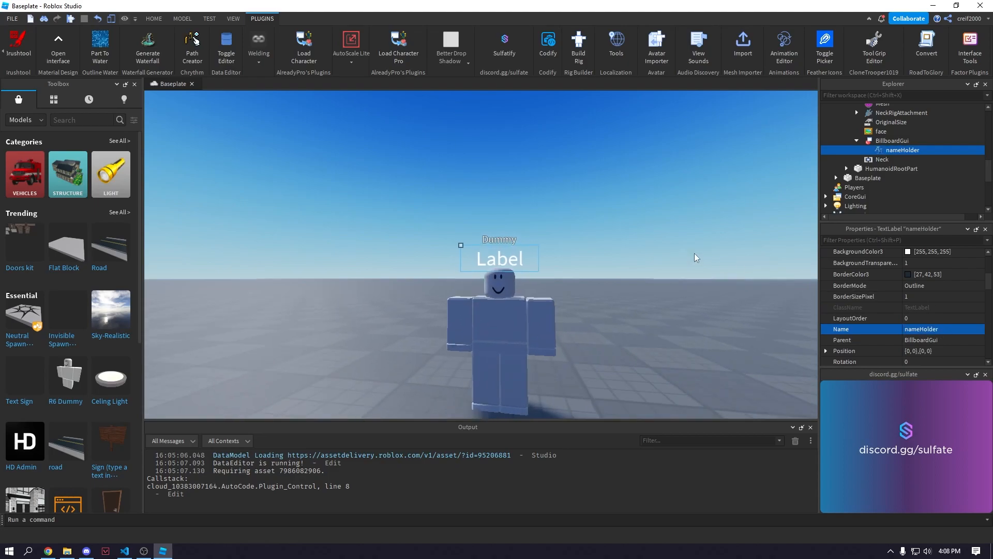
double_click(922, 329)
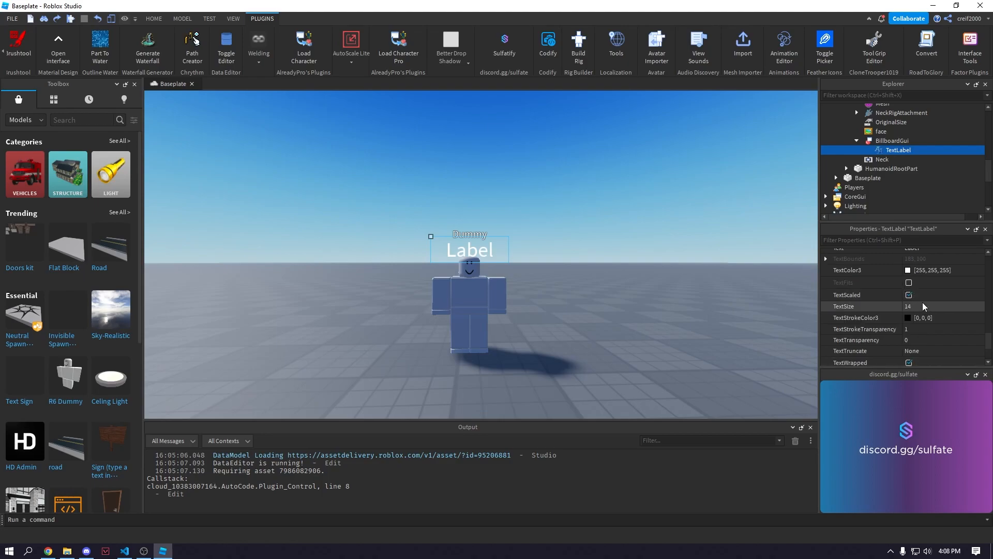
scroll("down", 3)
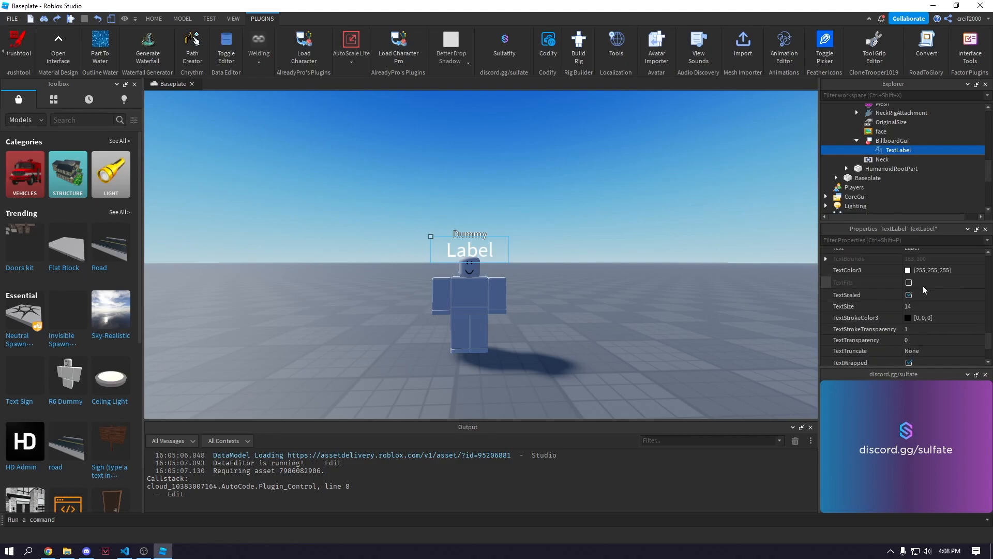
type("nameHolder")
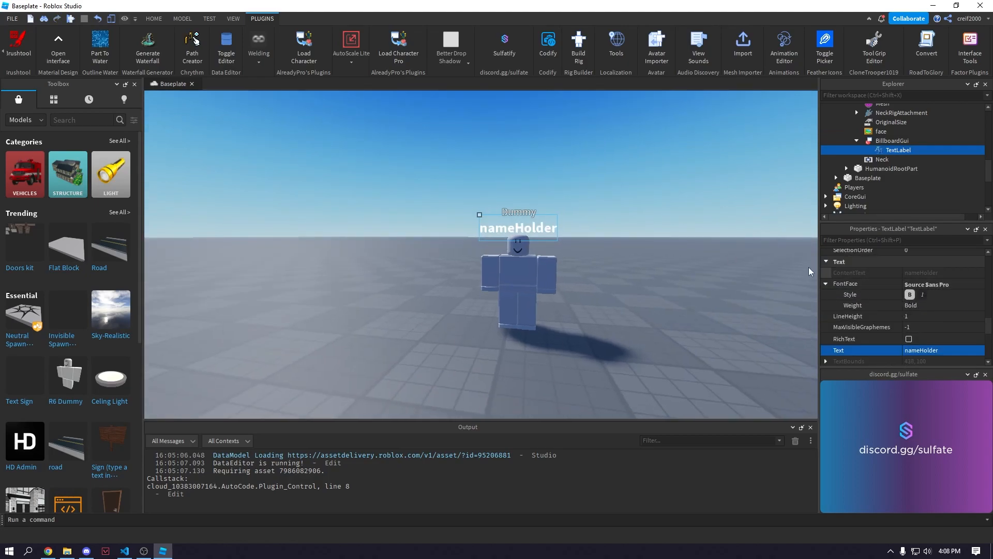
Step: Give the label a new bold FontFace and TextStrokeTransparency 0.5
left_click(944, 284)
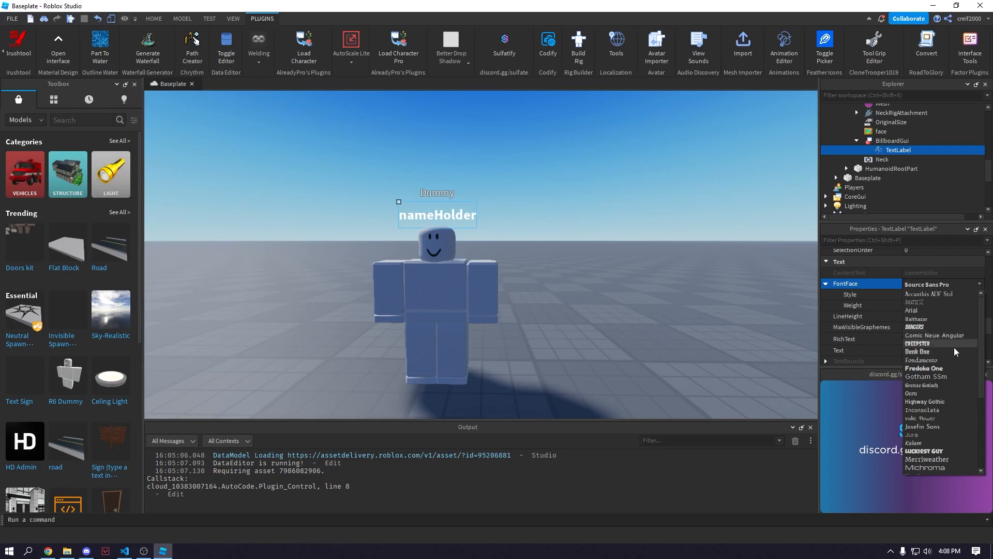
left_click(925, 376)
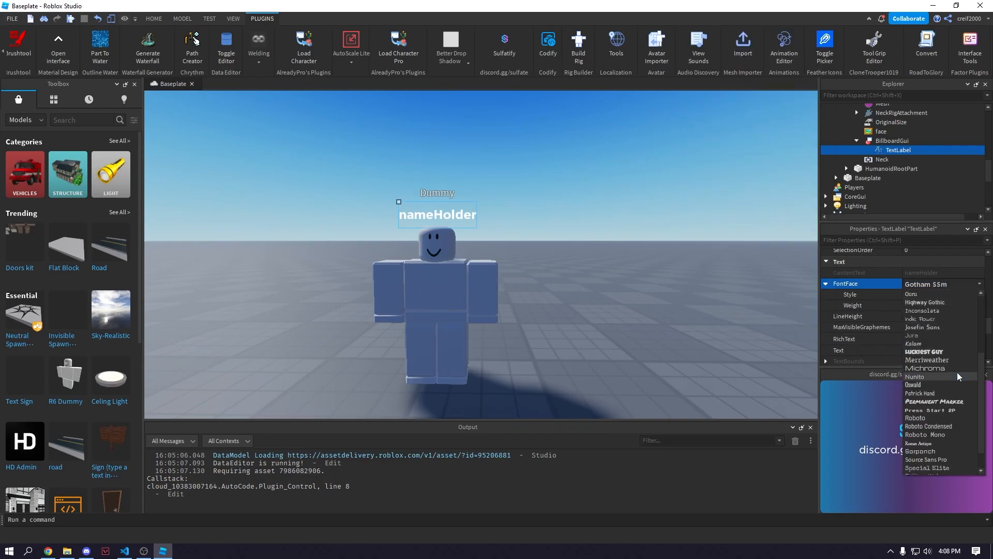
left_click(915, 417)
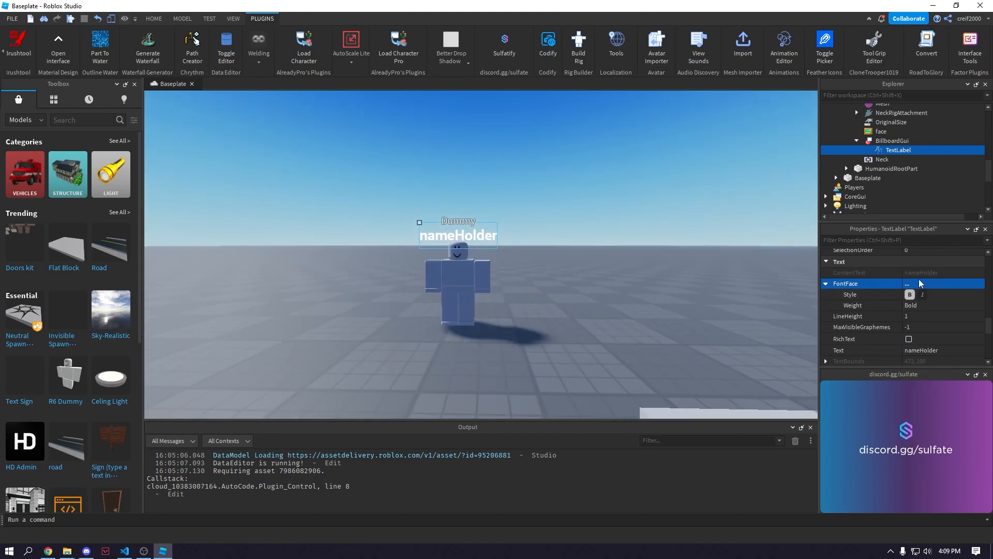
left_click(918, 283)
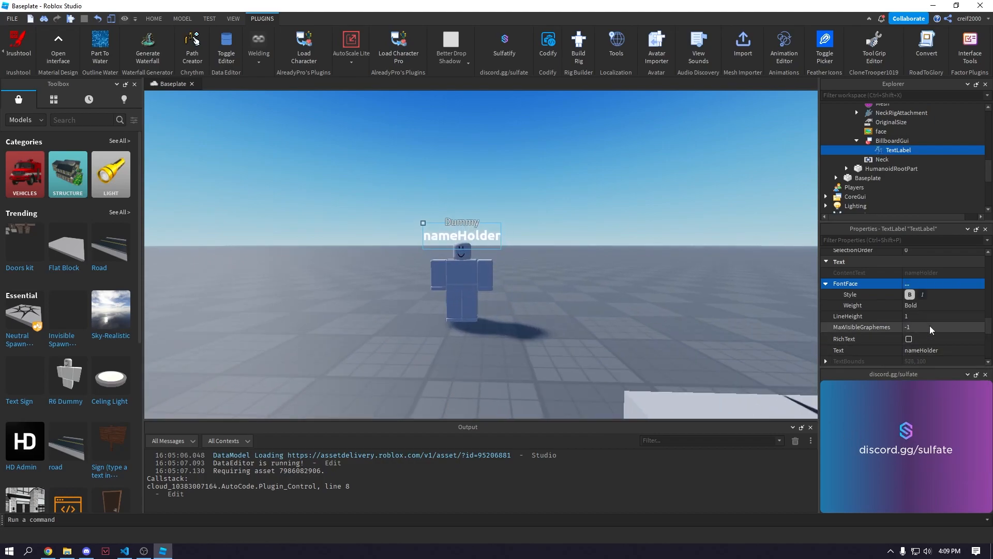
scroll("down", 3)
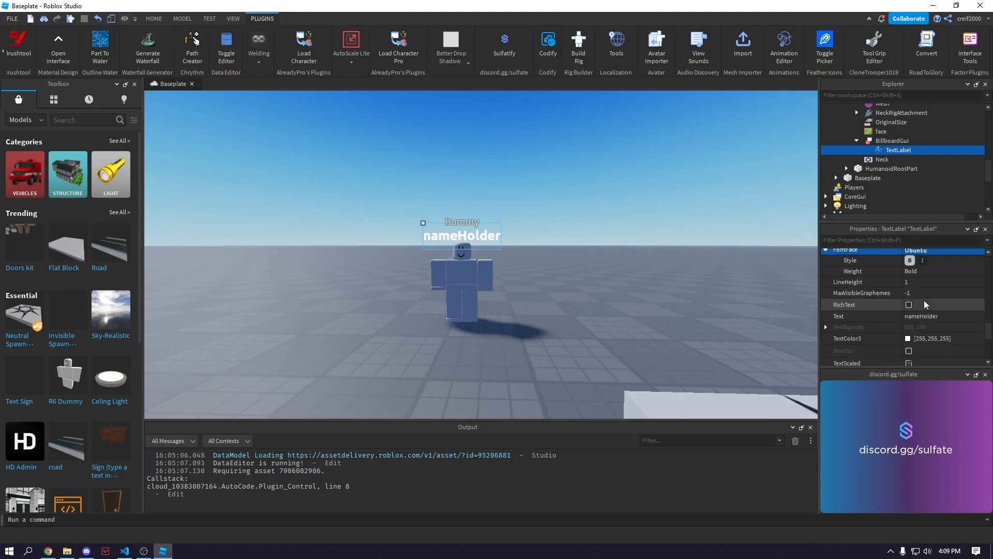
scroll("down", 3)
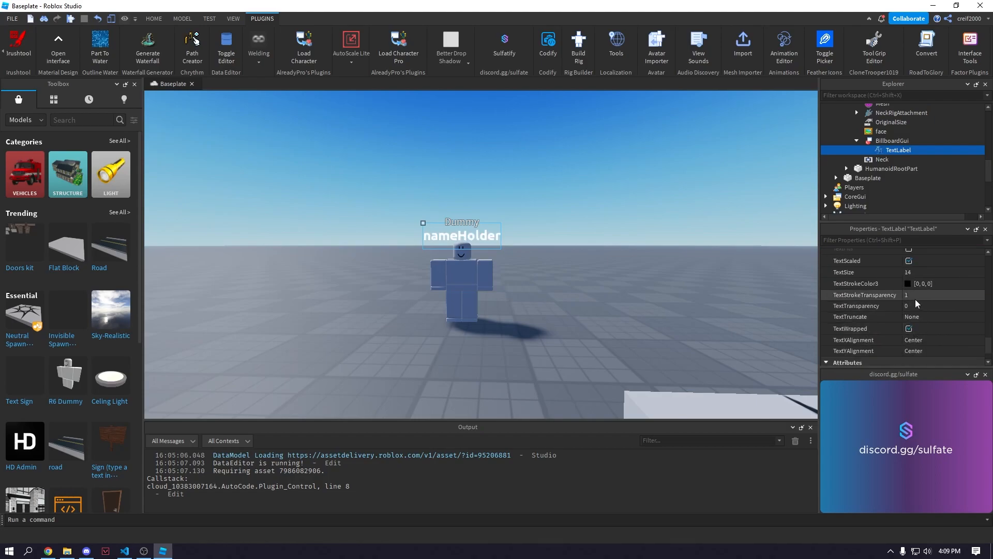
left_click(919, 295)
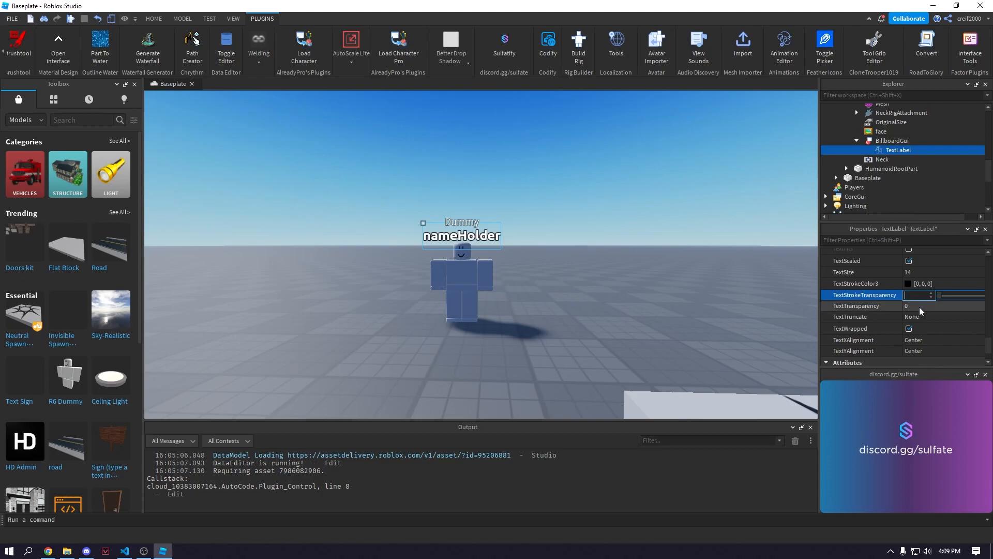
type("0.5")
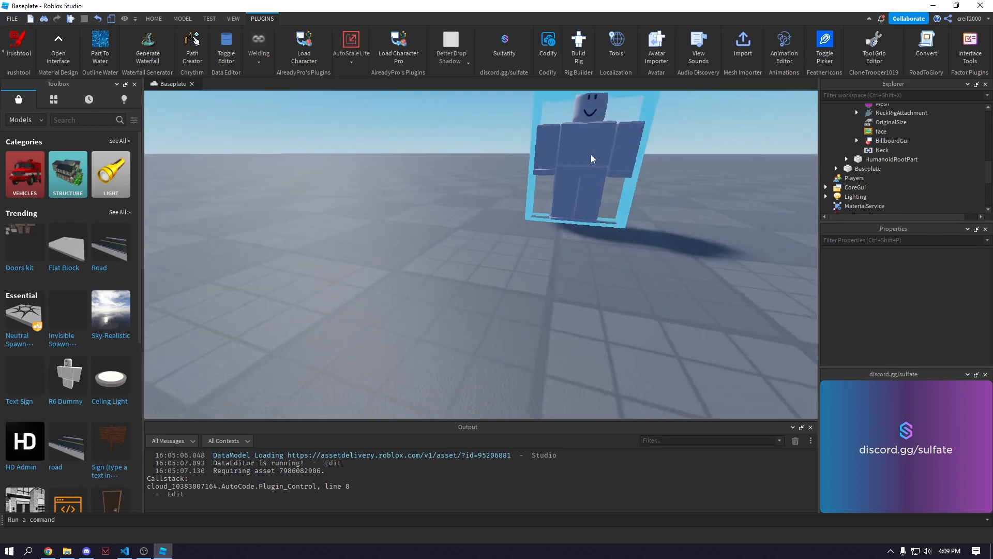
Step: Select the dummy's BillboardGui and review its converted Lua code
left_click(891, 140)
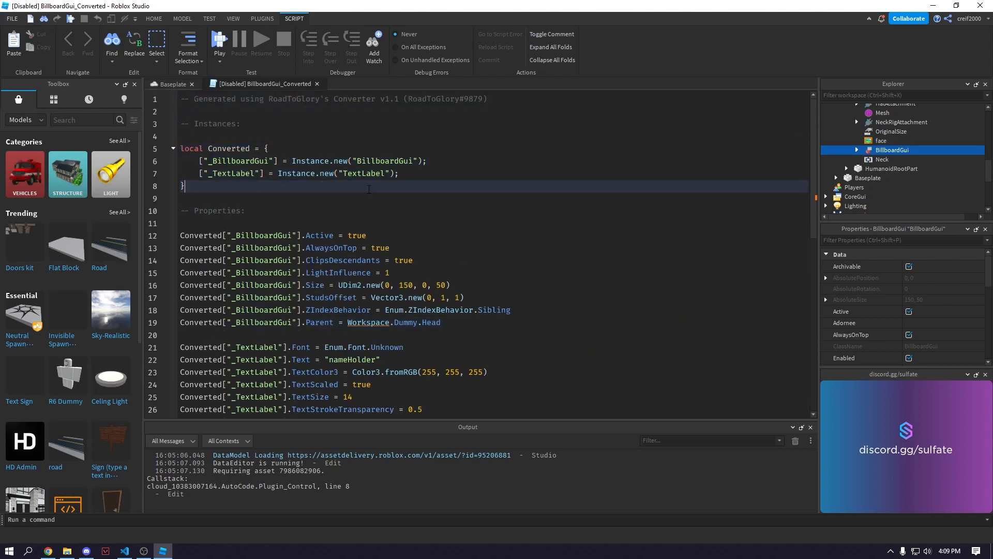
scroll("down", 3)
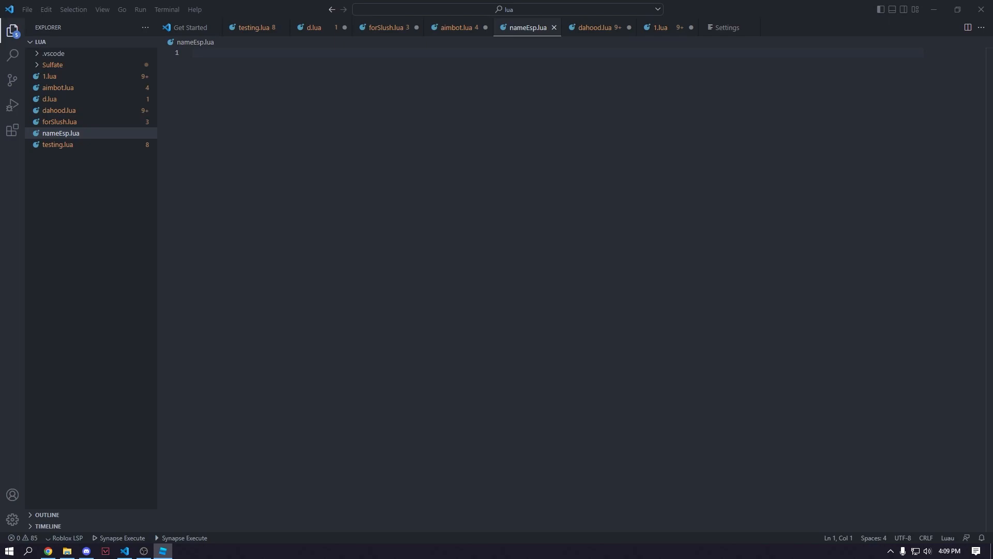
Step: Write local BillboardGui = Instance.new("BillboardGui") in nameEsp.lua and begin a second local declaration
type("local")
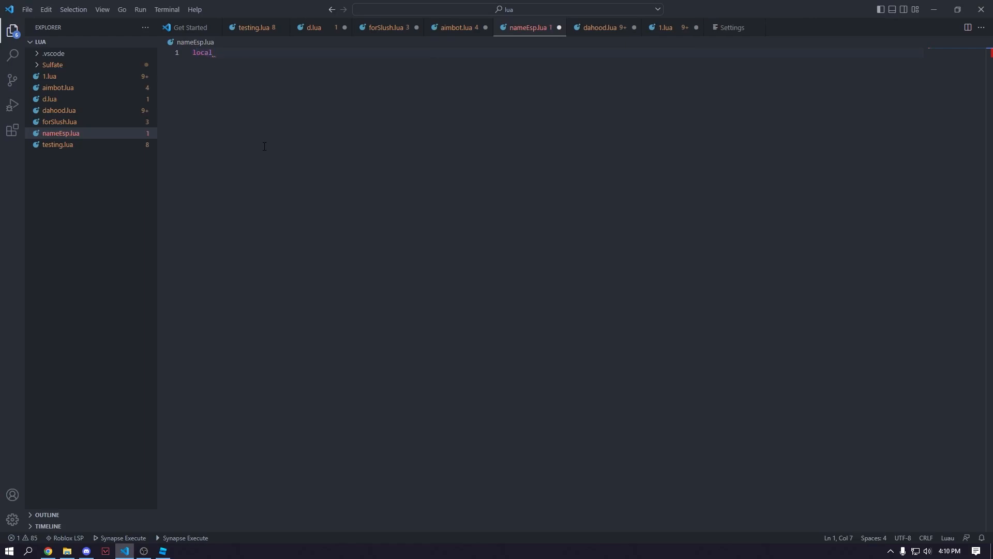
type("B")
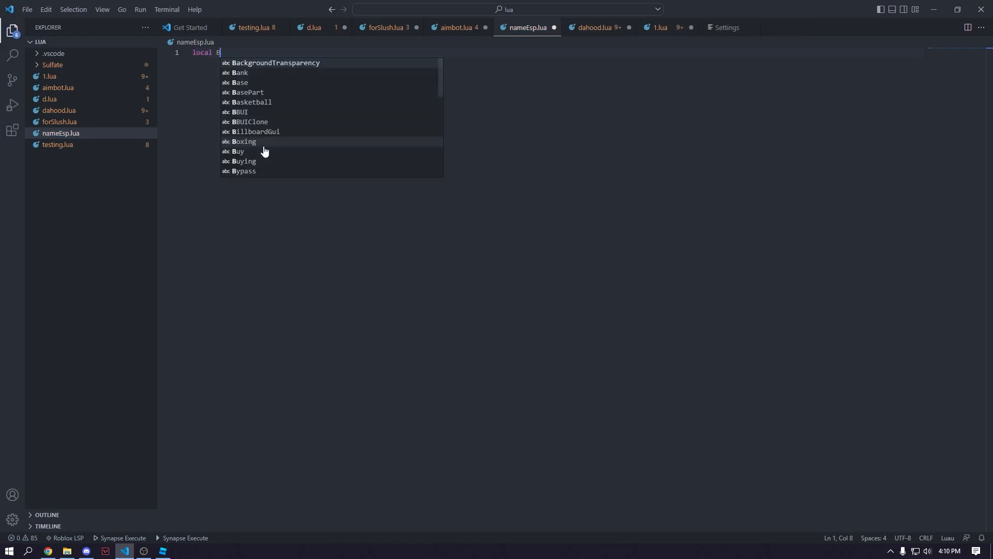
left_click(256, 132)
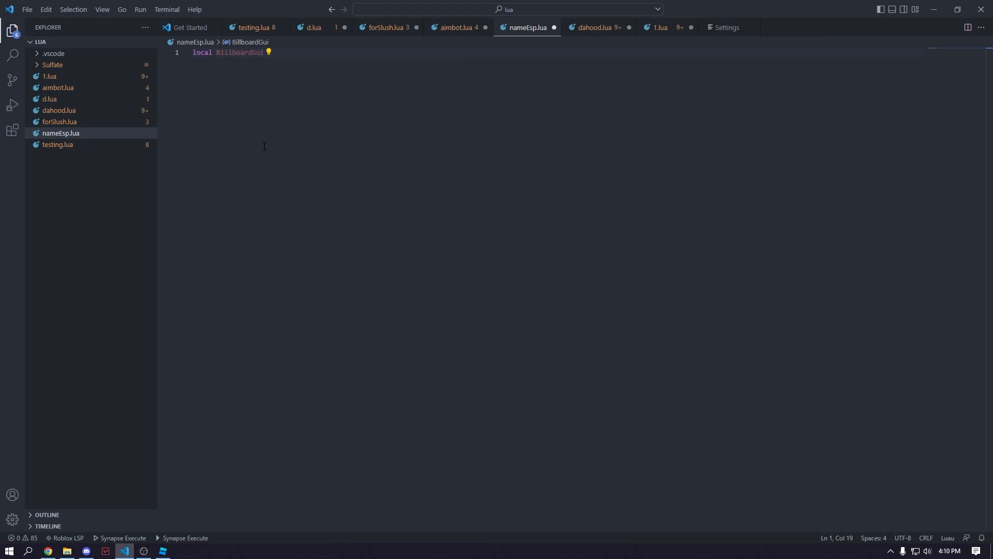
type("= Instance.new")
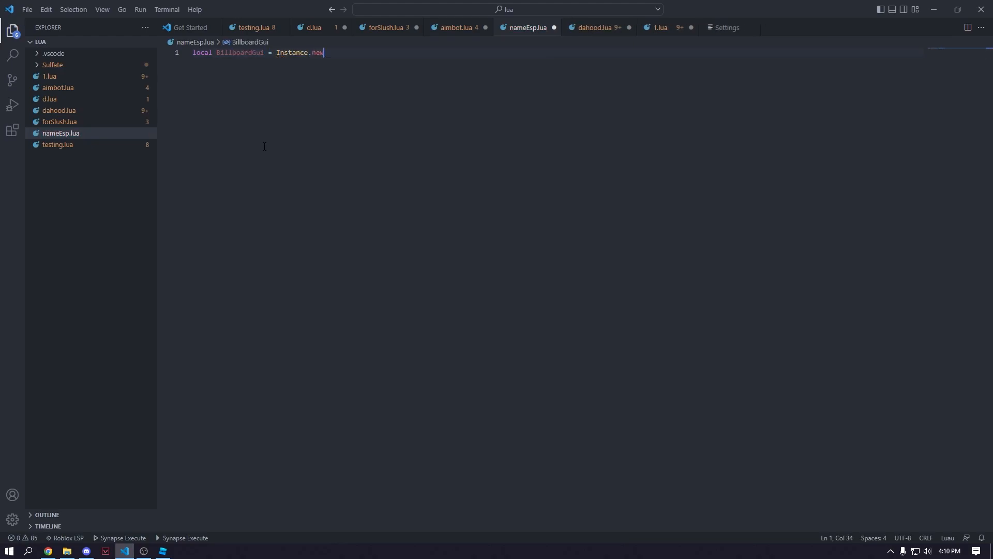
type("(\"B\"")
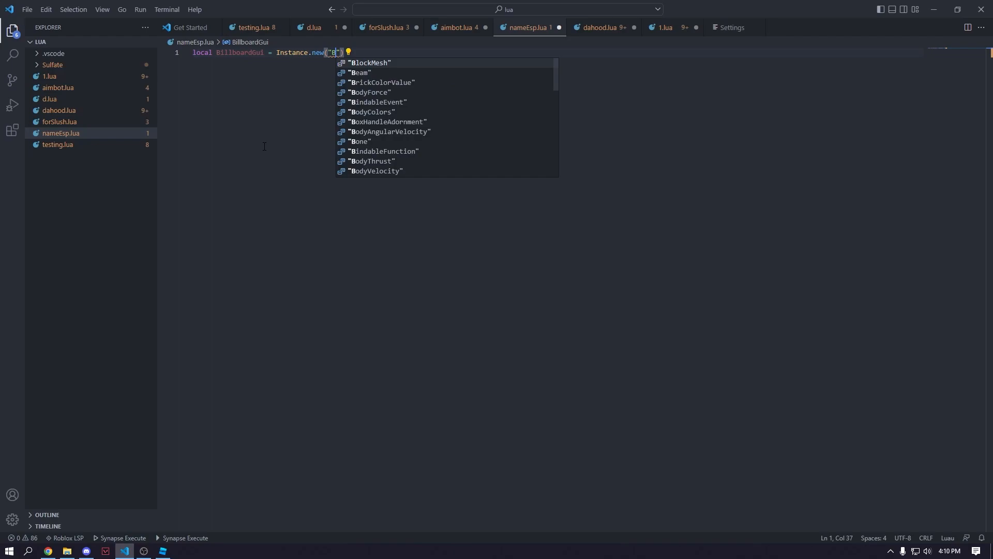
type("BillboardGui")
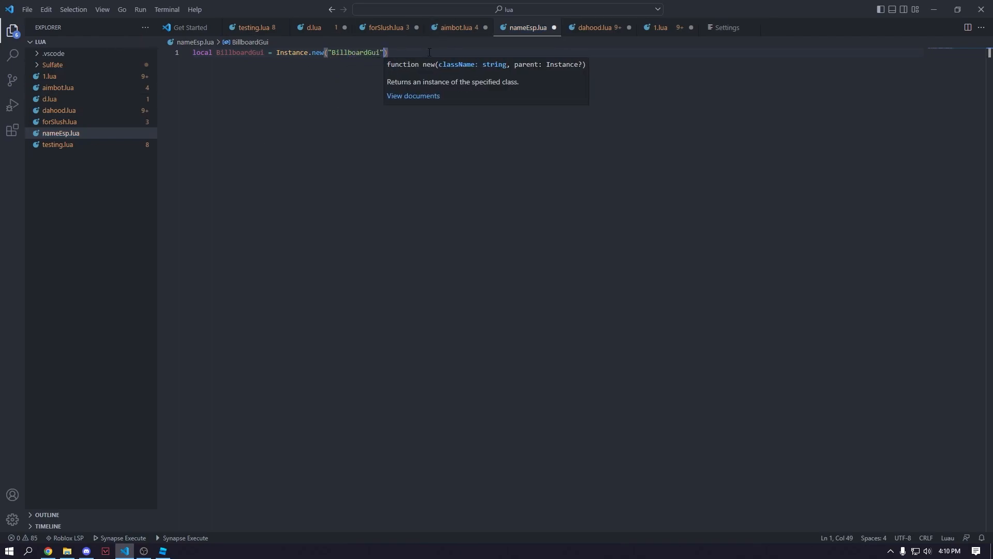
type("local")
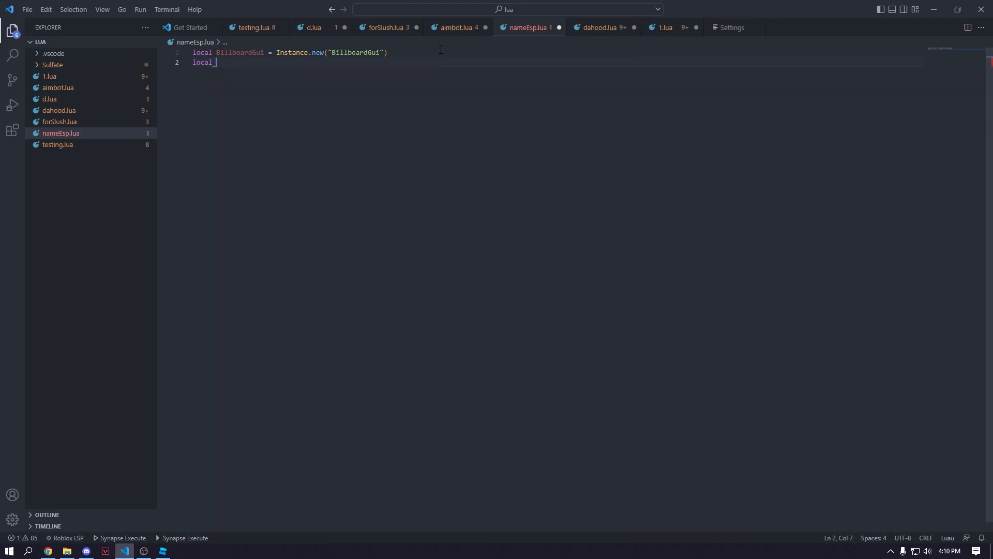
type("Tes")
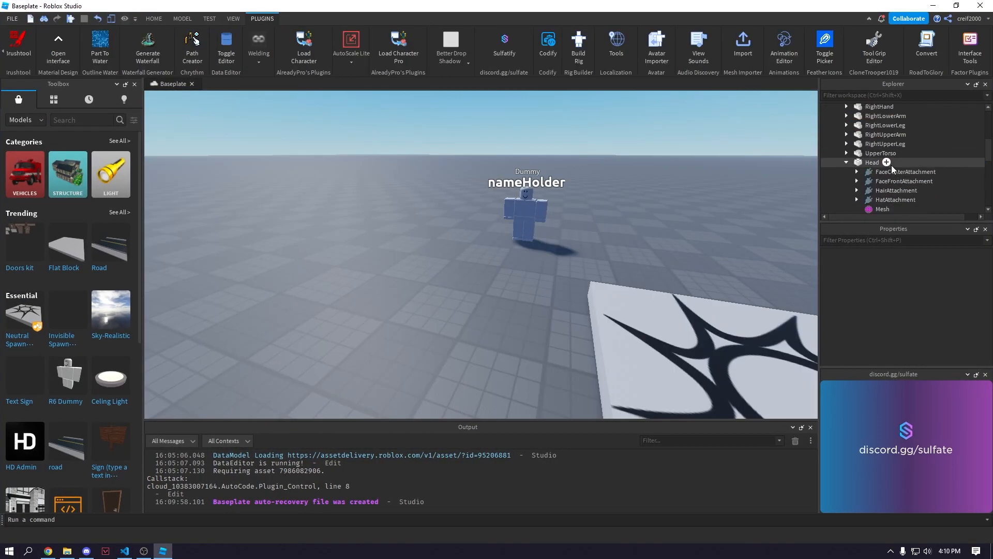
Step: Convert the selected BillboardGui with the Roblox2Lua plugin and open the generated BillboardGui.lua
left_click(892, 166)
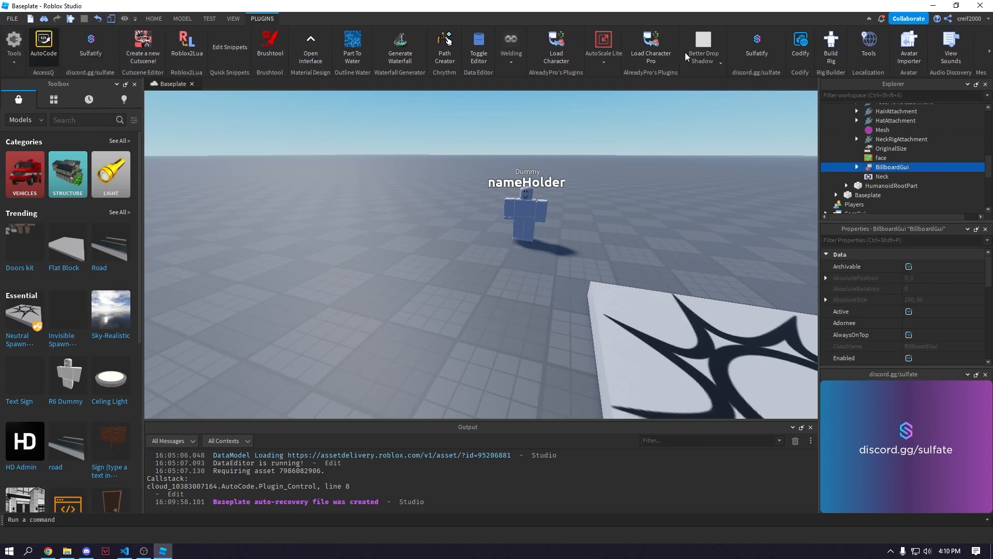
left_click(186, 48)
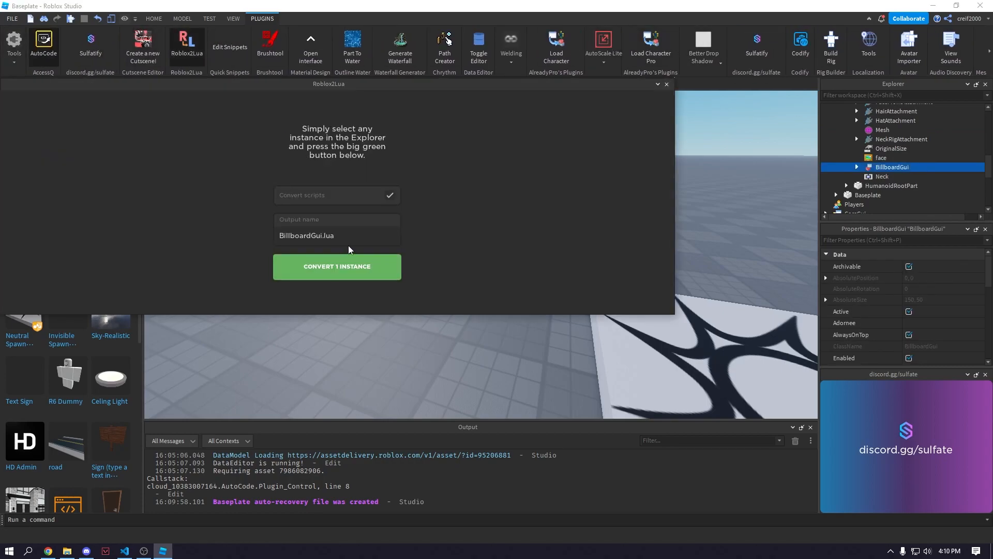
left_click(336, 266)
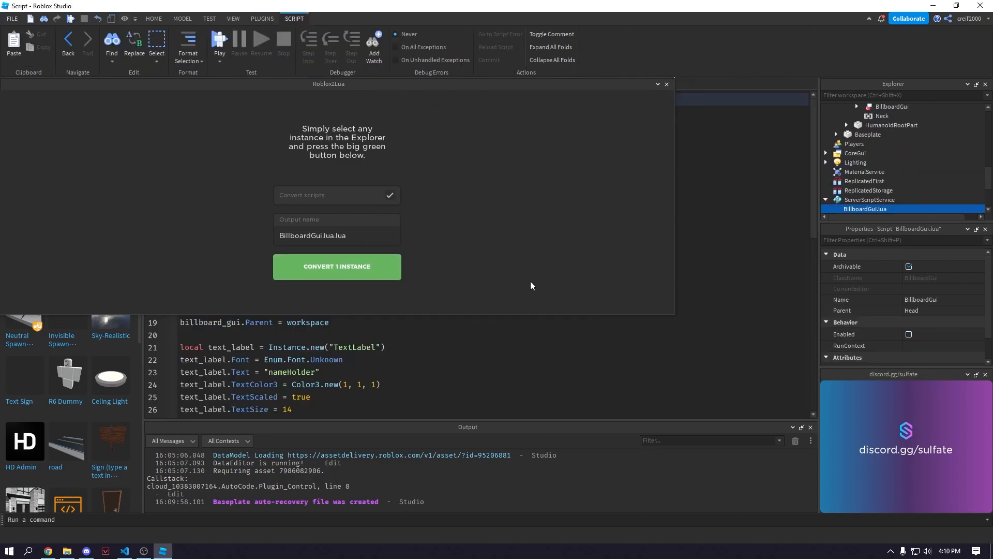
left_click(337, 266)
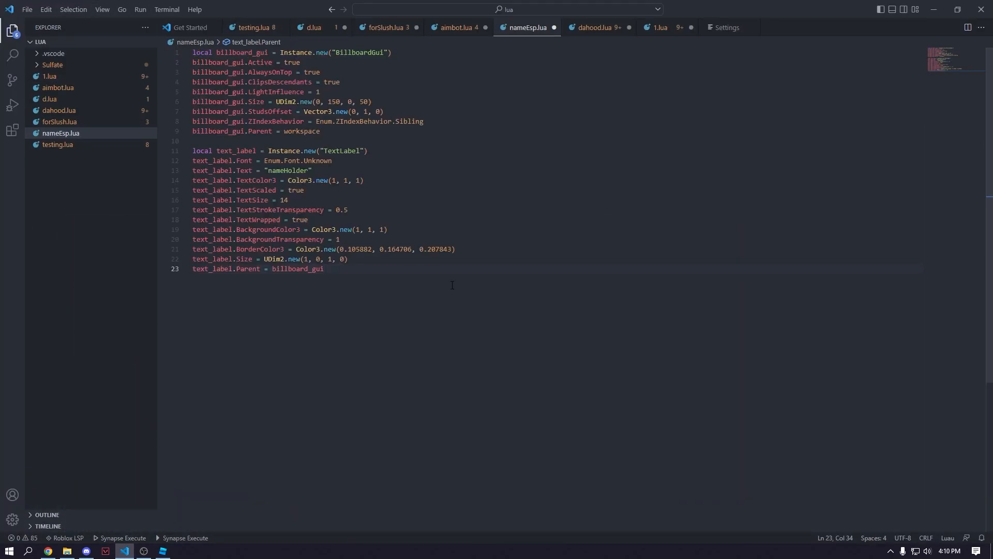
Step: Change billboard_gui.Parent from workspace to nil, then remove that parent line entirely
left_click(391, 51)
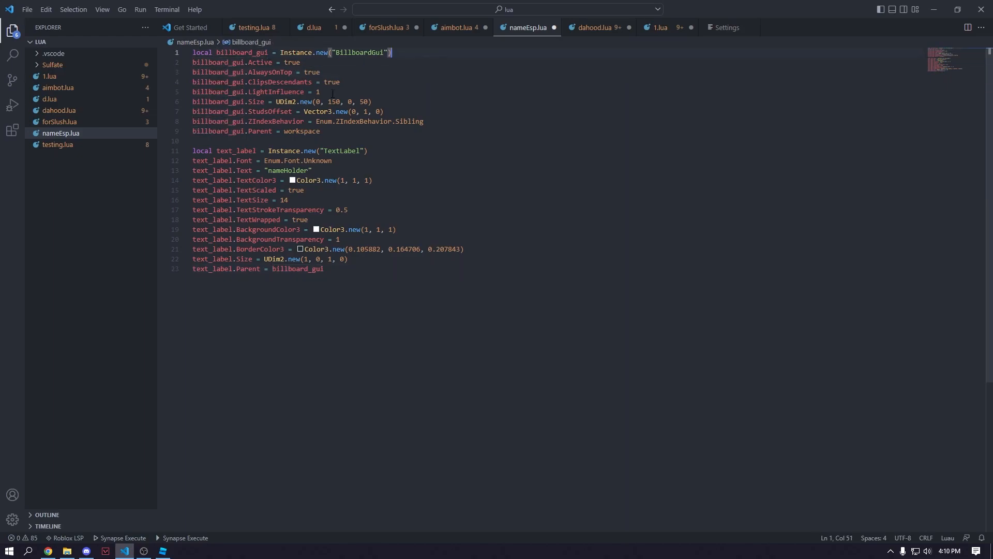
double_click(300, 131)
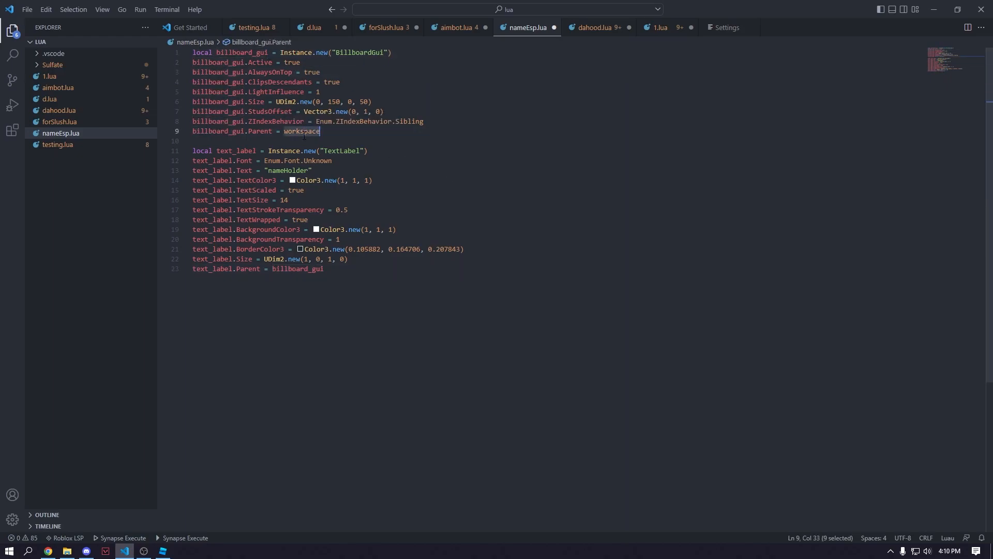
type("n")
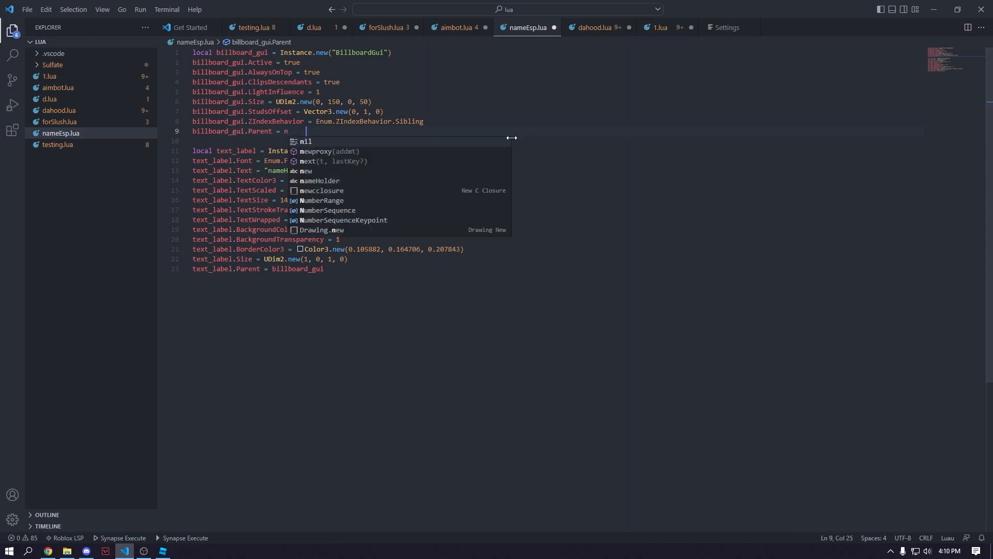
type("il")
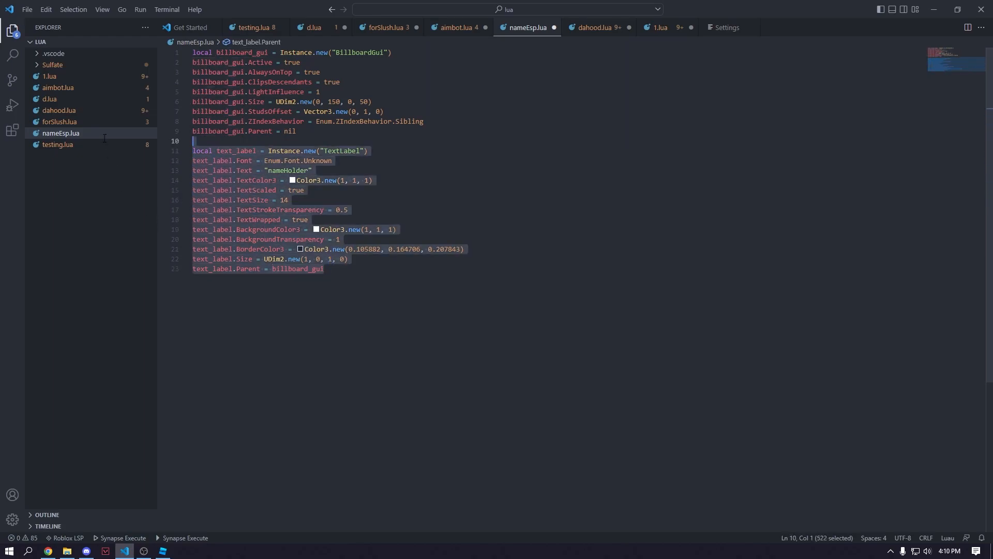
left_click(357, 230)
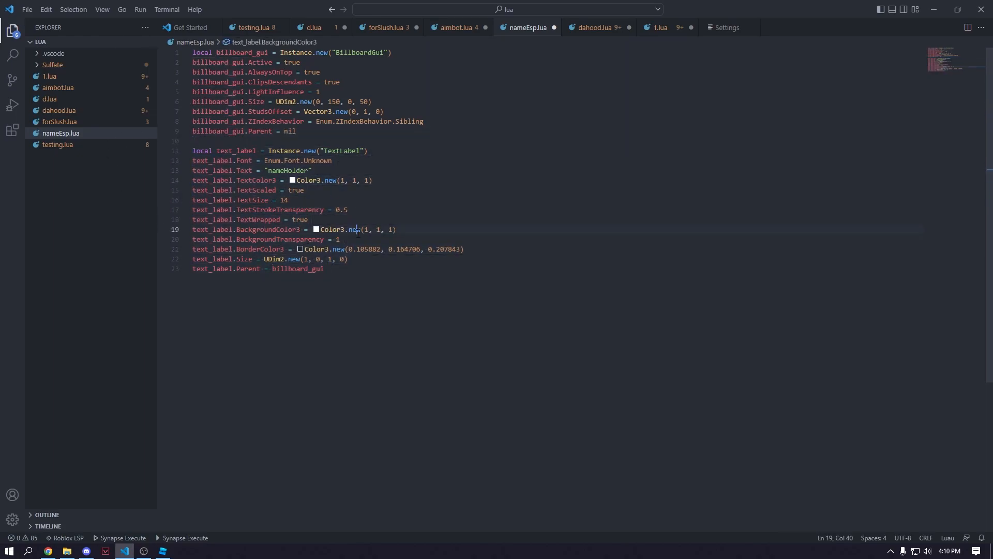
double_click(289, 132)
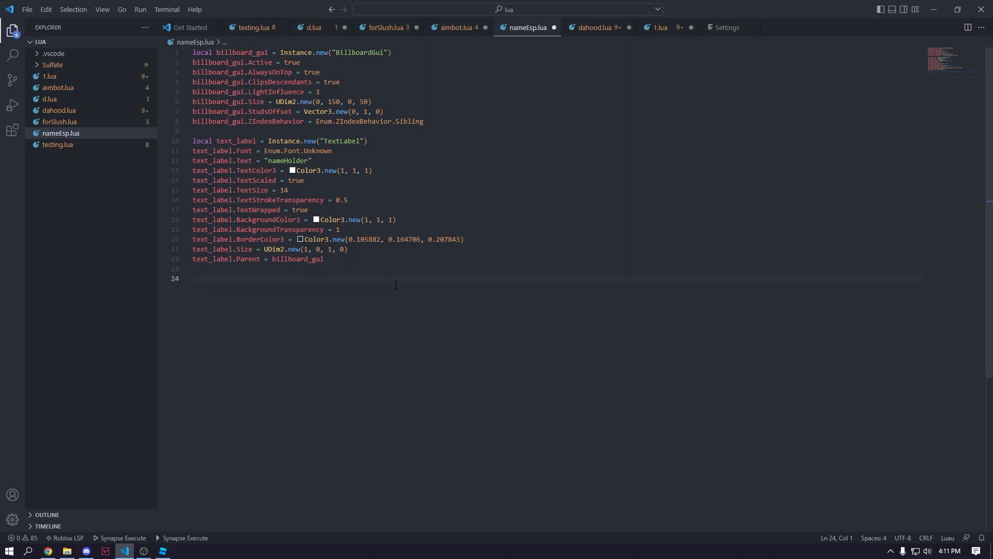
Step: Add RunService.RenderStepped:Connect(function(deltaTime)) containing local billboard_guiClone = billboard_gui:Clone()
left_click(197, 278)
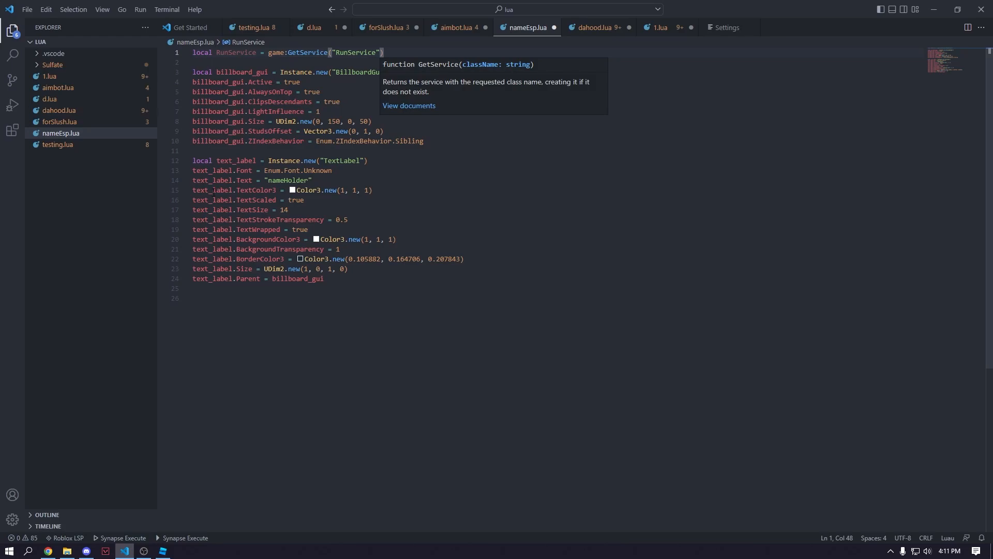
type("RunService./")
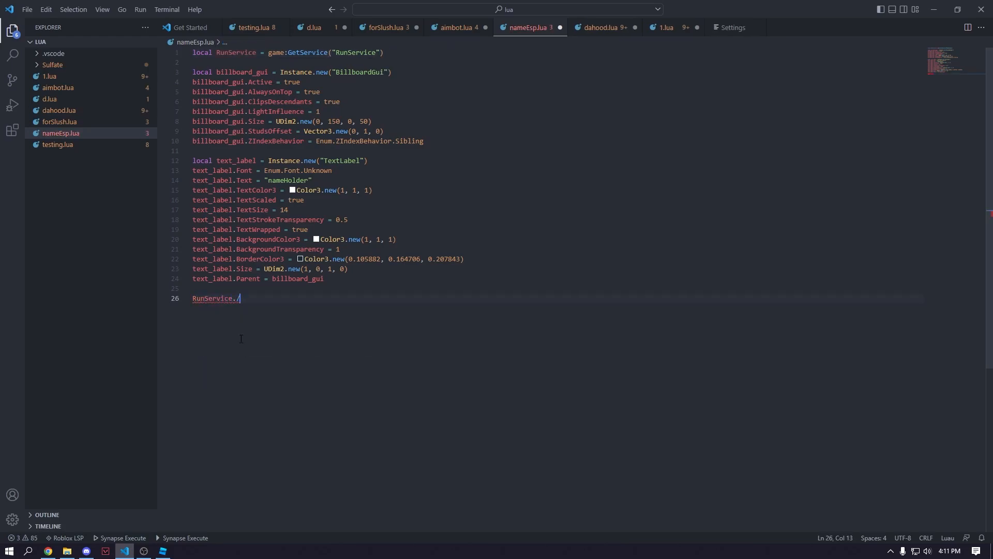
type("RenderStepped:Connectf")
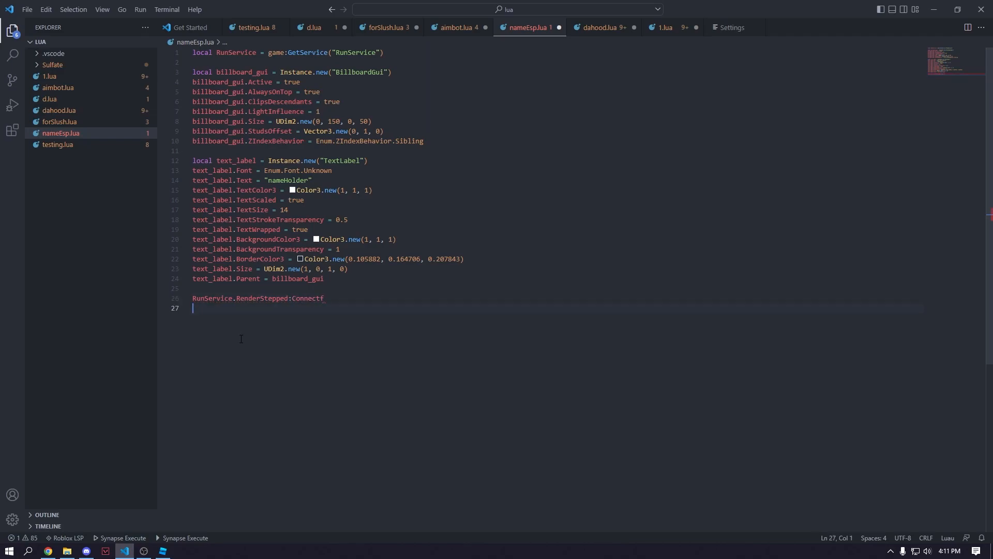
type("(function(deltaTime)")
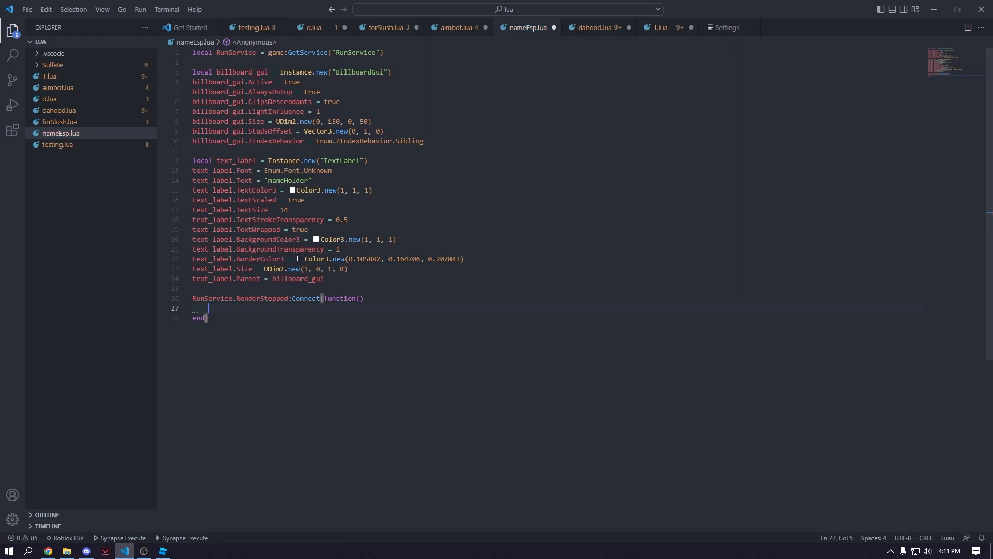
type("local")
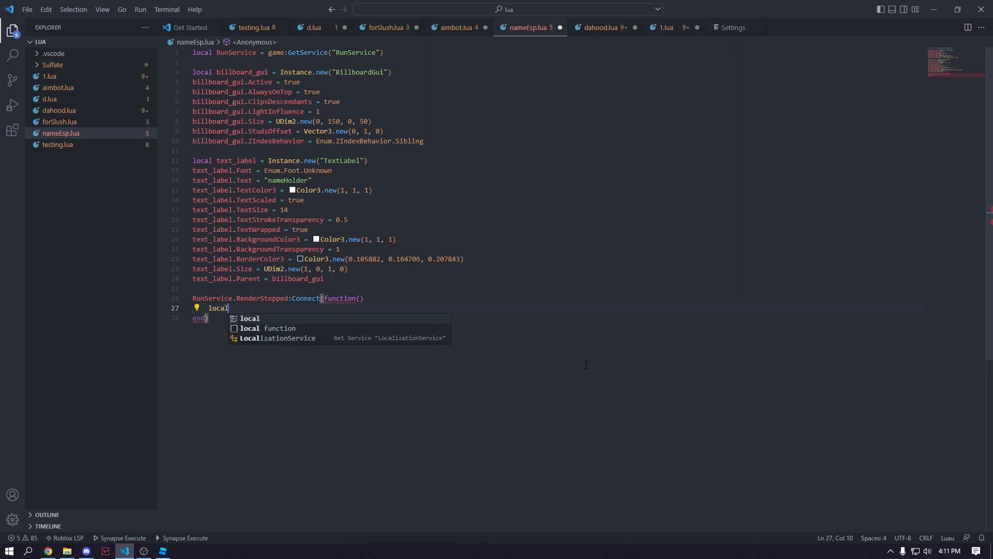
type("billboard_guiClone")
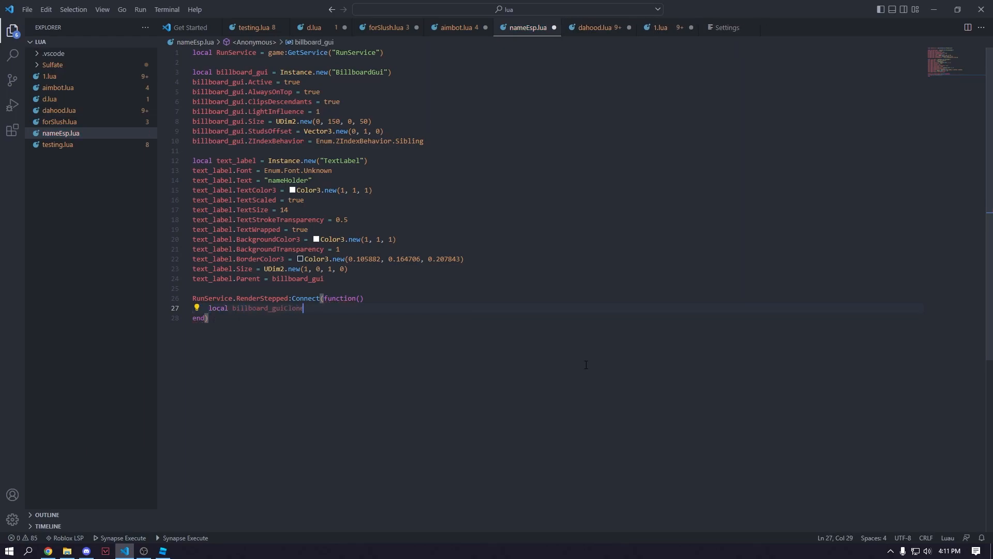
type("= billboard_gui")
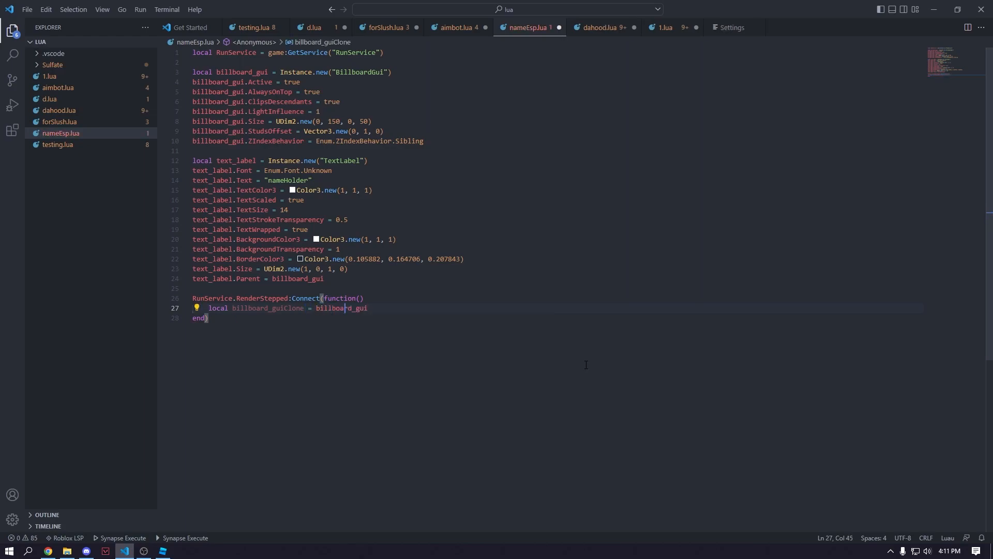
type(":Clone")
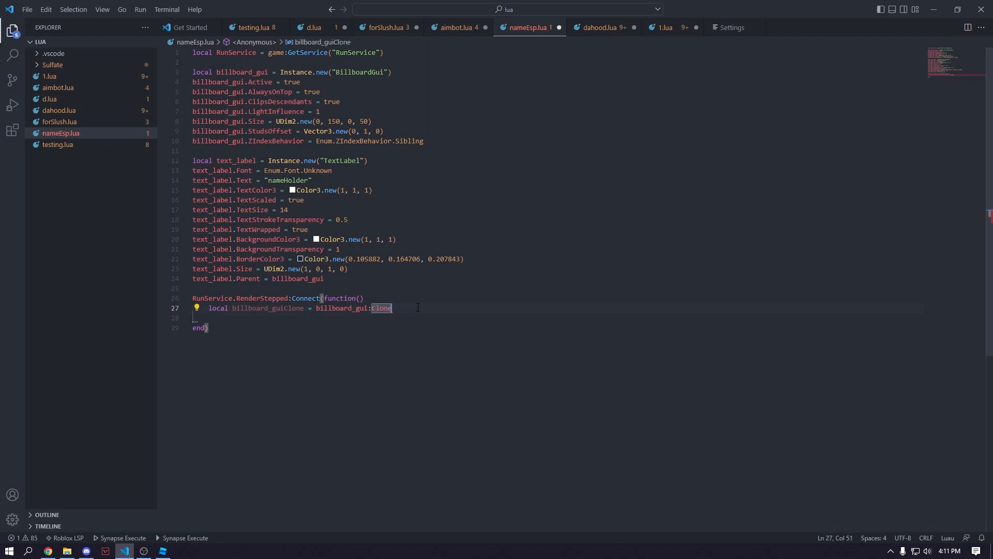
type("()")
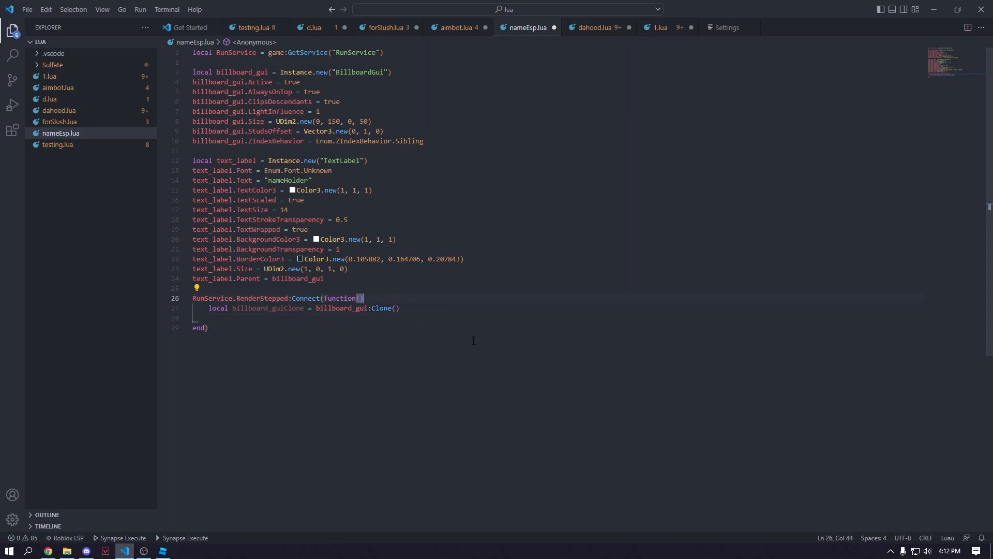
Step: Start a for i,v in pairs() loop and declare local Players = game:GetService("Players") at the top
key("enter")
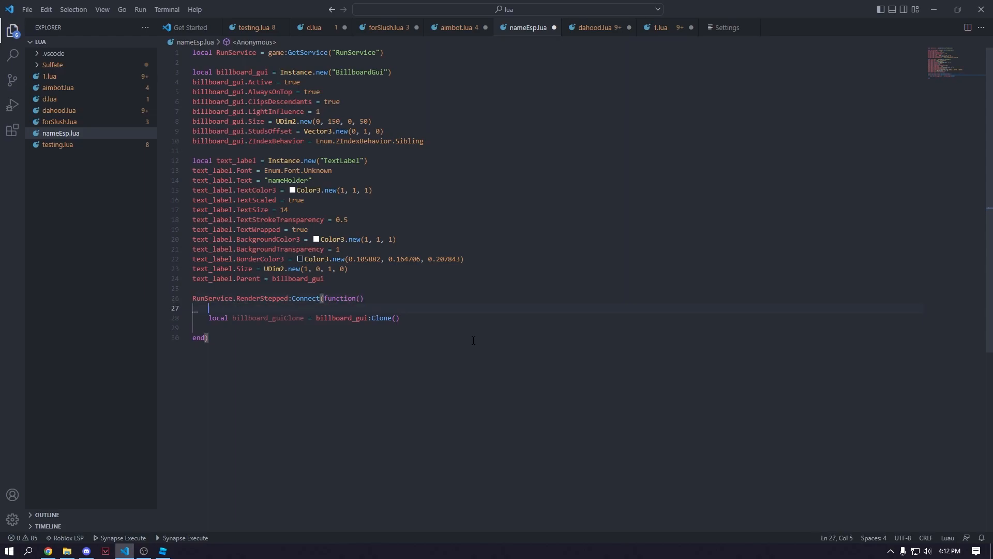
type("for i,")
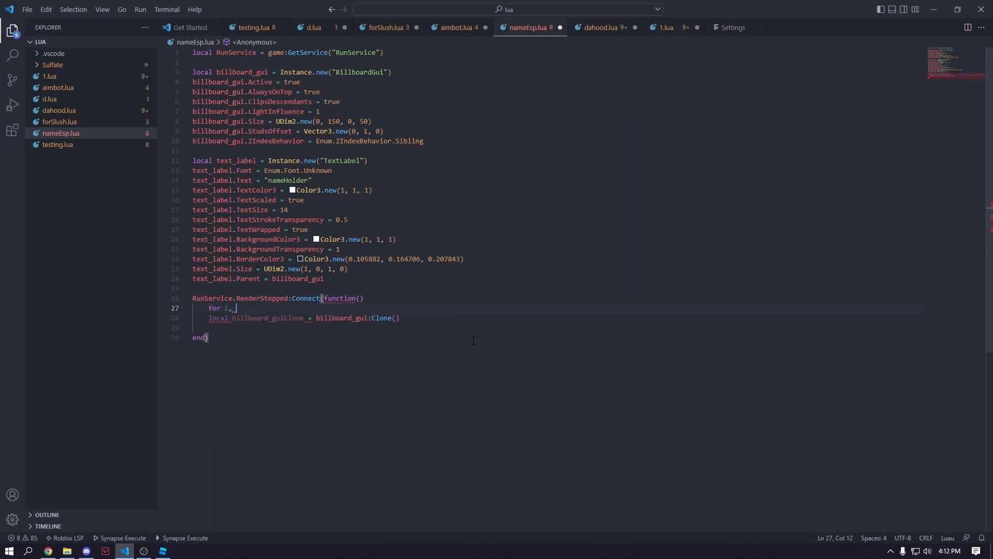
type("v in pairs(")
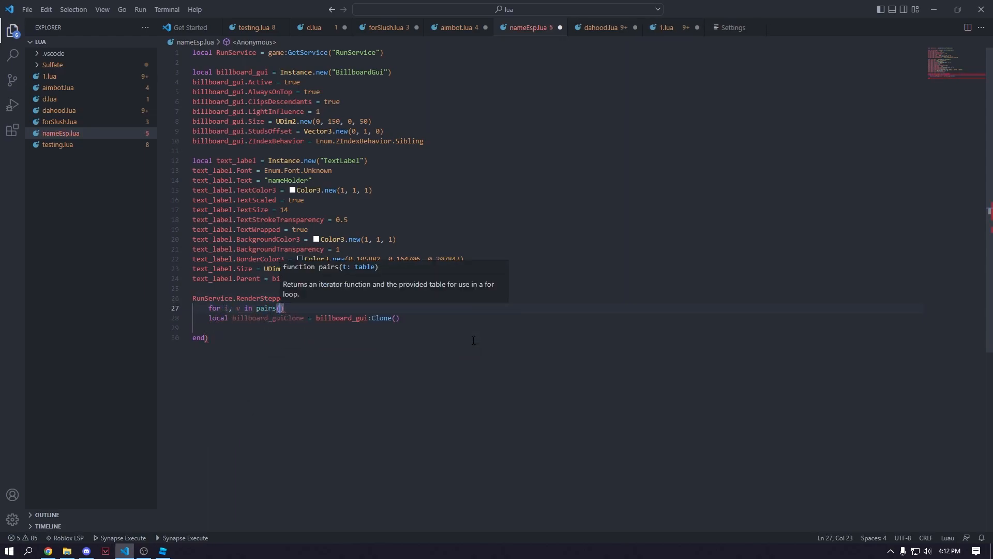
type("game:Getser")
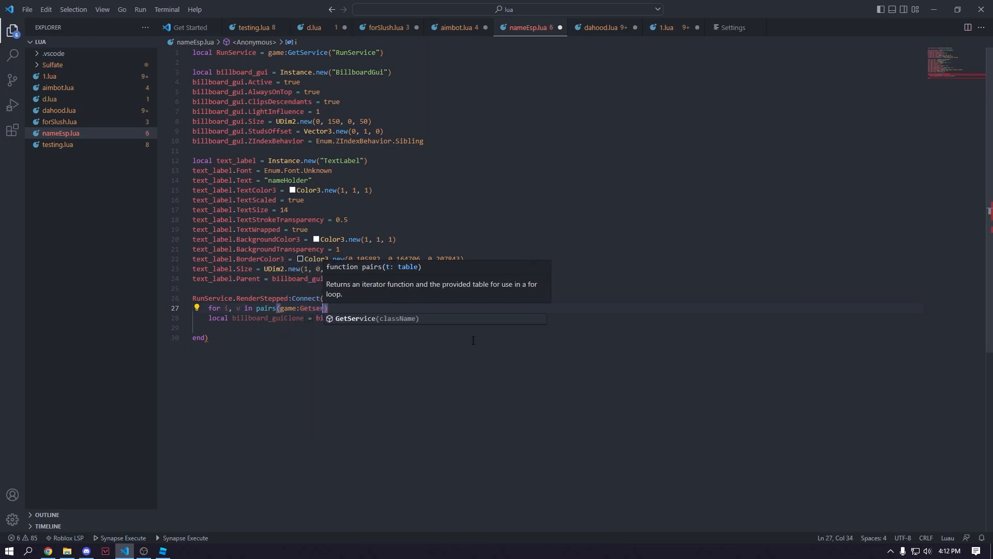
type("GetService(")
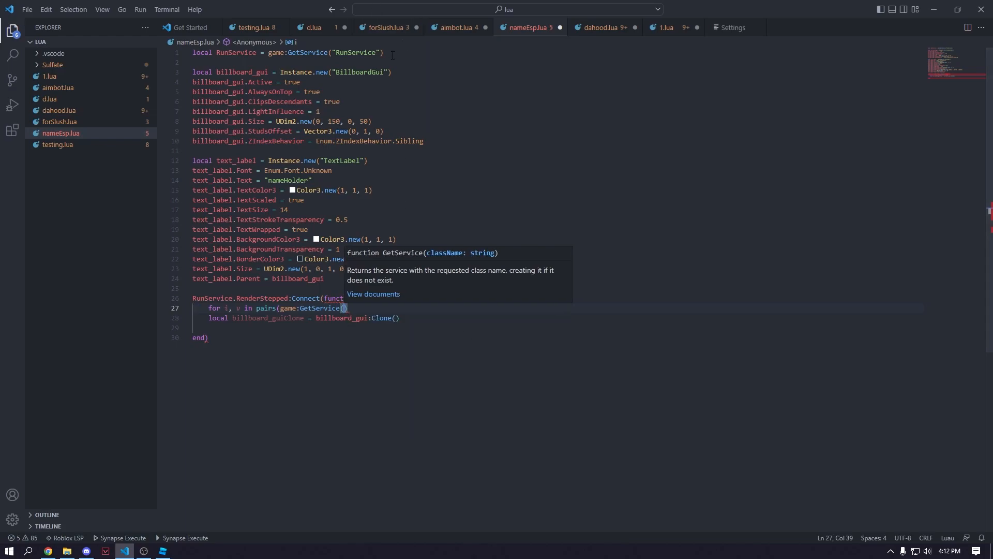
type("local pl")
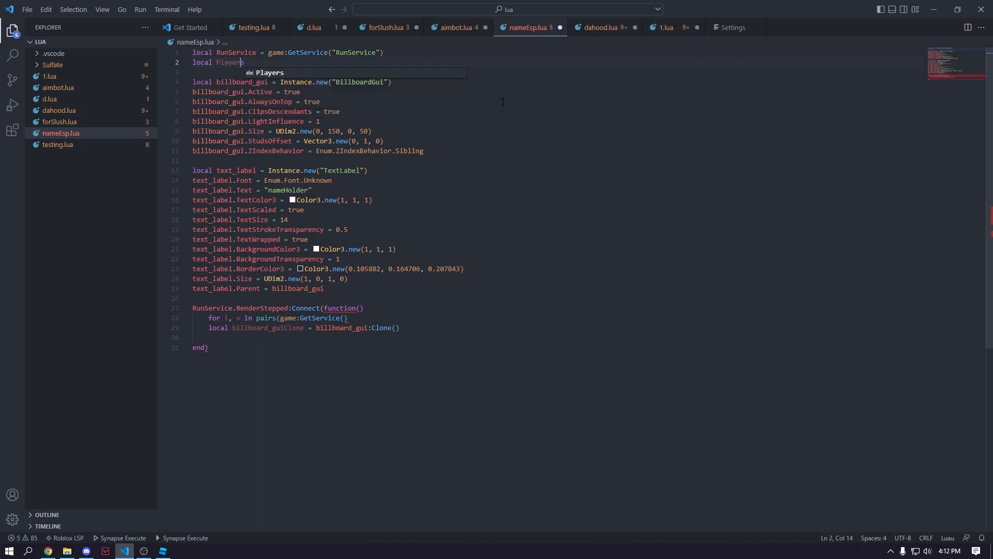
type("= game:GetService")
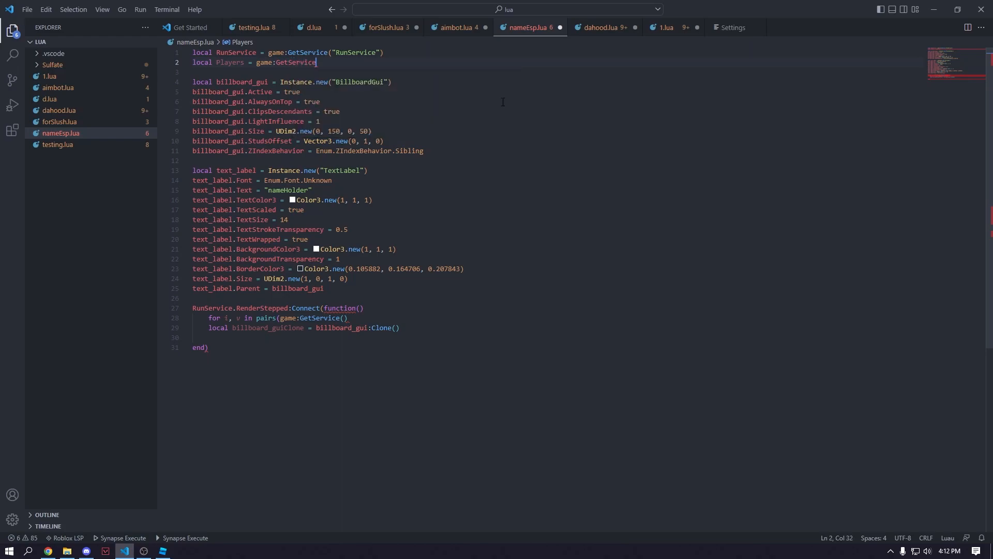
type("(\"Players")
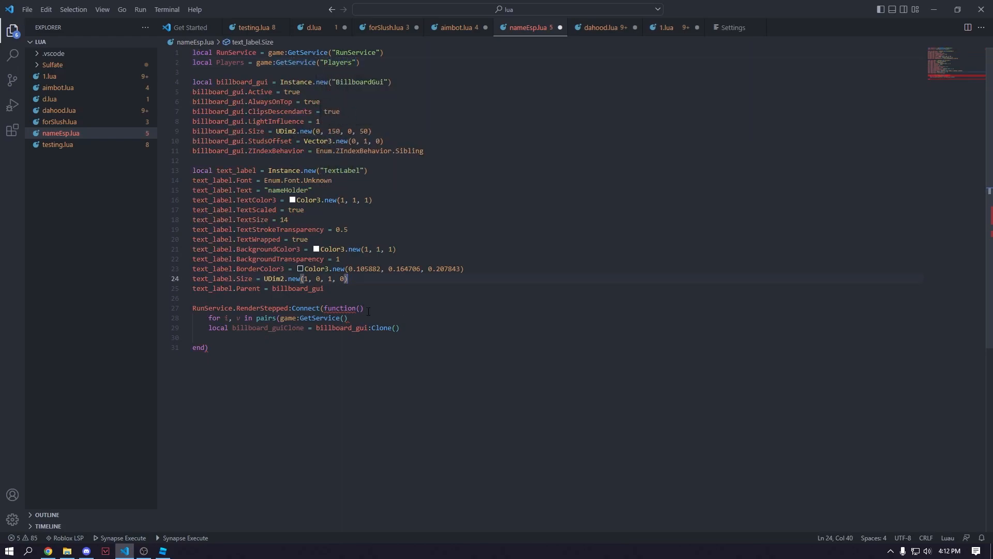
Step: Loop over Players:GetChildren(), cloning billboard_gui and parenting each clone to v.Character's Head
left_click(345, 318)
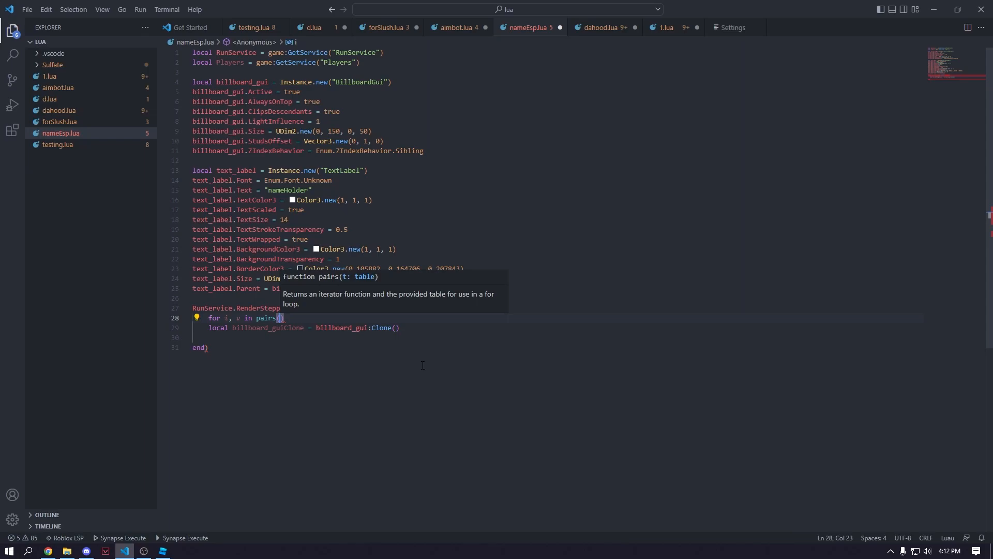
type("Players")
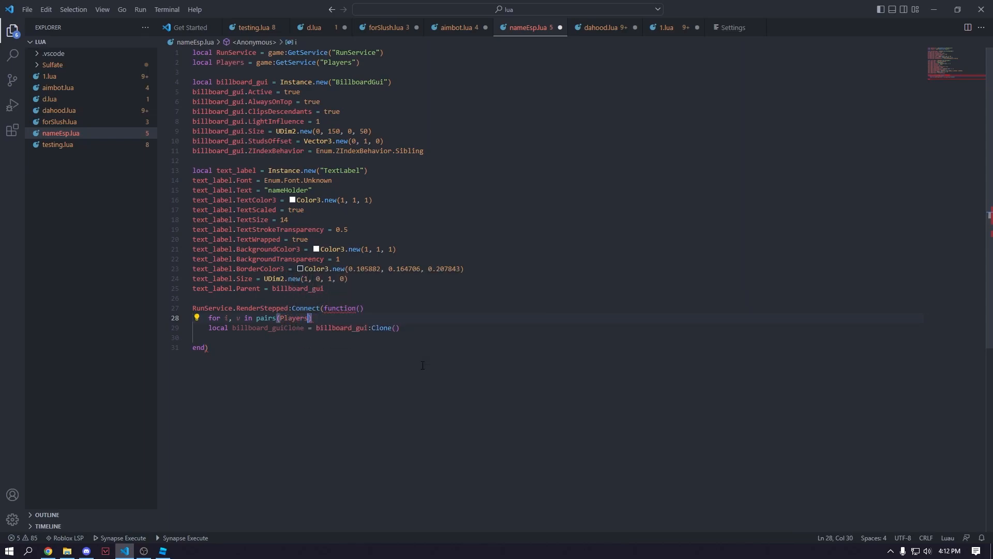
type(":GetCh")
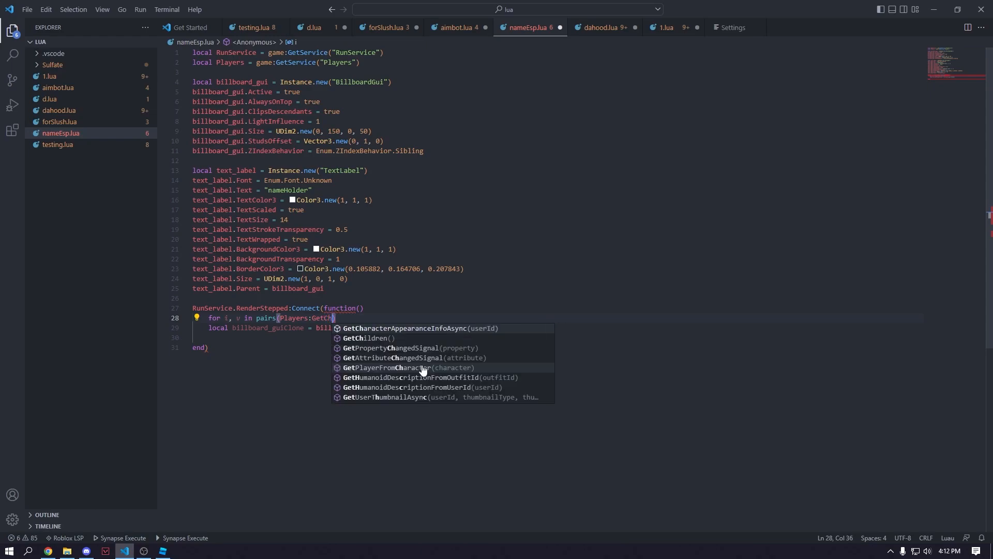
left_click(368, 338)
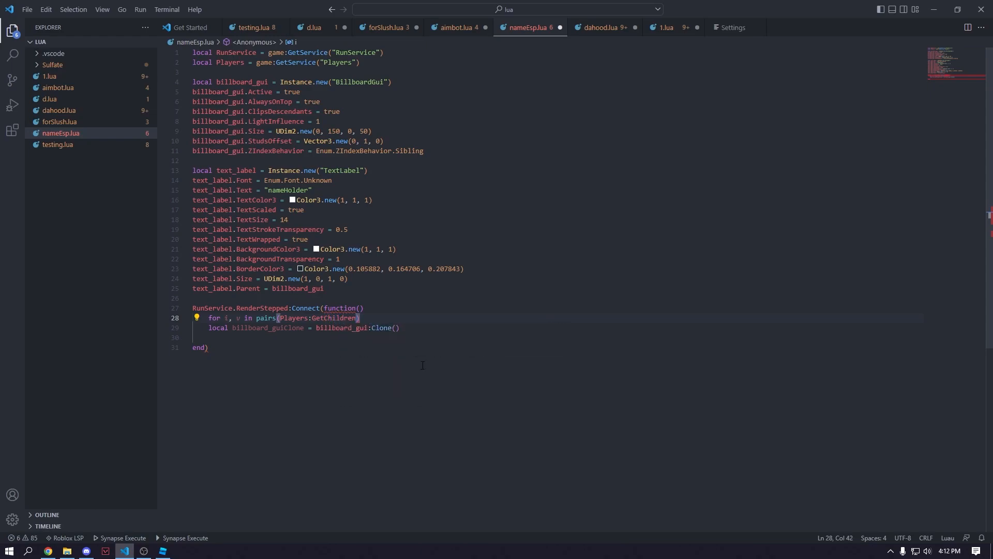
type("()")
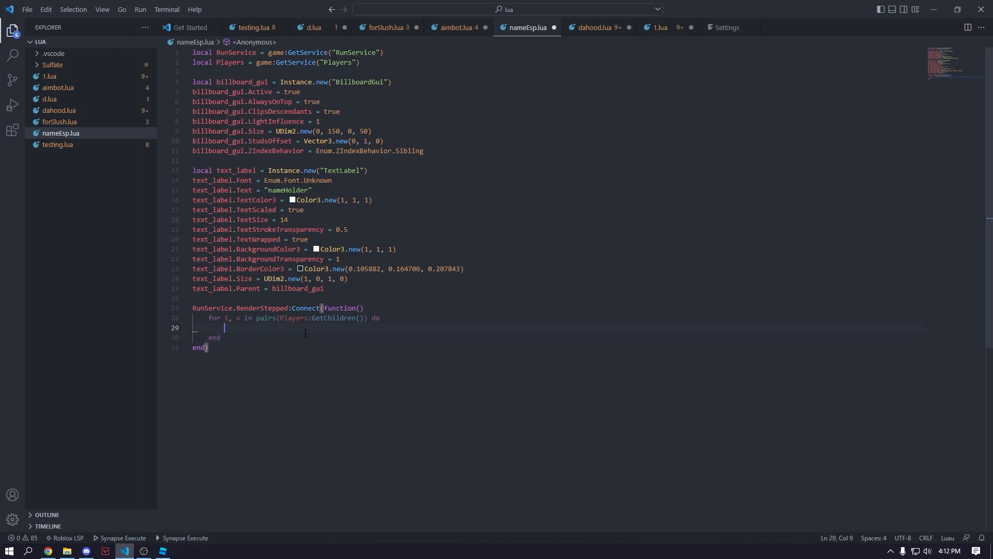
type("local billboard_guiClone = billboard_gui:Clone()")
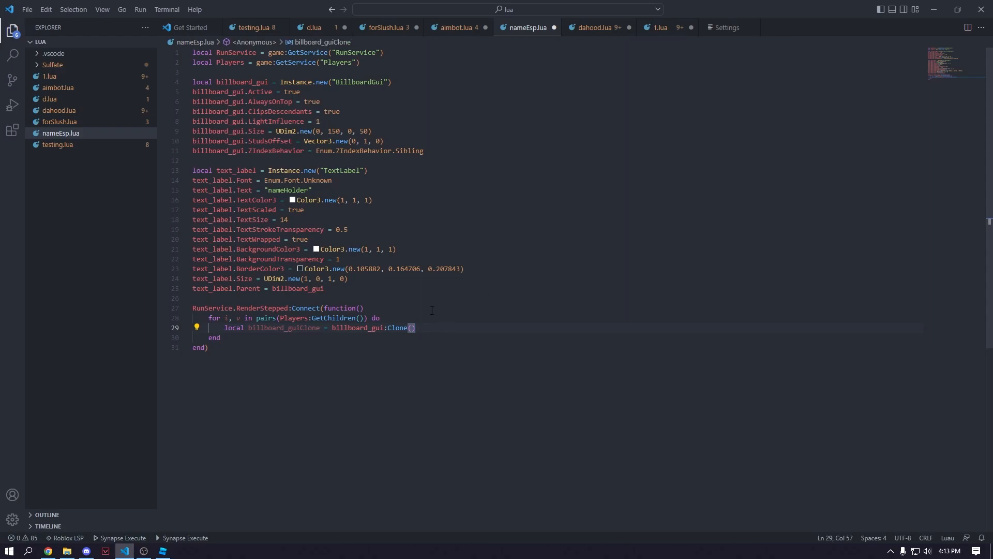
type("bil")
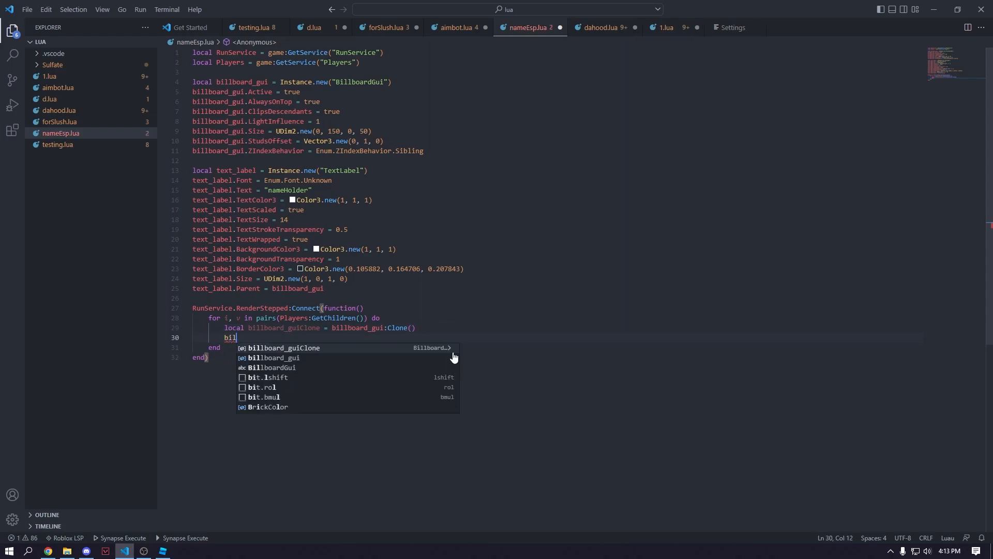
type("billboard_guiClone.Parent")
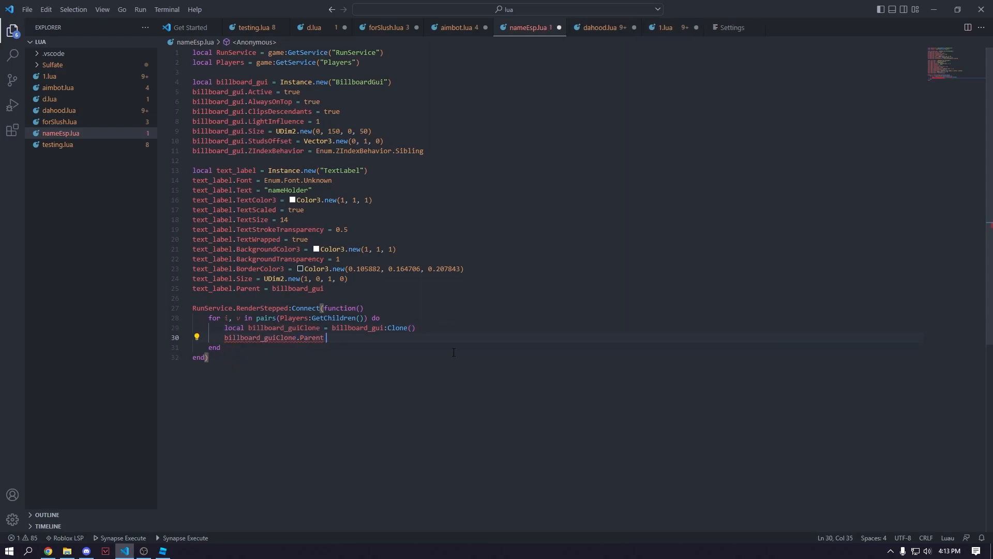
type("= v.Character")
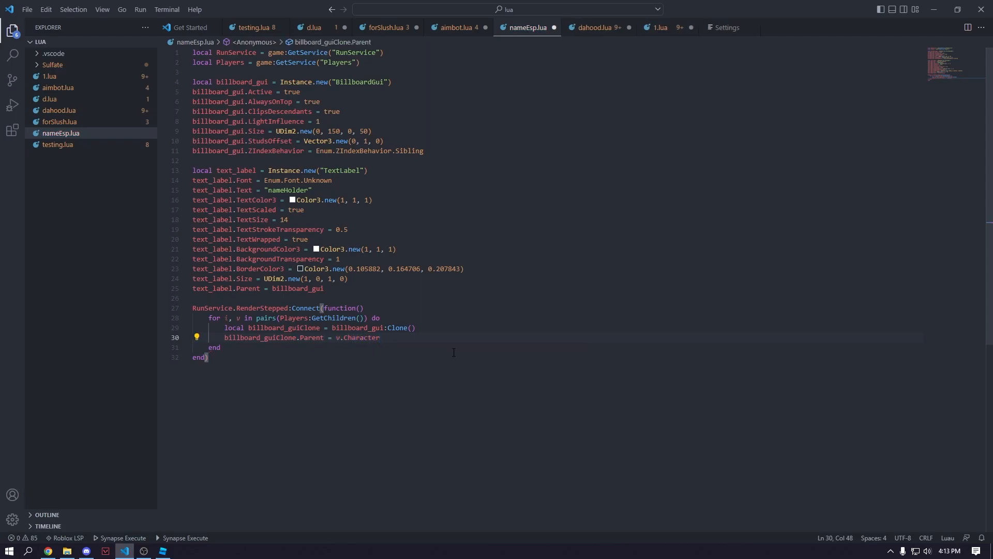
type(":FindFirstChild(\"Head")
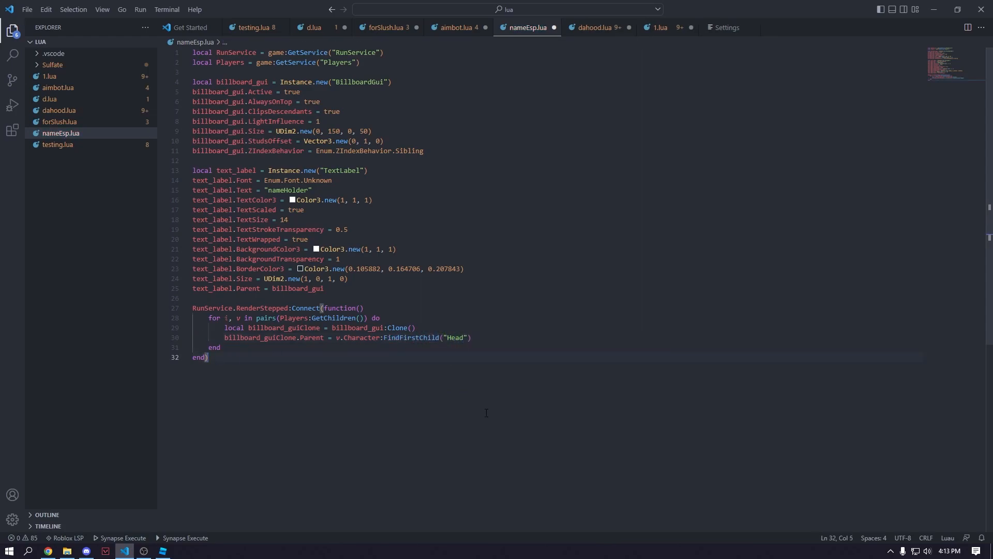
mouse_move(432, 386)
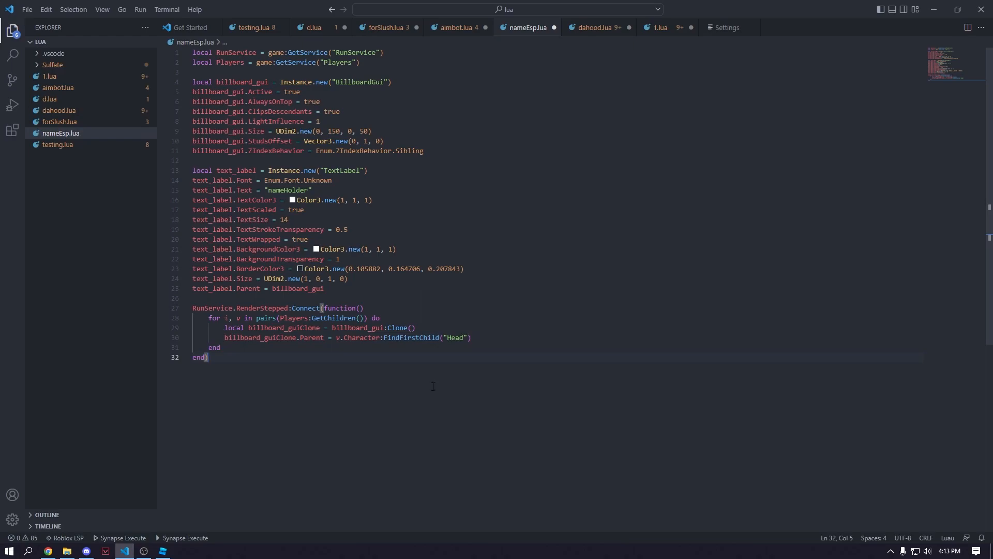
mouse_move(514, 346)
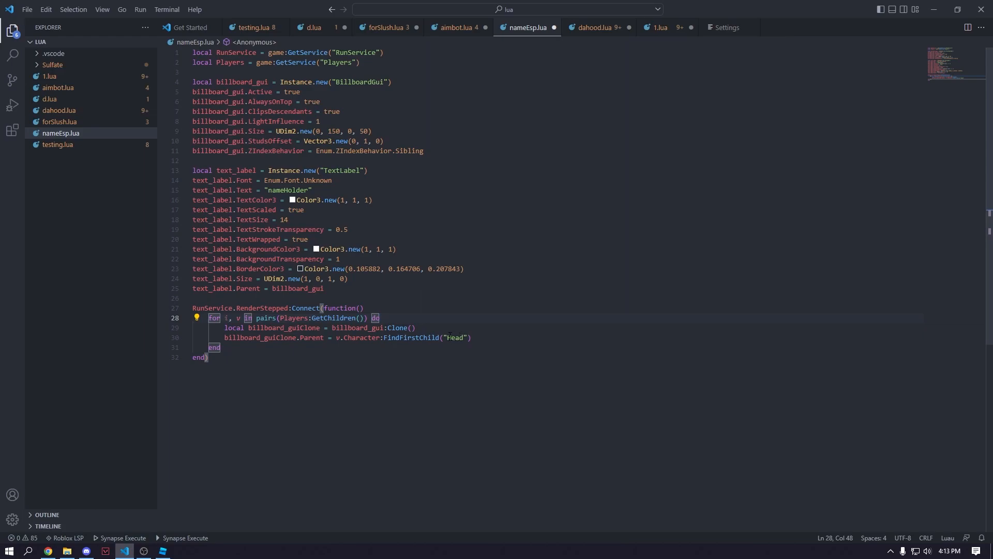
Step: Wrap the clone lines in an if on v.Character.Head:FindFirstChild("") check
type("if v.Character")
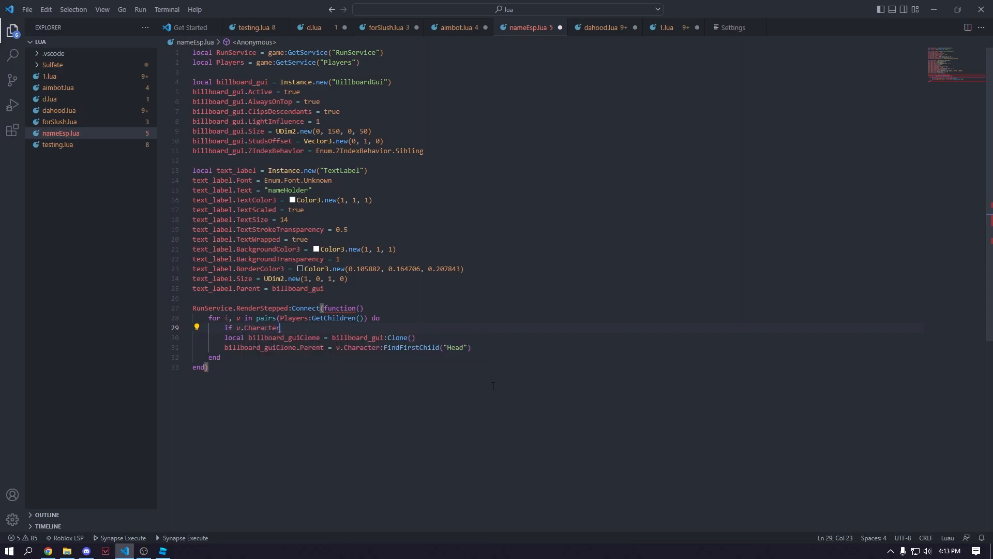
type(".Head")
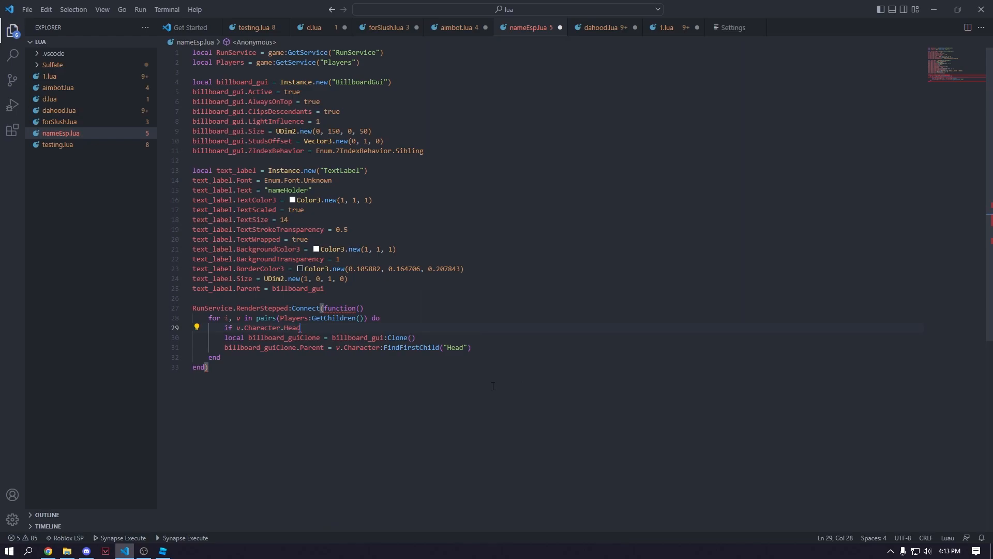
type(":f")
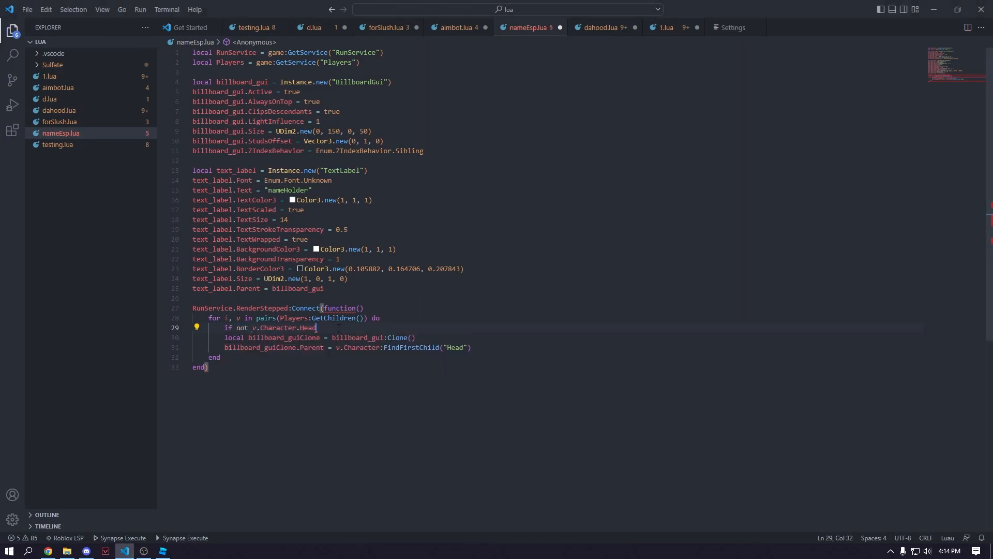
type(":FindFirstChild")
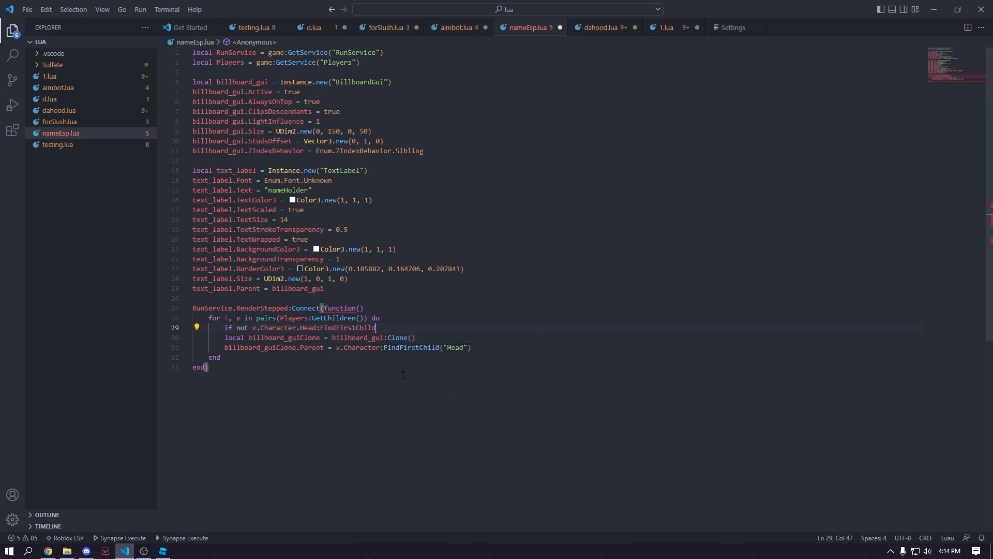
type("(\"\")")
type("billboard_guiClone")
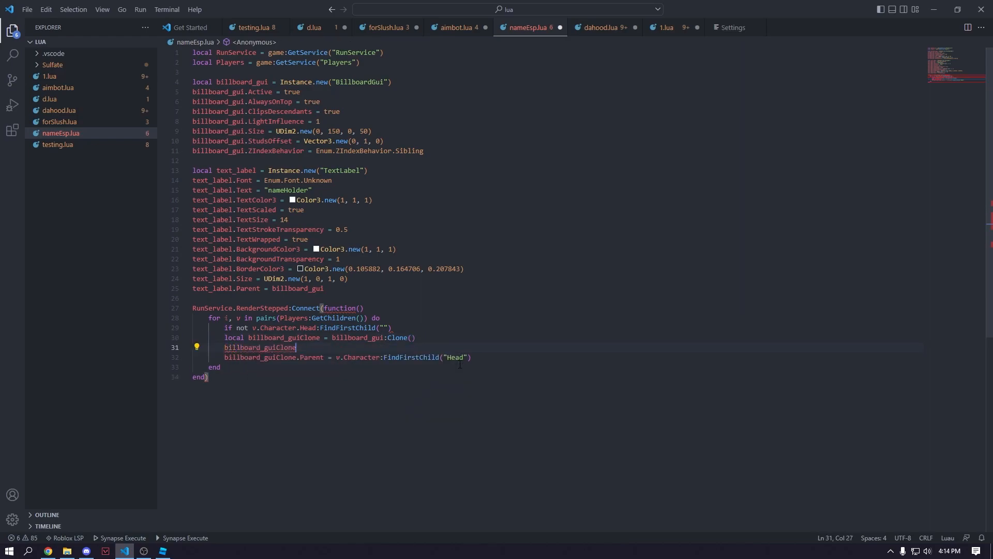
Step: Name the clone "nameESP", reuse that value in the FindFirstChild check, and close with return end
type(".Name = \"E\"")
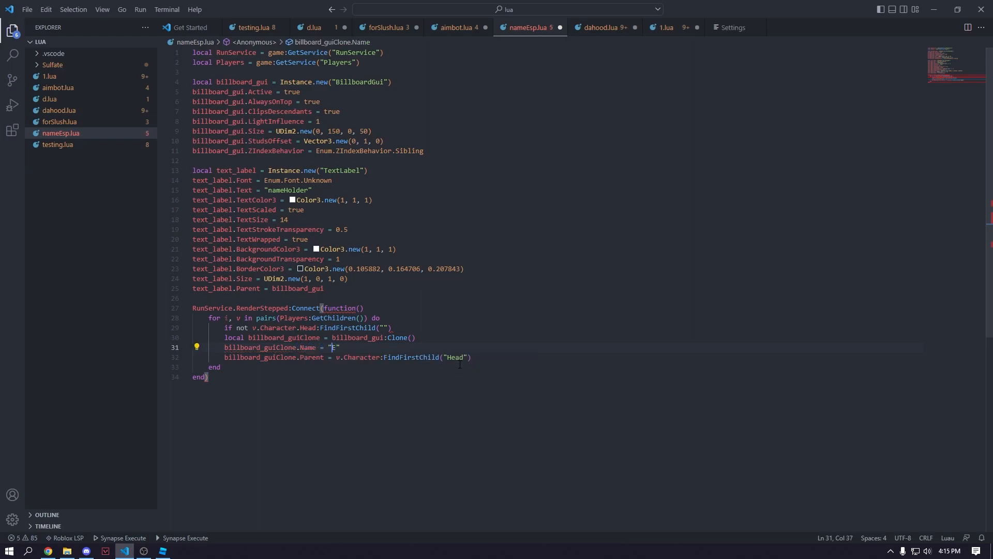
key("BackSpace")
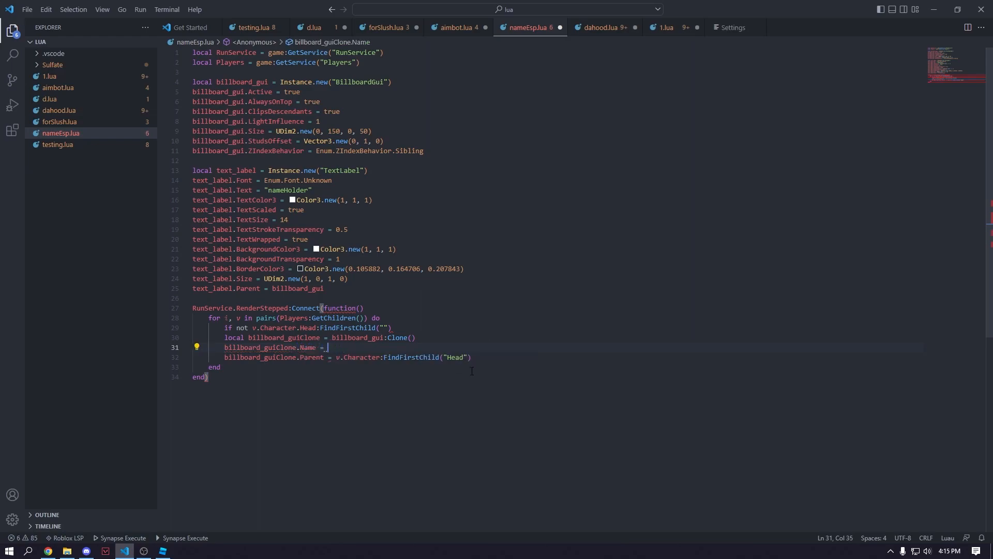
type("\"nameESXP\"")
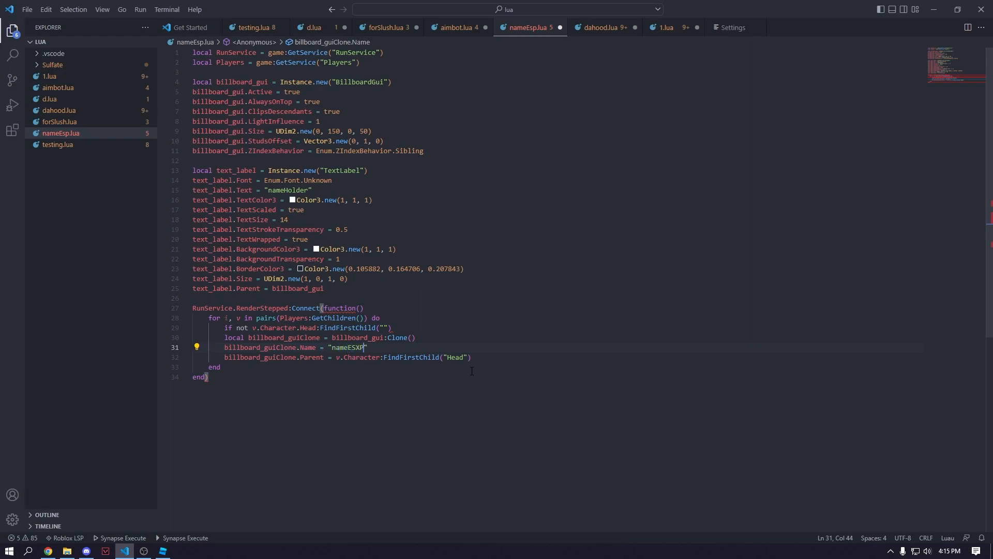
key("Backspace")
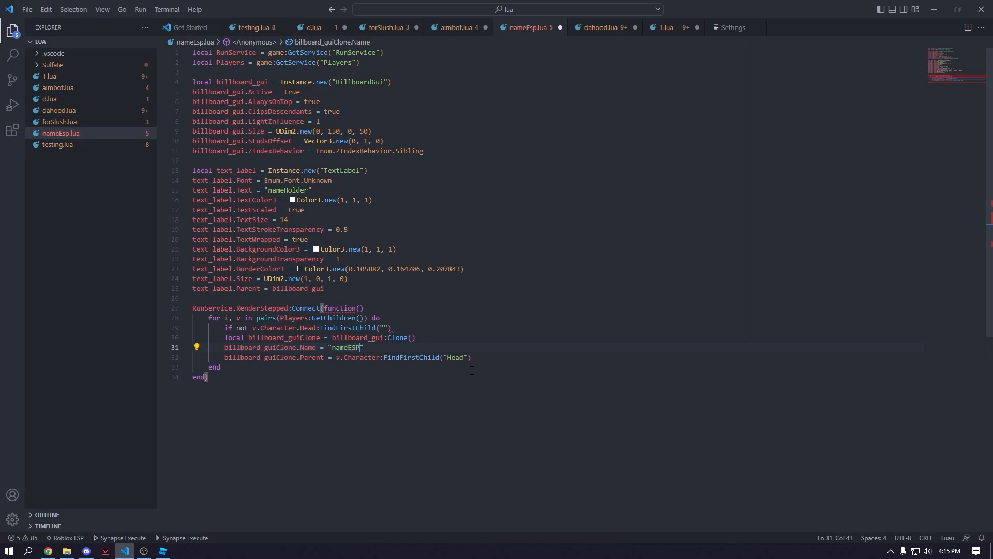
double_click(345, 348)
type("end")
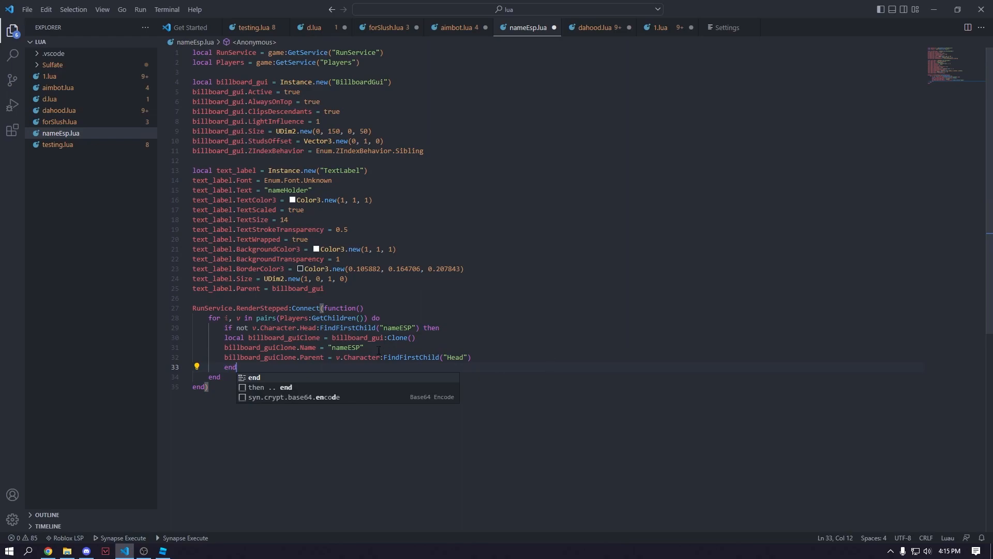
key("Escape")
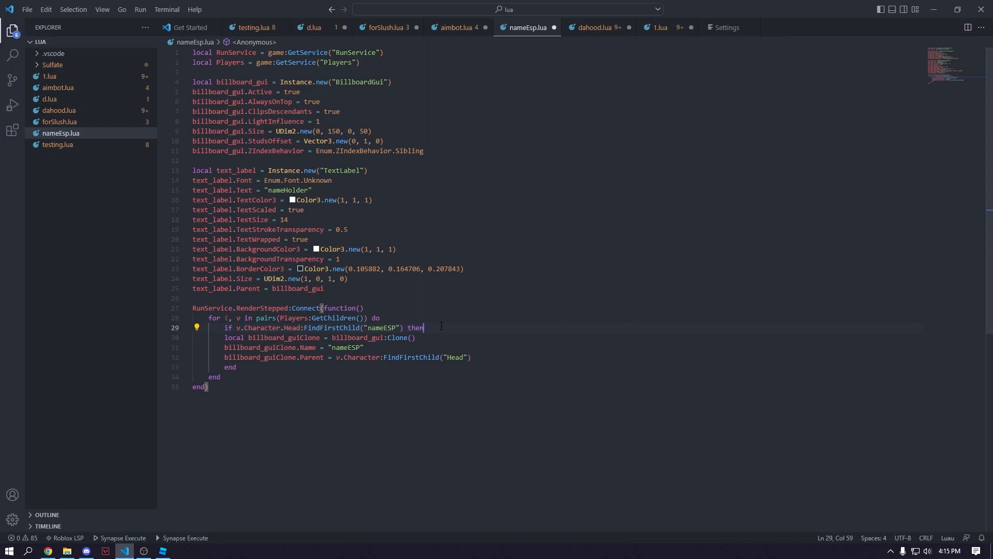
type("ret")
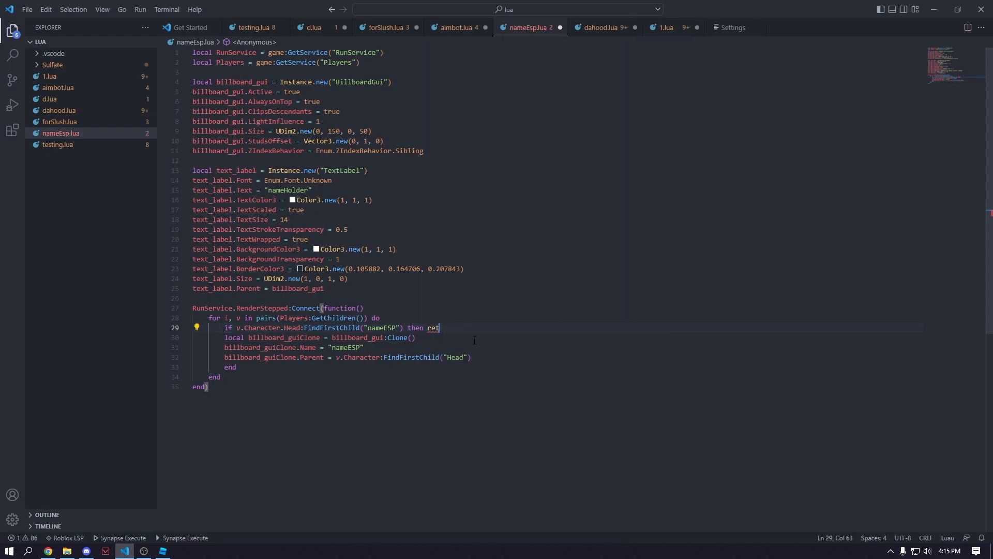
type("urn end")
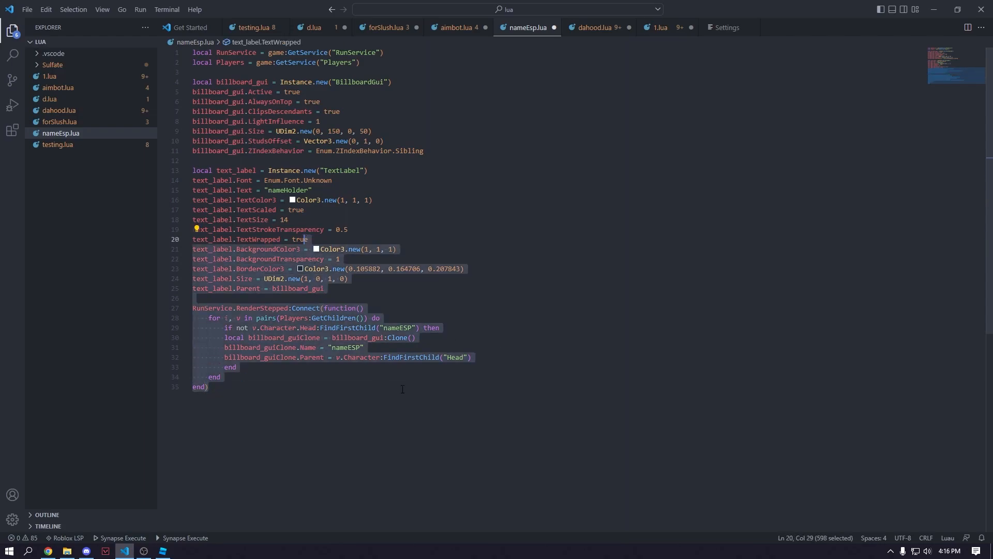
Step: Add Players.PlayerAdded:Connect(function(player) ... end) repeating the nameESP clone logic for the joining player
left_click(209, 386)
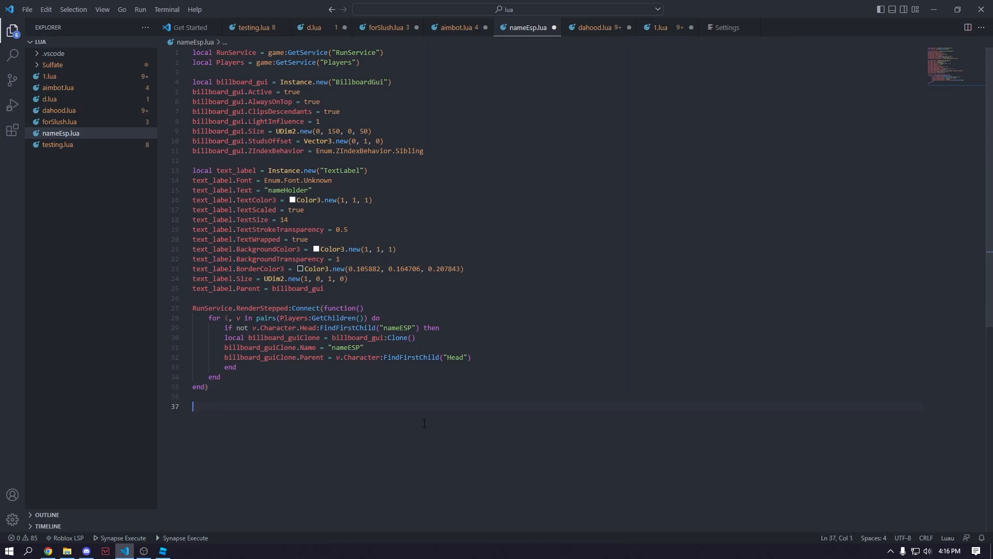
type("game")
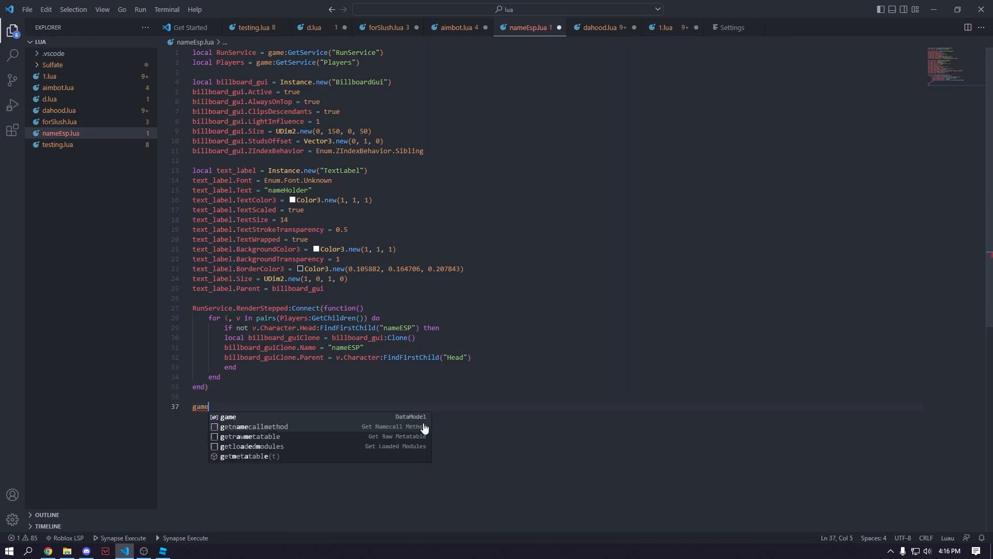
type("pla")
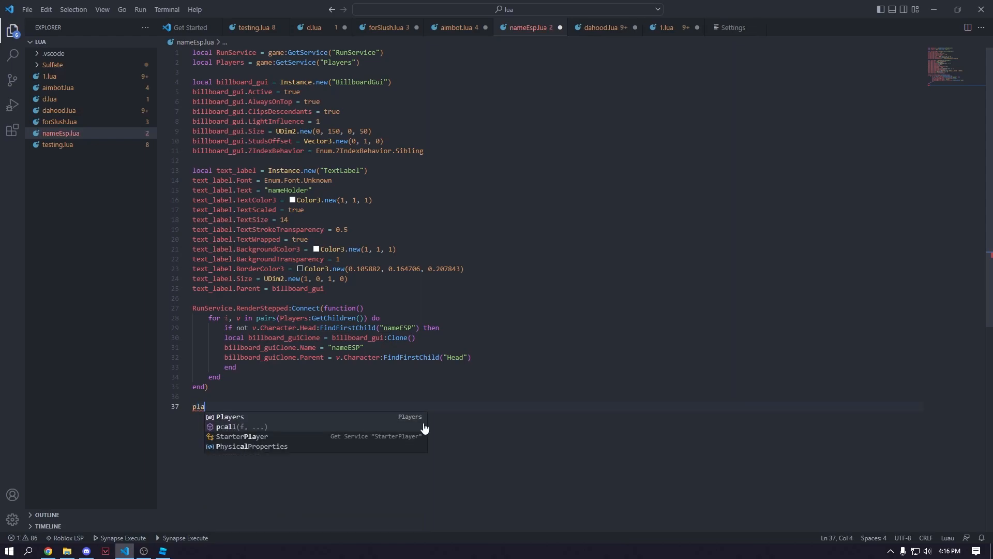
type("Players.PlayerAdded:Connect")
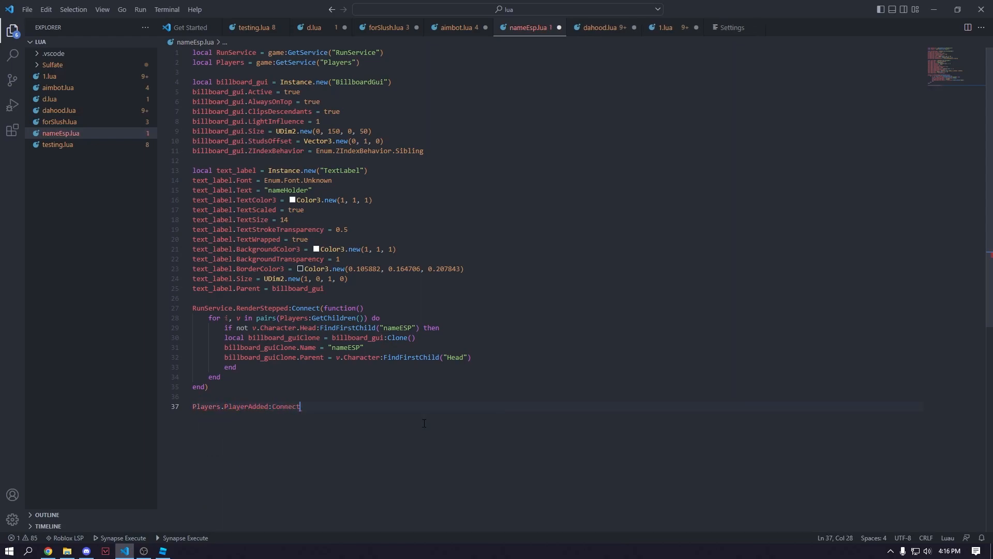
type("(f")
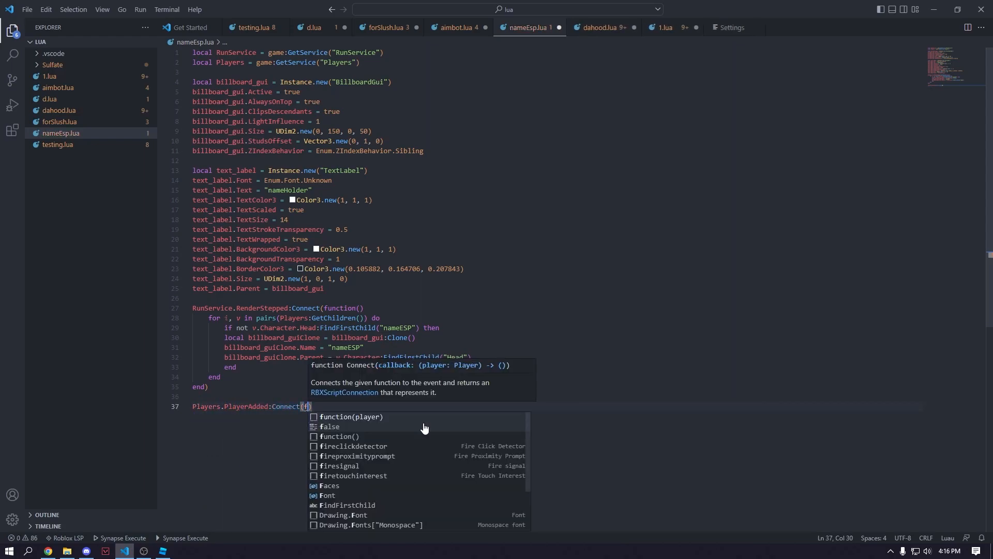
left_click(352, 416)
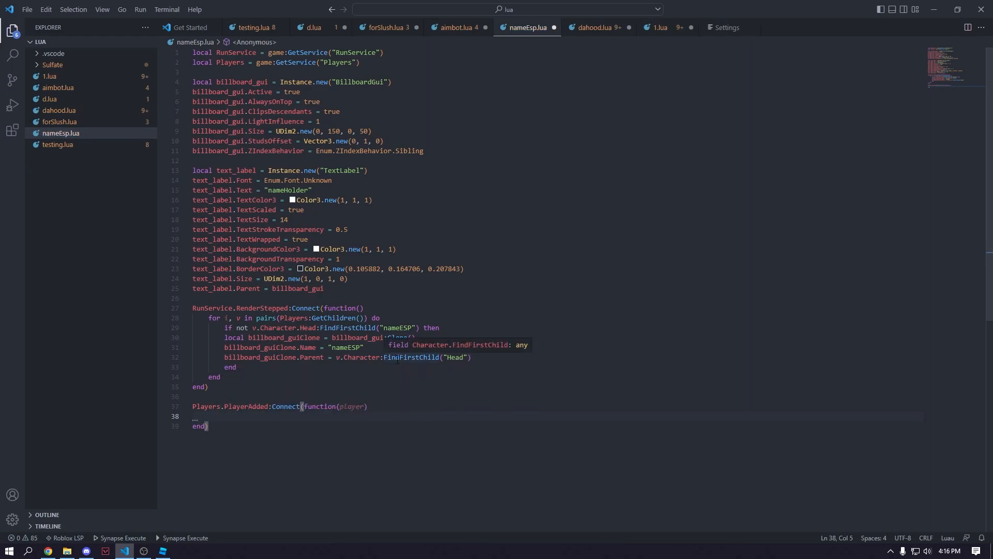
mouse_move(215, 319)
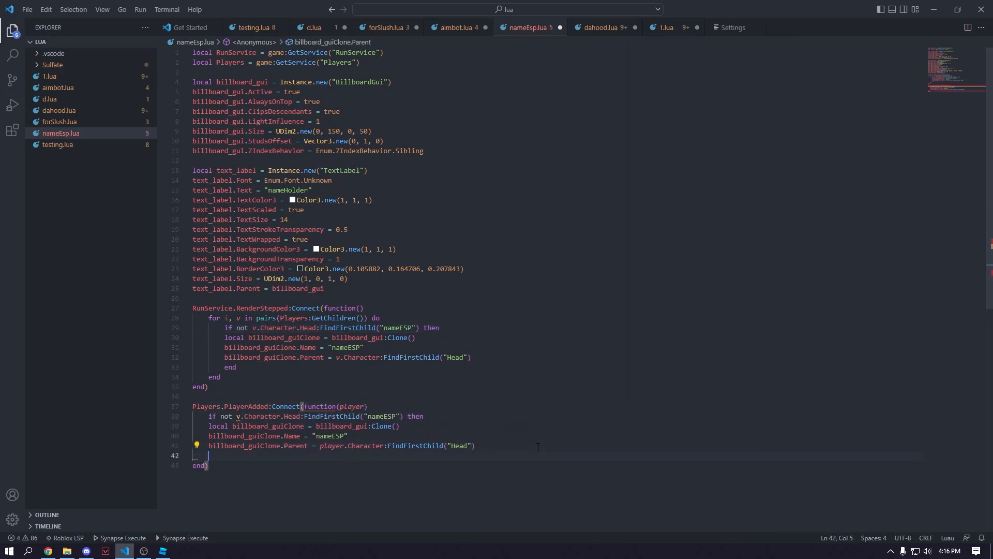
type("end")
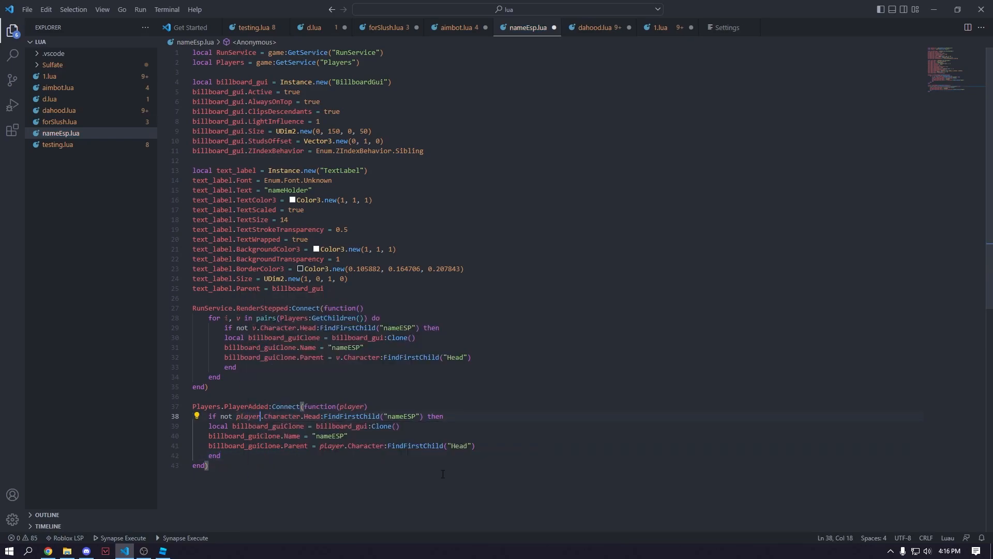
Step: Execute the script in the Roblox executor, see nameHolder labels over players, and return to the editor
left_click(348, 435)
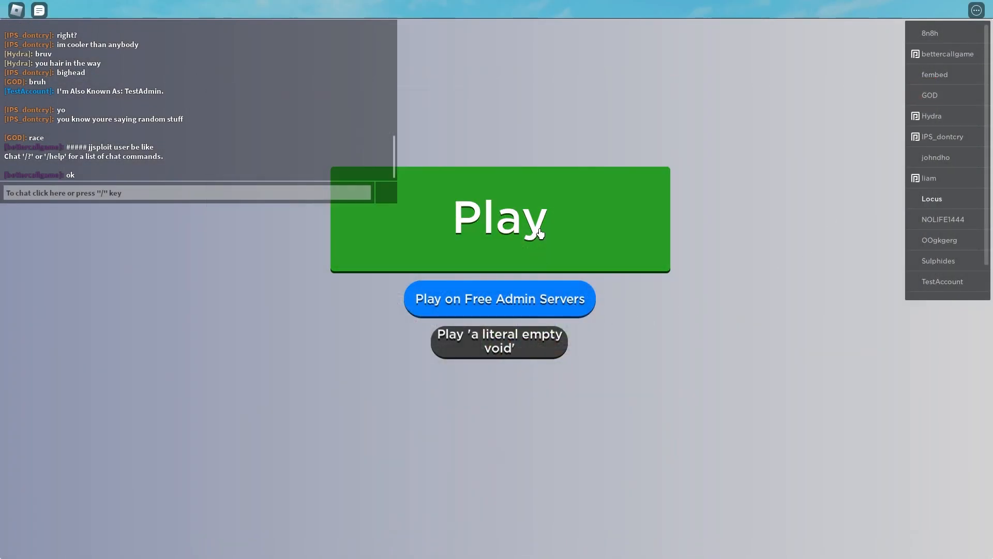
key("Escape")
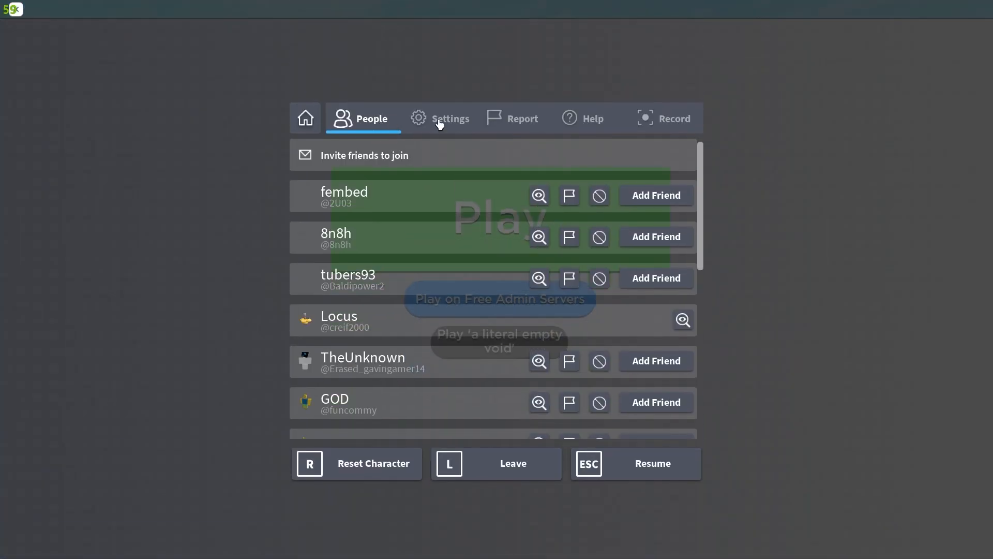
left_click(450, 118)
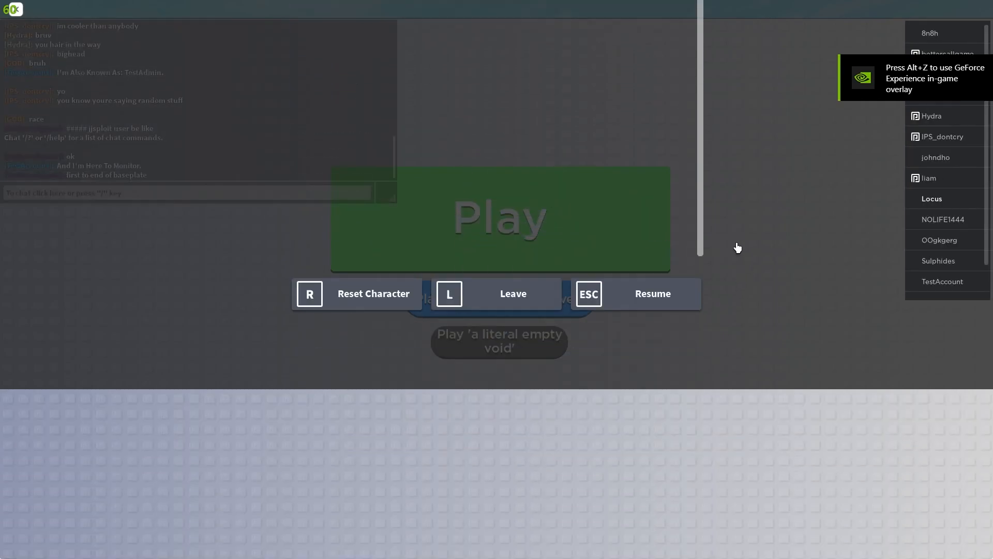
left_click(636, 293)
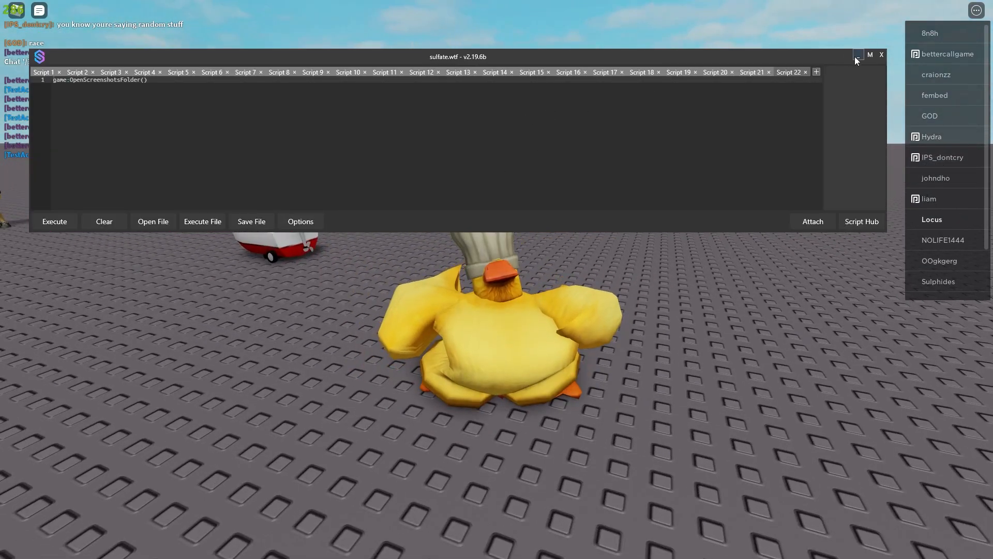
left_click(10, 549)
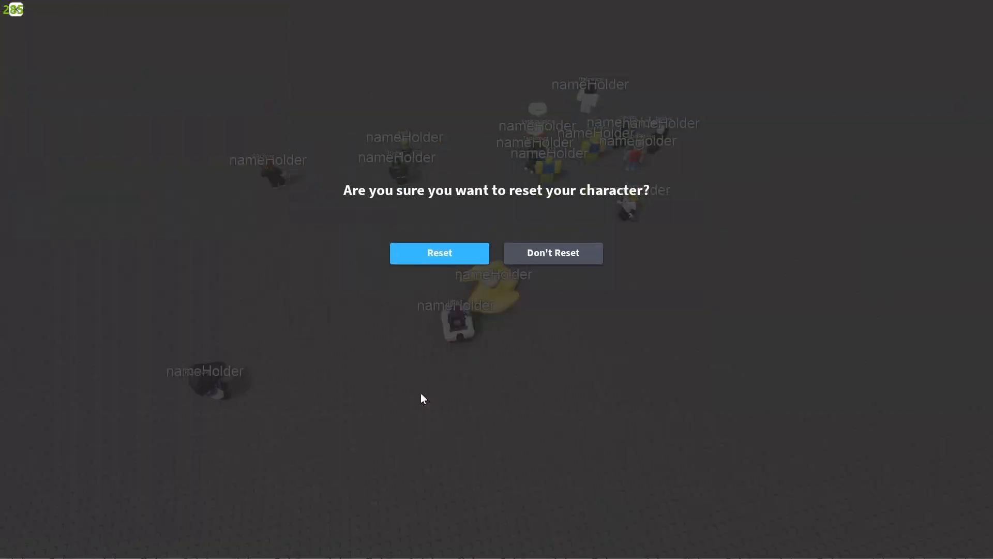
left_click(439, 252)
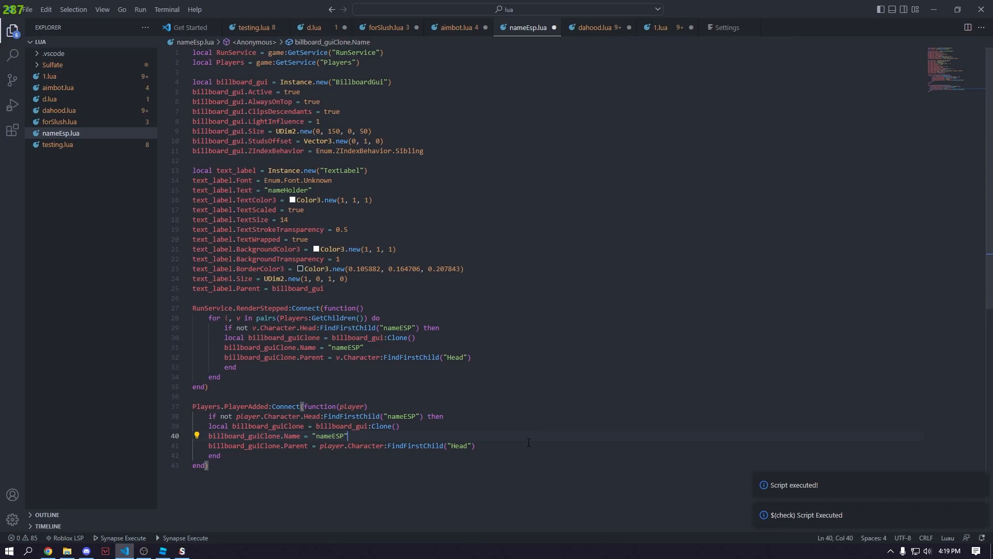
Step: Begin a billboard_guiClone:FindFirstChild line in the loop for the clone's label
type("billboard_guiClone")
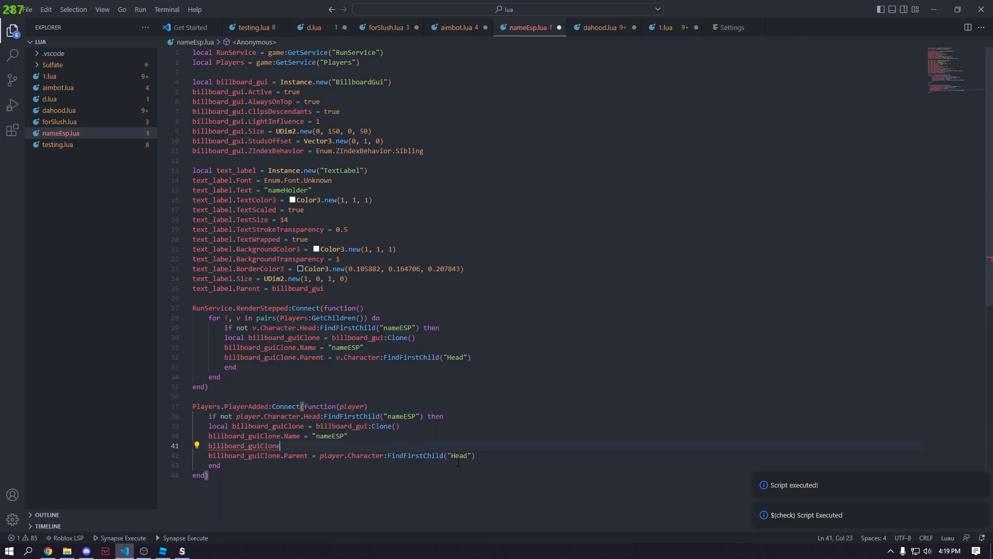
type("T")
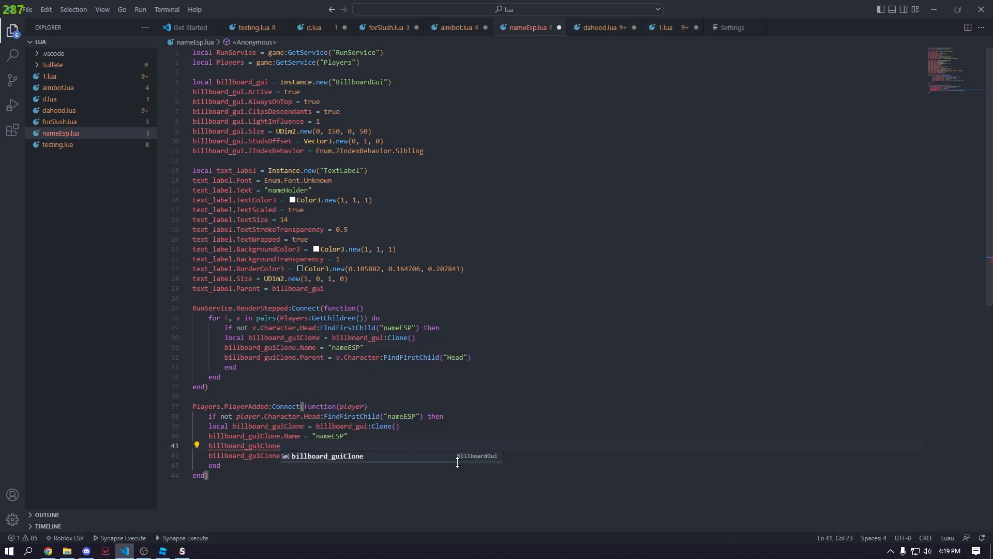
type(".")
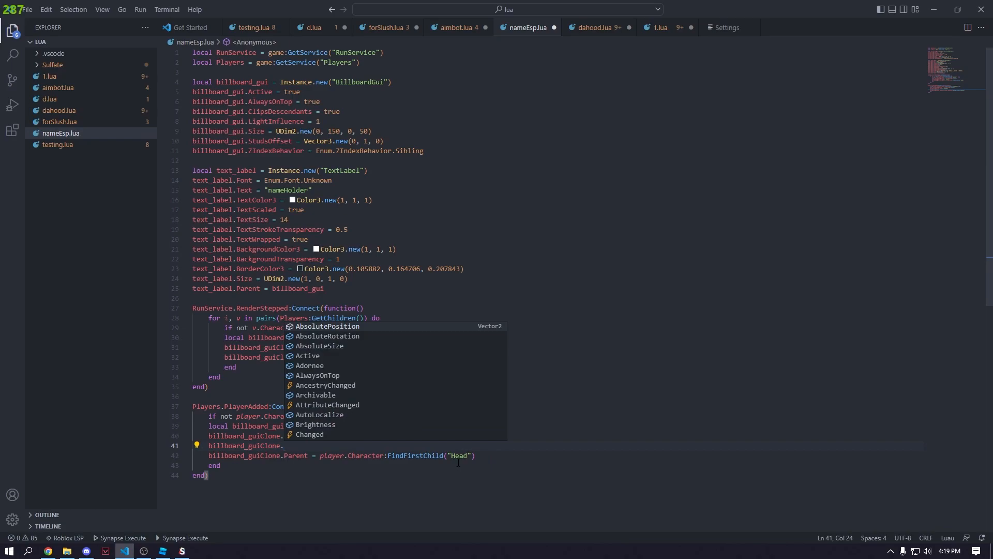
type("T")
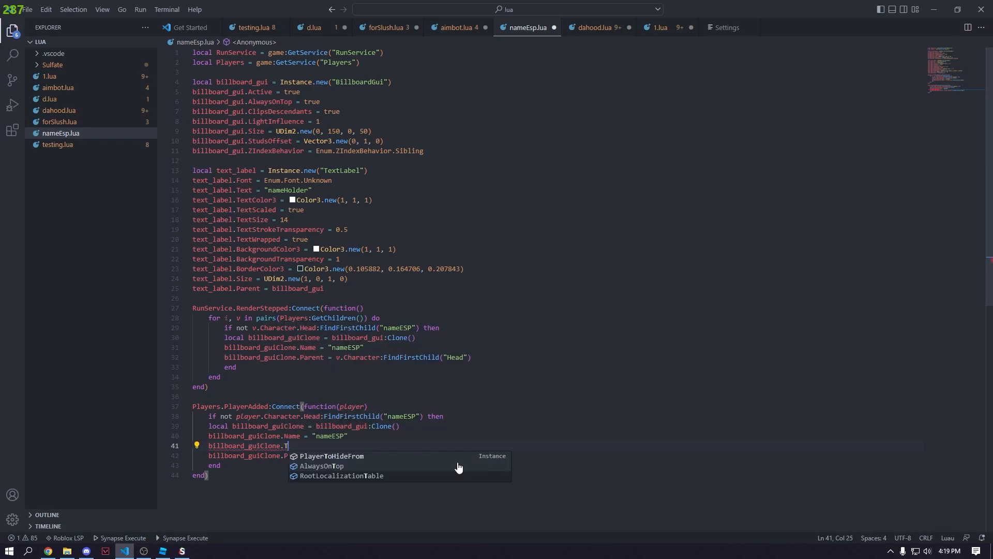
type("F")
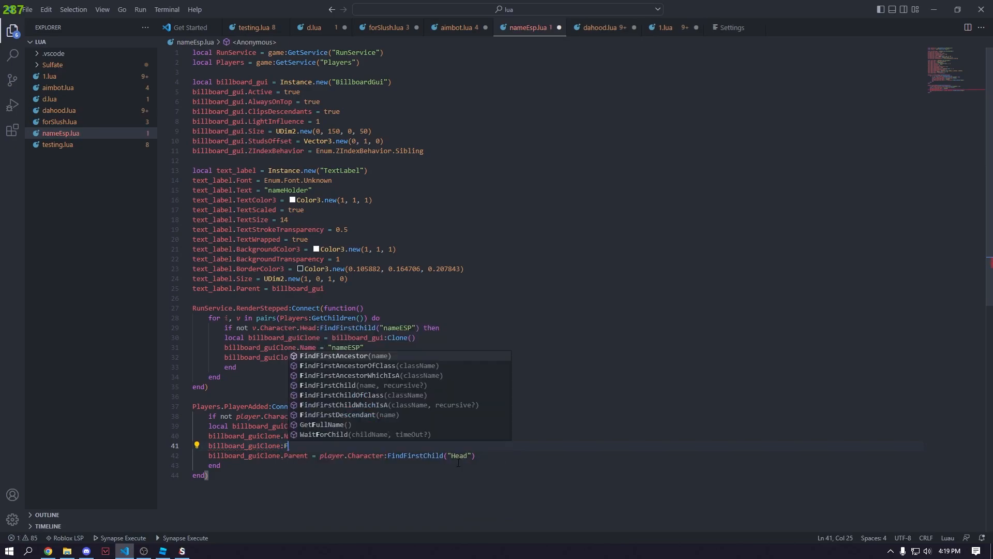
type("indFirstCh")
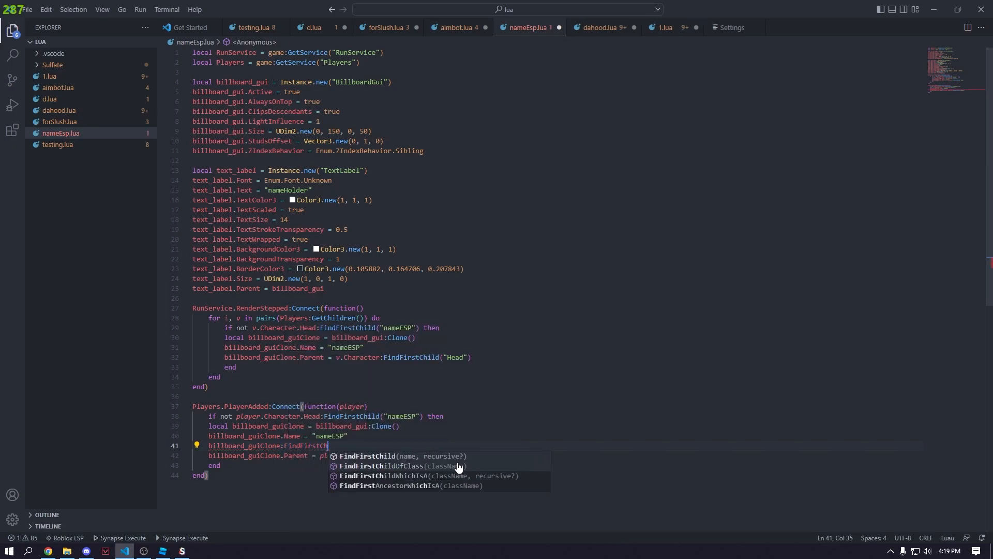
key("Tab")
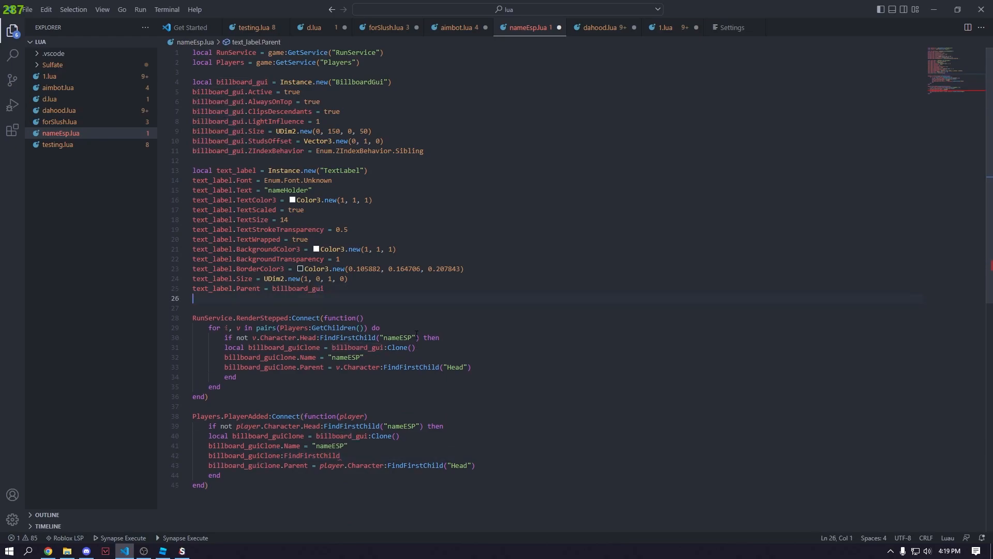
Step: Add text_label.Name = "nameText" so the label can be found by name
type("text_label")
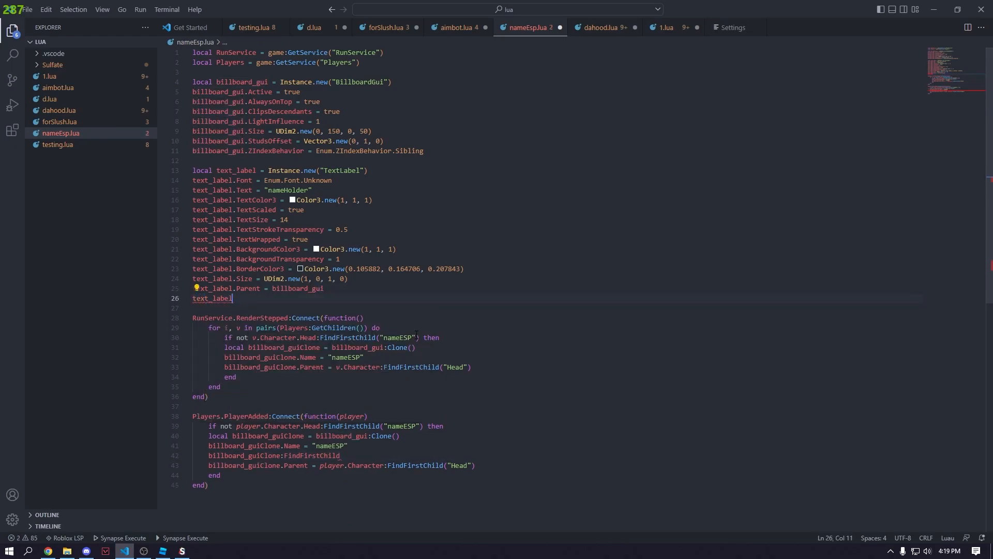
type(".Name = \"")
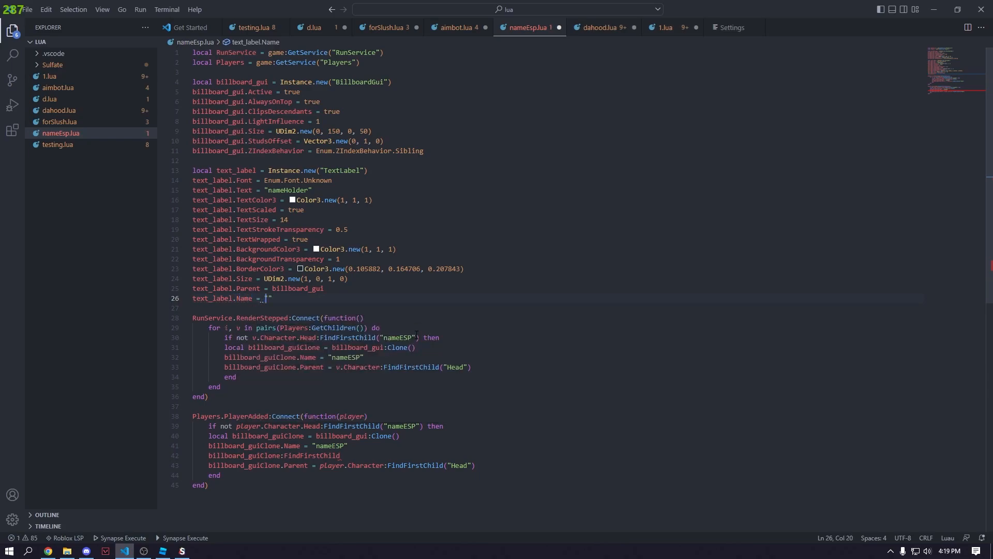
type("name")
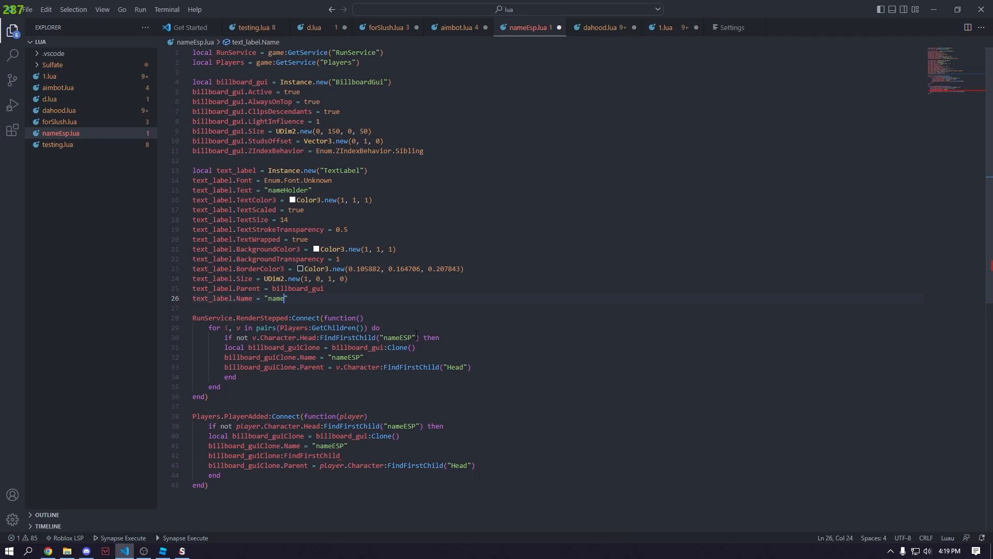
type("Text")
left_click(558, 455)
type("(\"name")
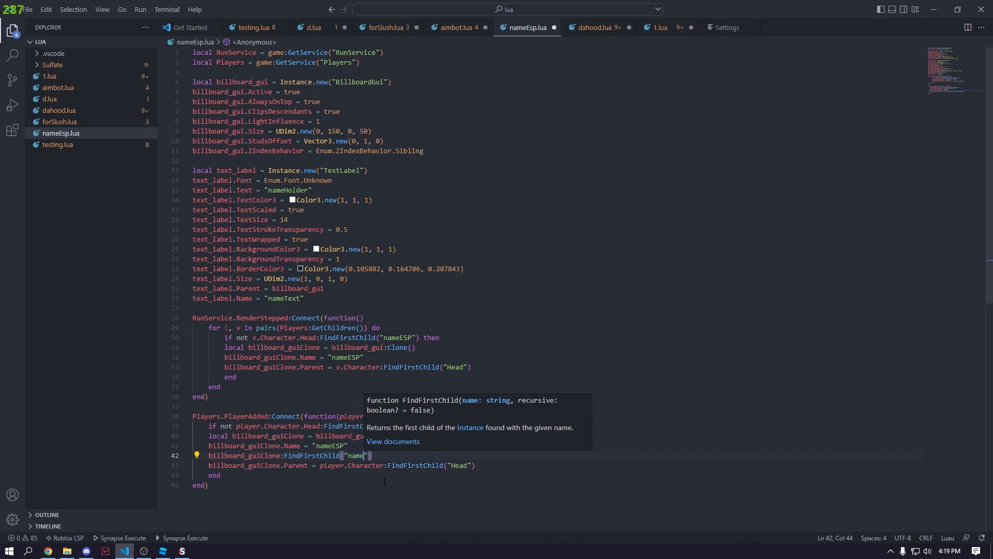
Step: Set FindFirstChild("nameText").Text = v.Name and copy the line for the PlayerAdded block
type("Text")
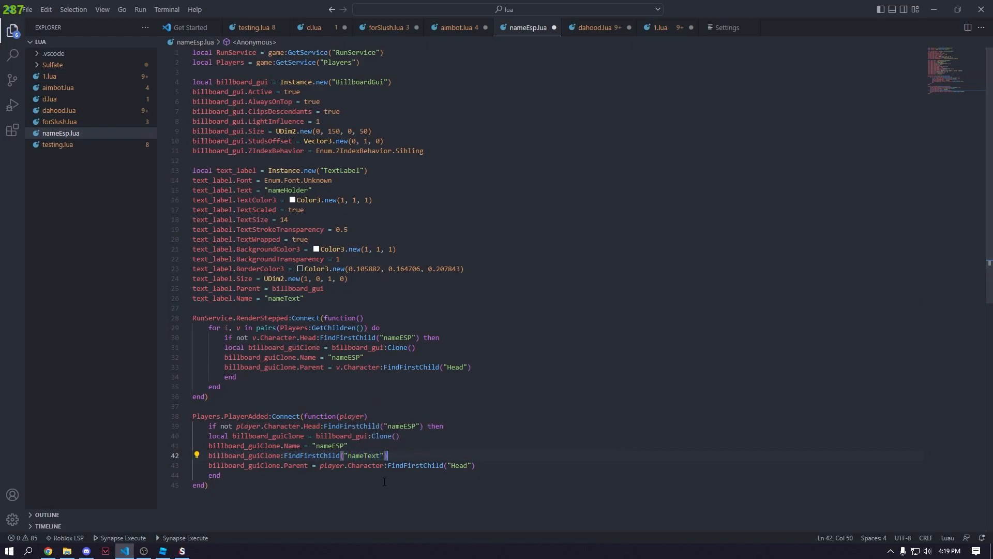
type(".Text =")
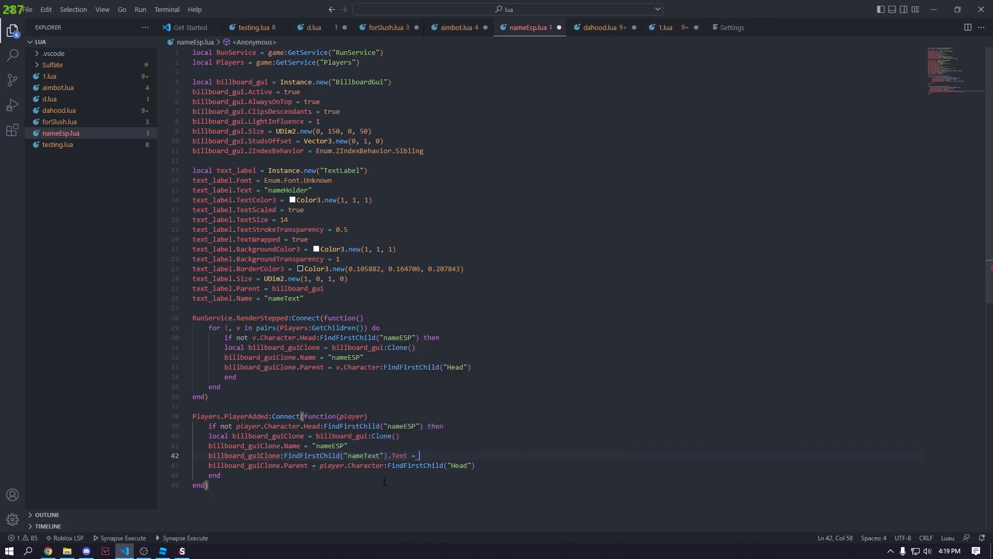
type("v.Name")
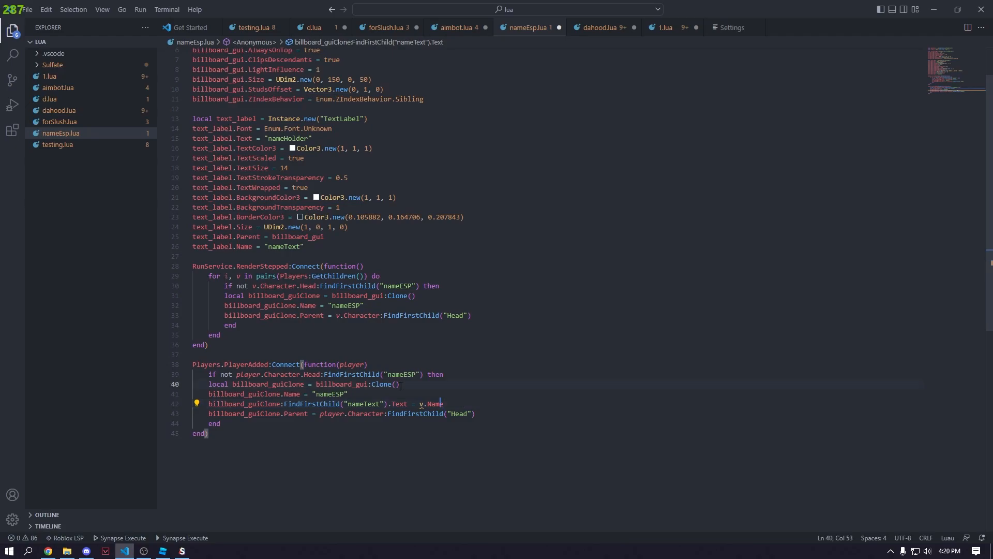
triple_click(316, 403)
type("player")
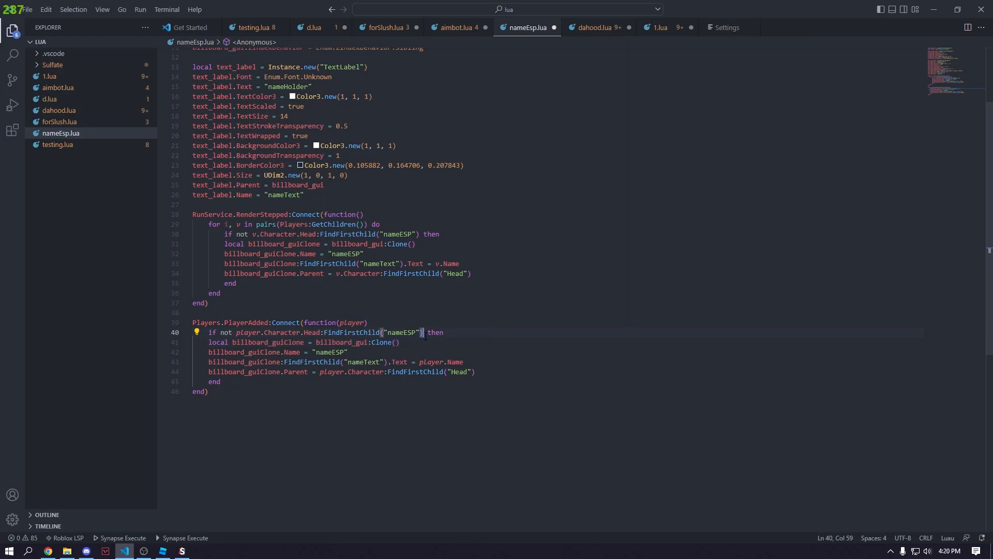
Step: Append or player == game.Players.LocalPlayer to the PlayerAdded condition on line 40
type("or player == g")
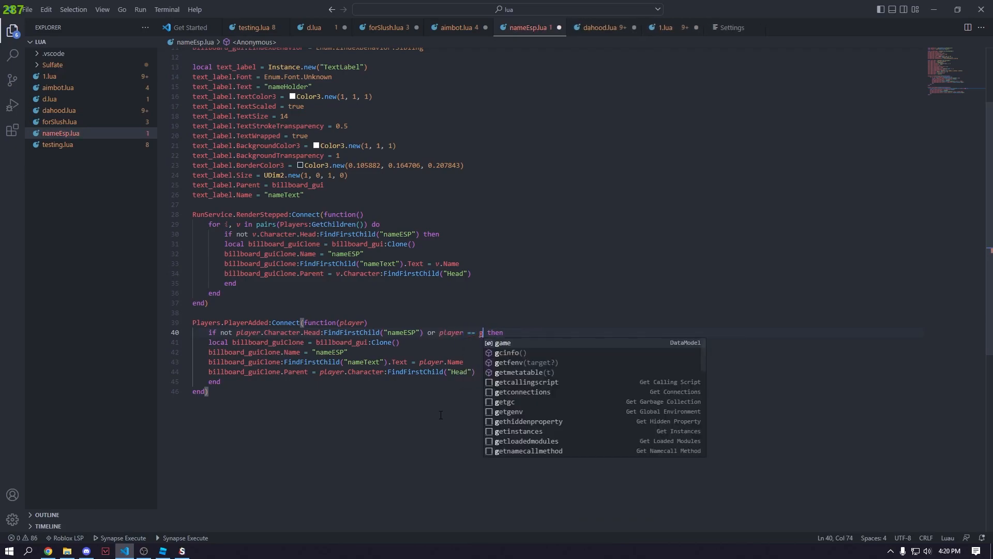
type("ame.Players.Local")
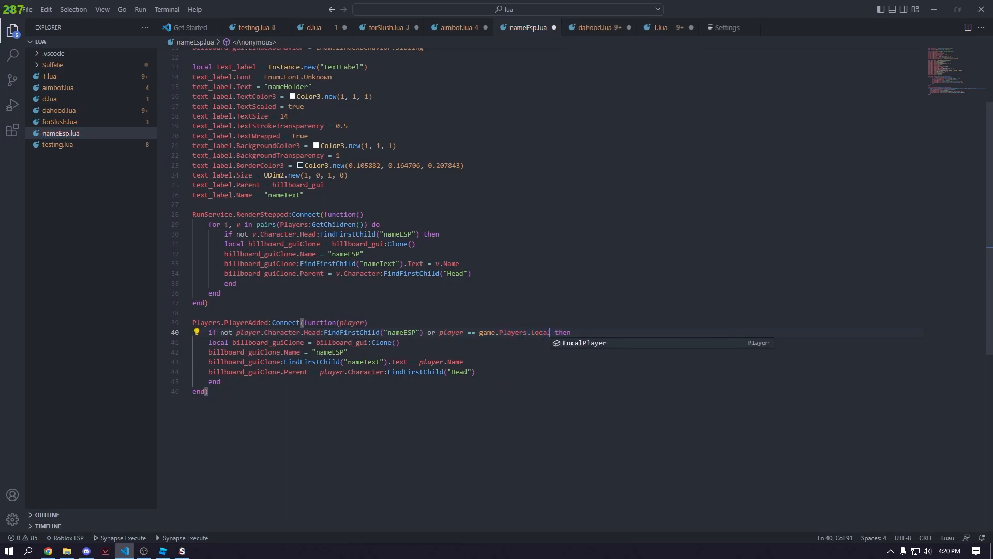
key("Tab")
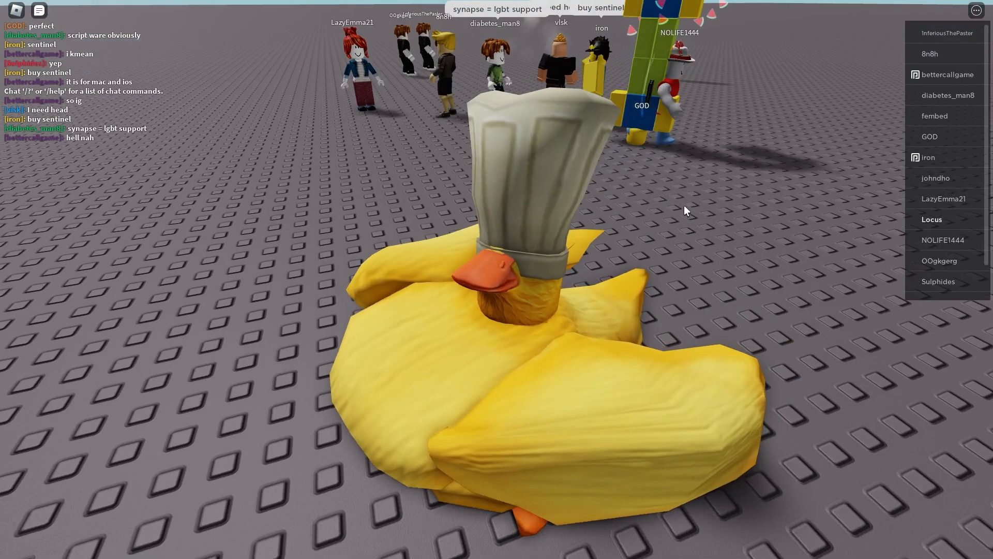
Step: Execute the updated script in Roblox, view the player-name labels, then switch back to the editor
left_click(9, 549)
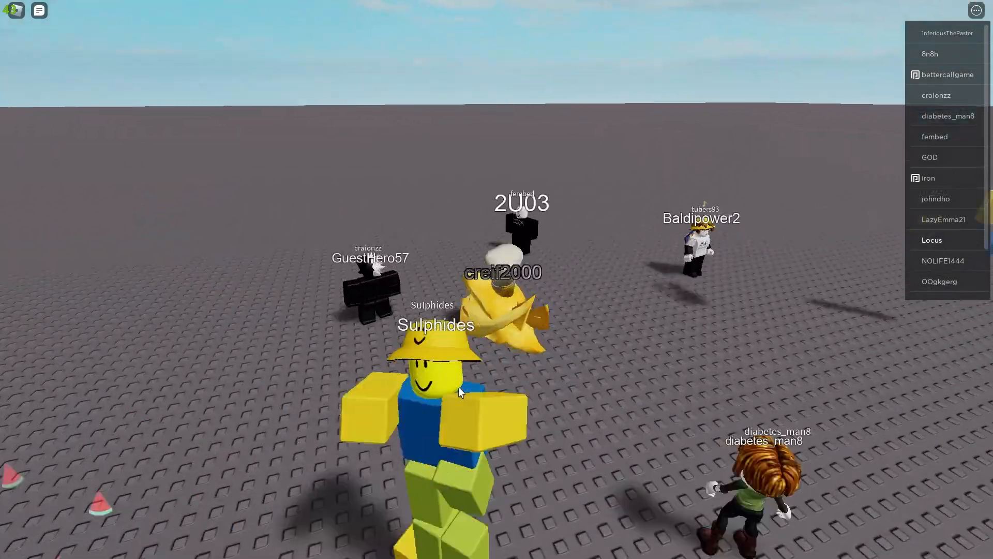
key("Escape")
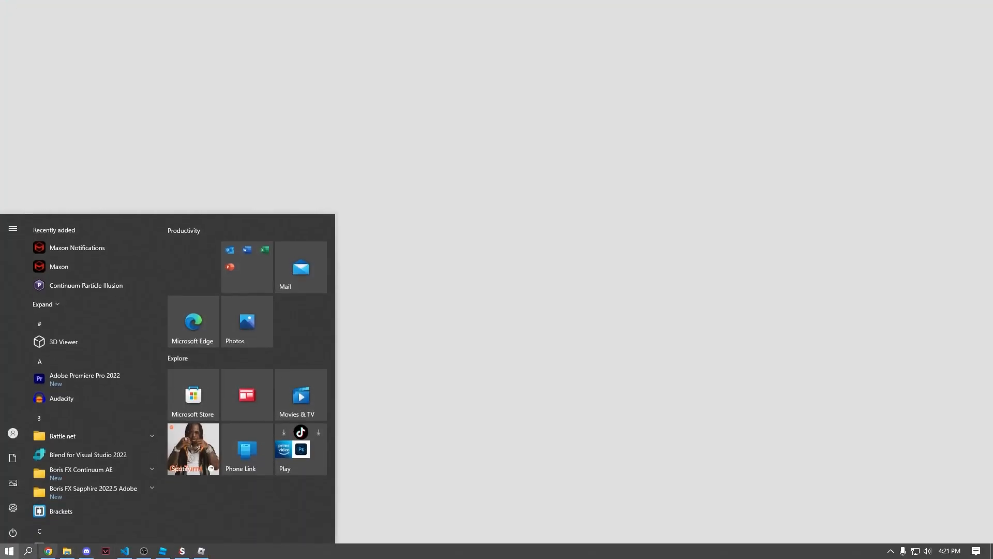
left_click(124, 554)
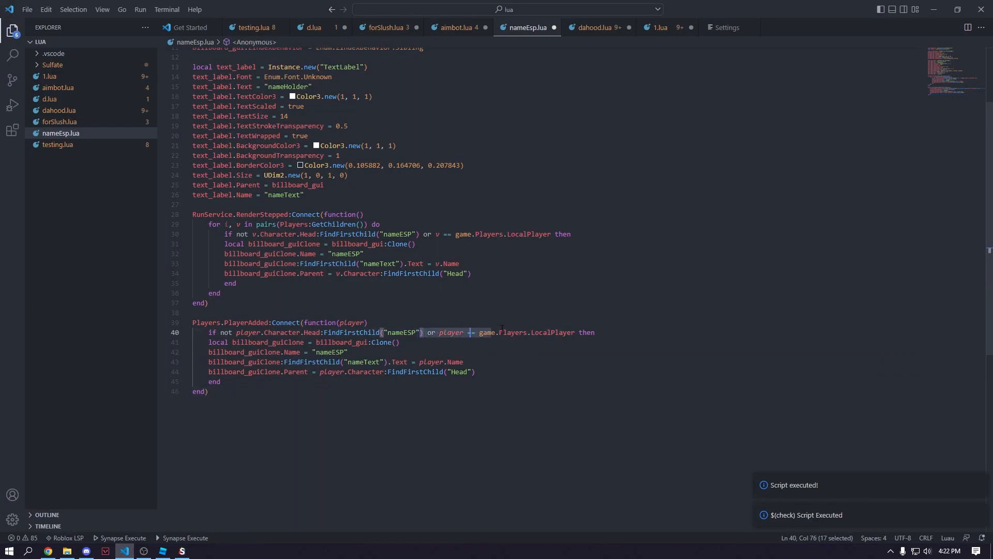
Step: Replace the or-clause with a nested if player ~= game.Players.LocalPlayer and attach clones to HumanoidRootPart
key("Delete")
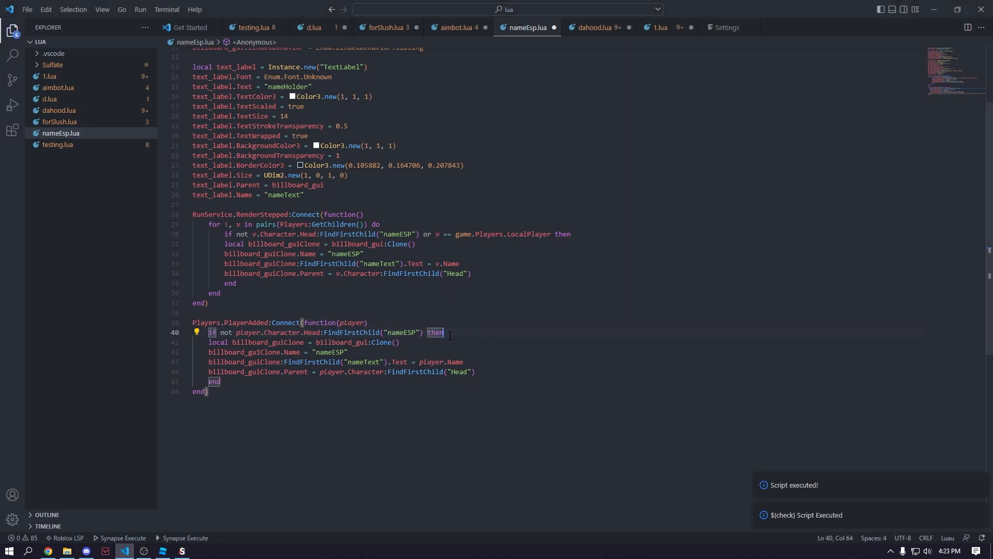
key("Enter")
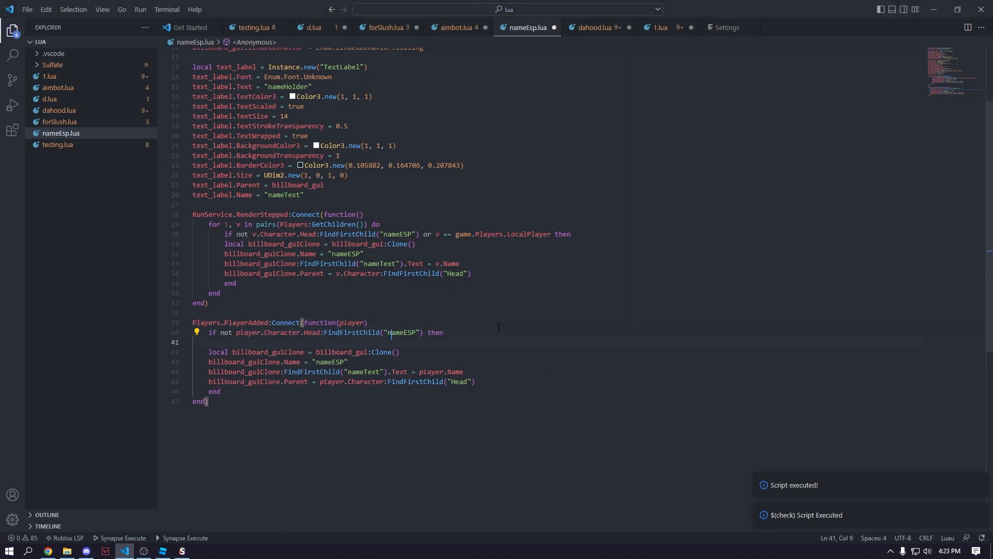
type("if")
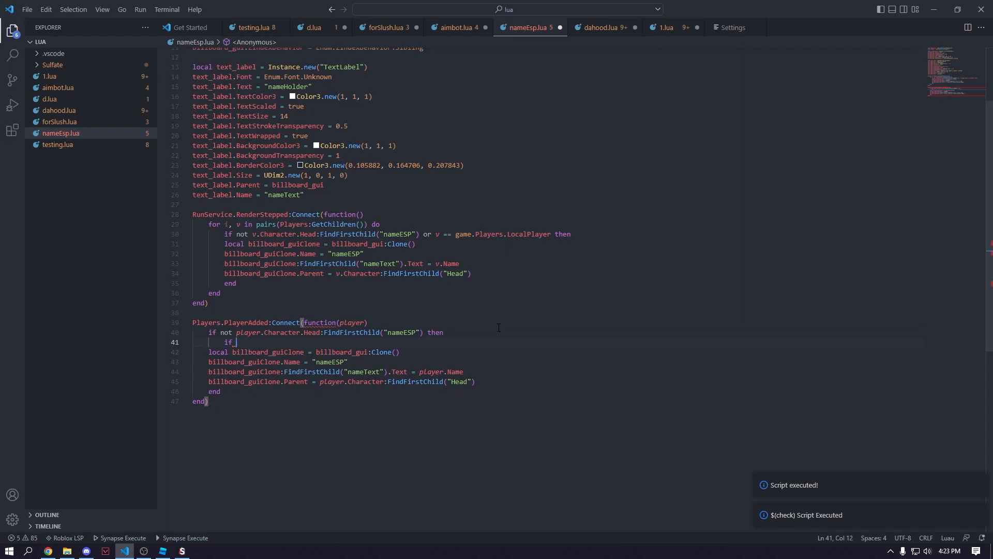
type("player ~")
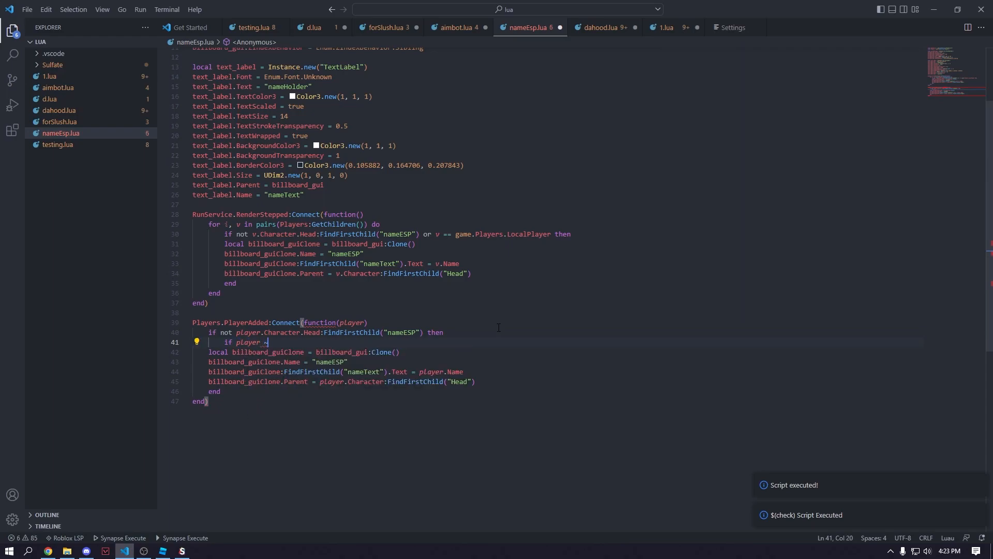
type("~=")
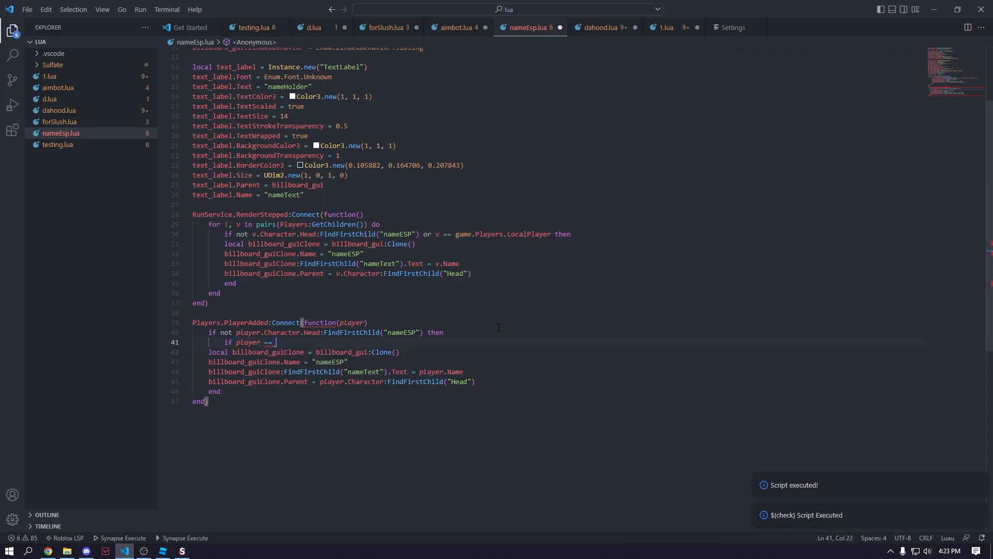
type("game.")
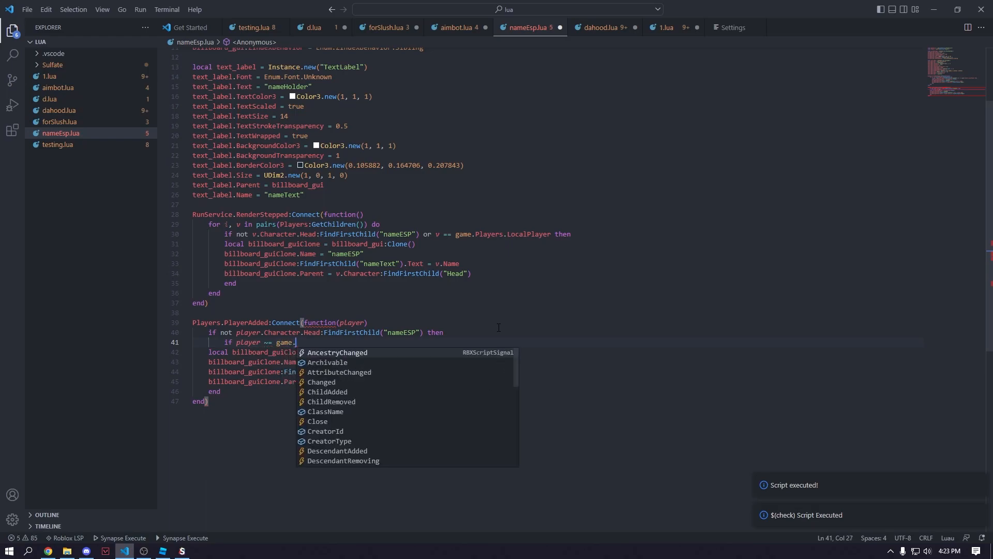
type("Players.LocalPlayer then")
type("head")
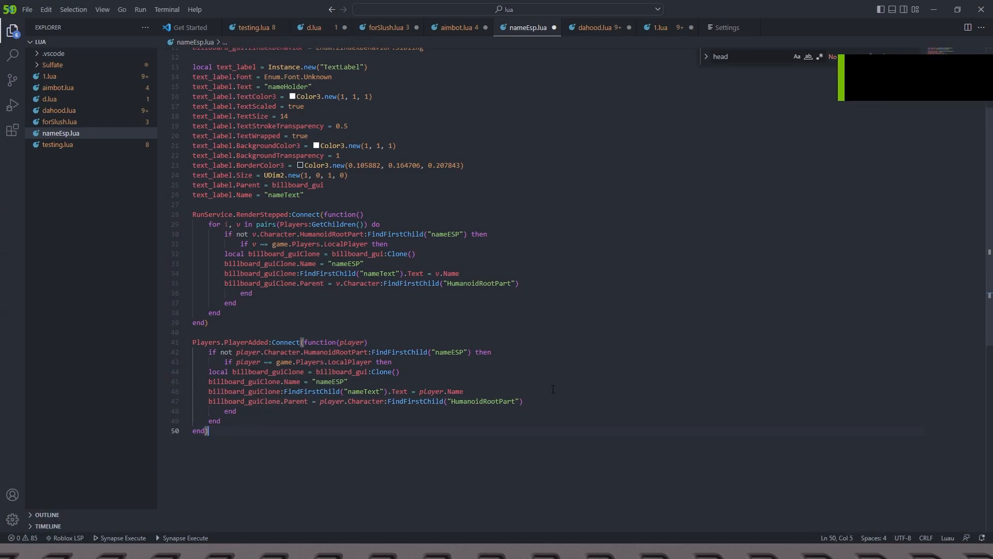
double_click(484, 402)
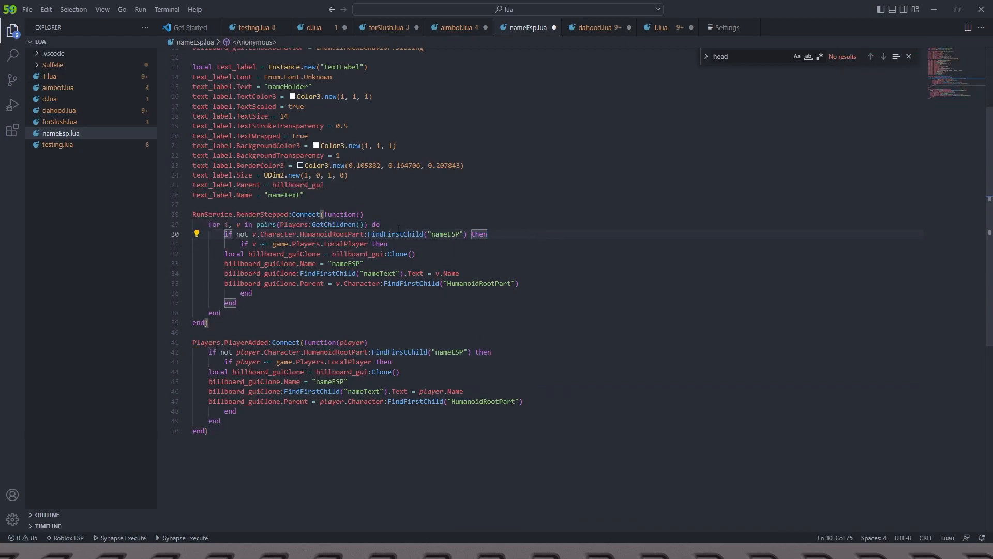
left_click(388, 245)
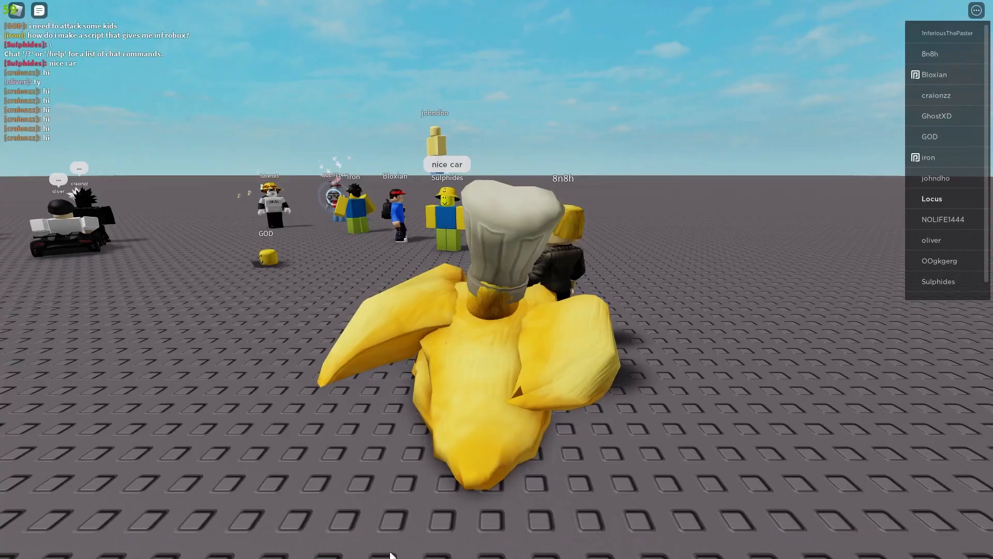
Step: Execute the script again in Roblox so names like MeWHEN, GOD and Bloxian float above other players
left_click(8, 546)
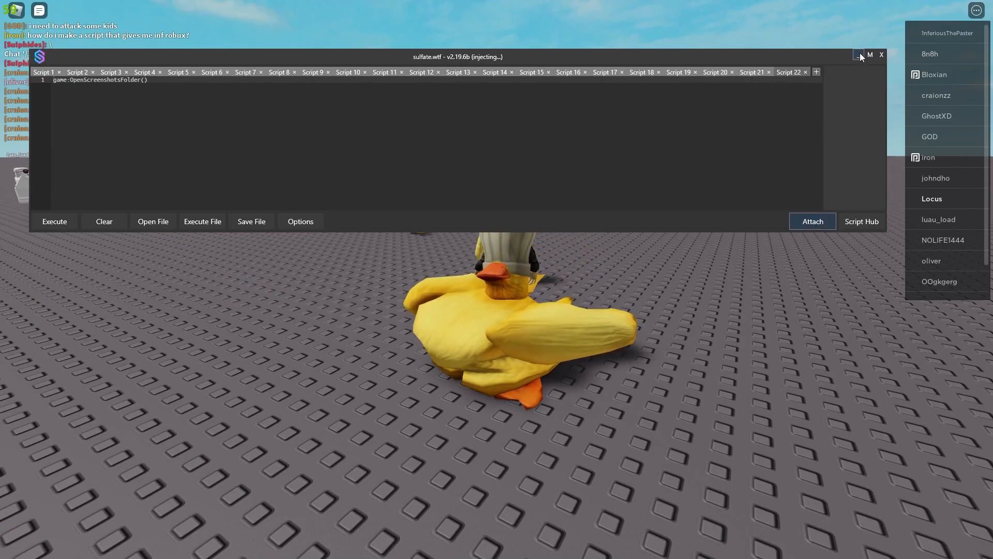
left_click(859, 55)
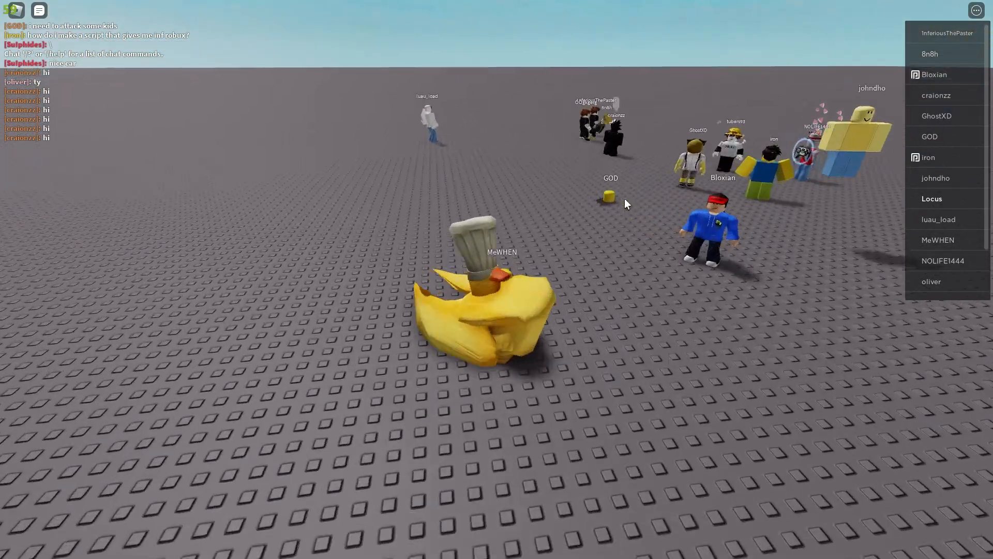
left_click(8, 549)
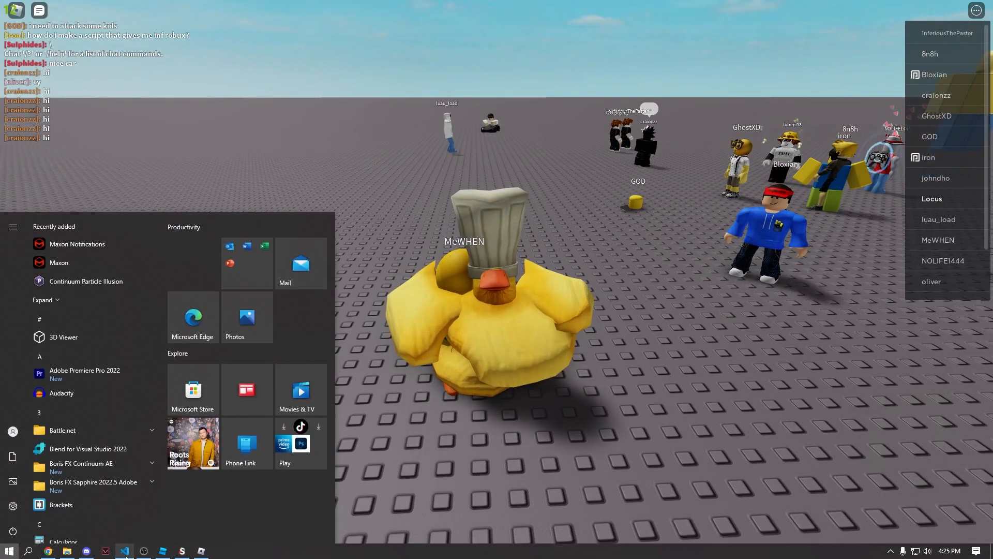